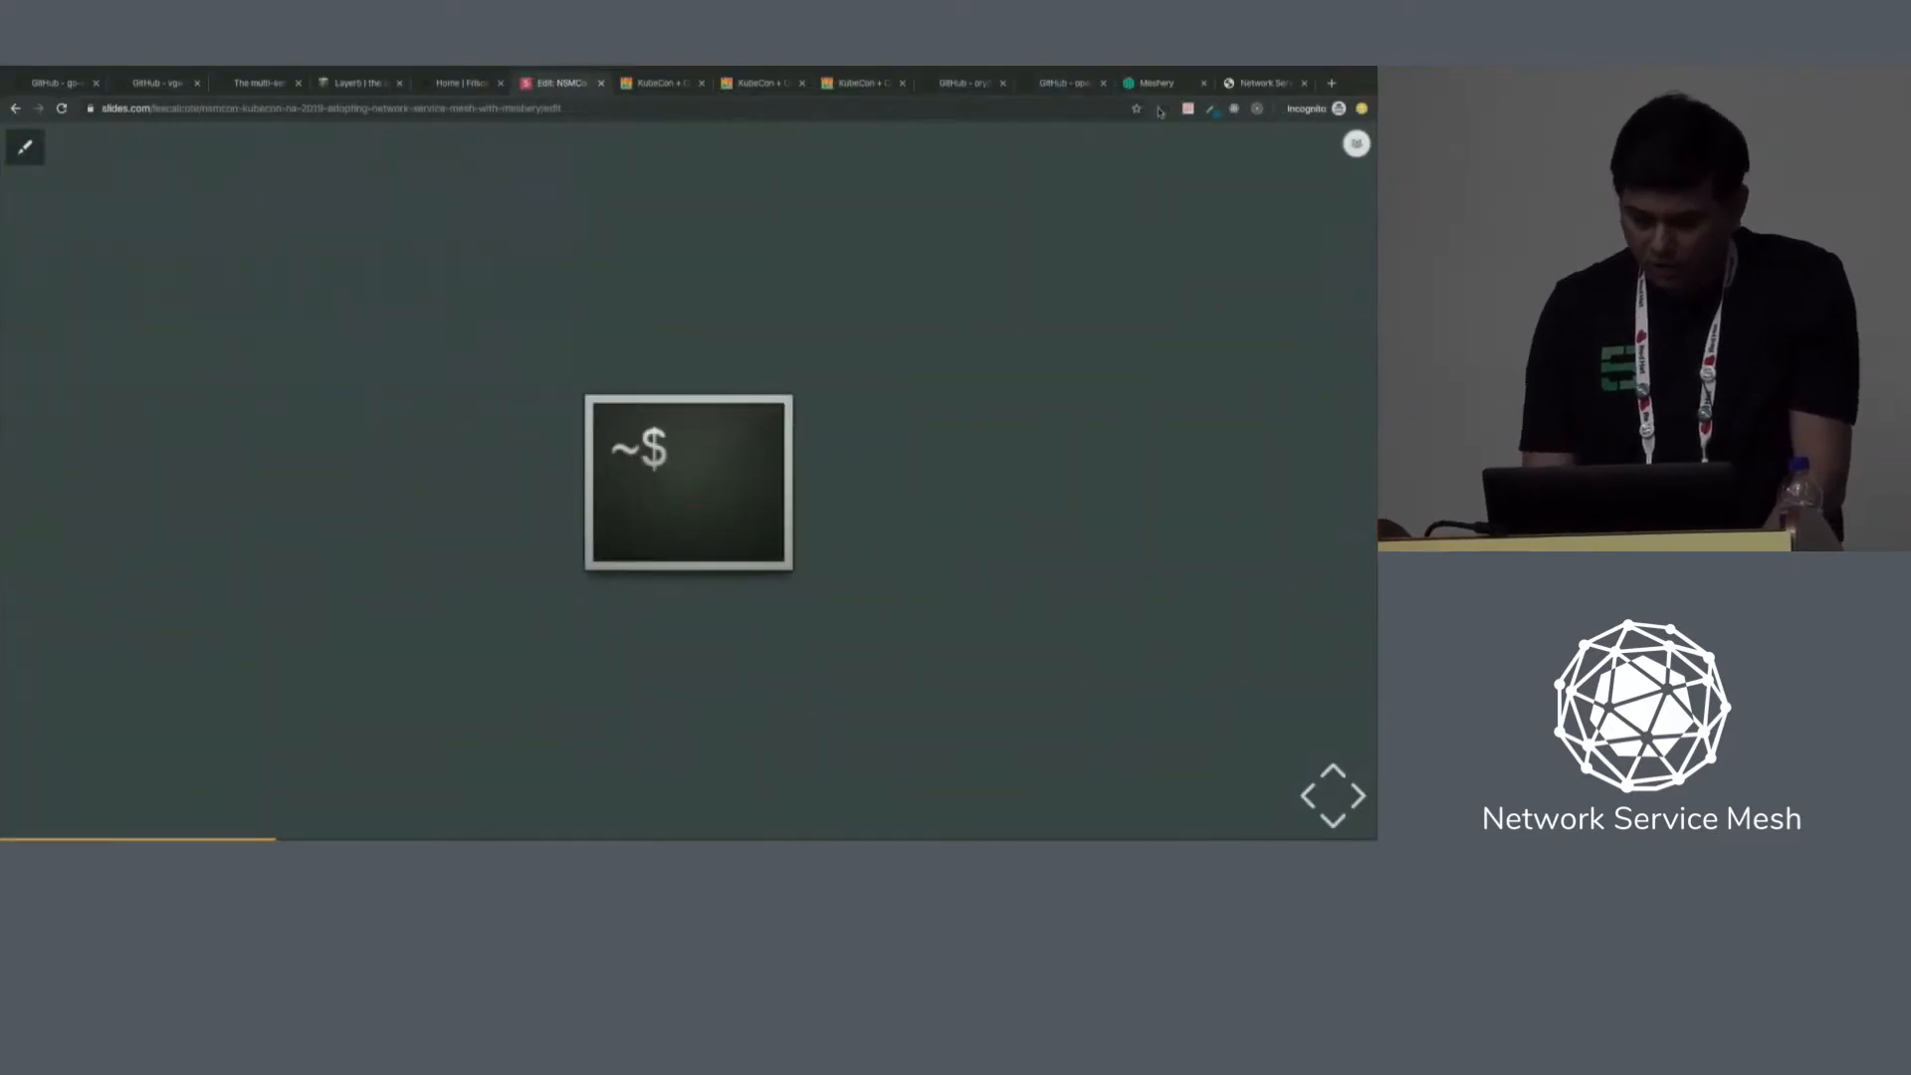
# Switch from the slideshow to the Meshery dashboard tab.
pyautogui.click(1151, 82)
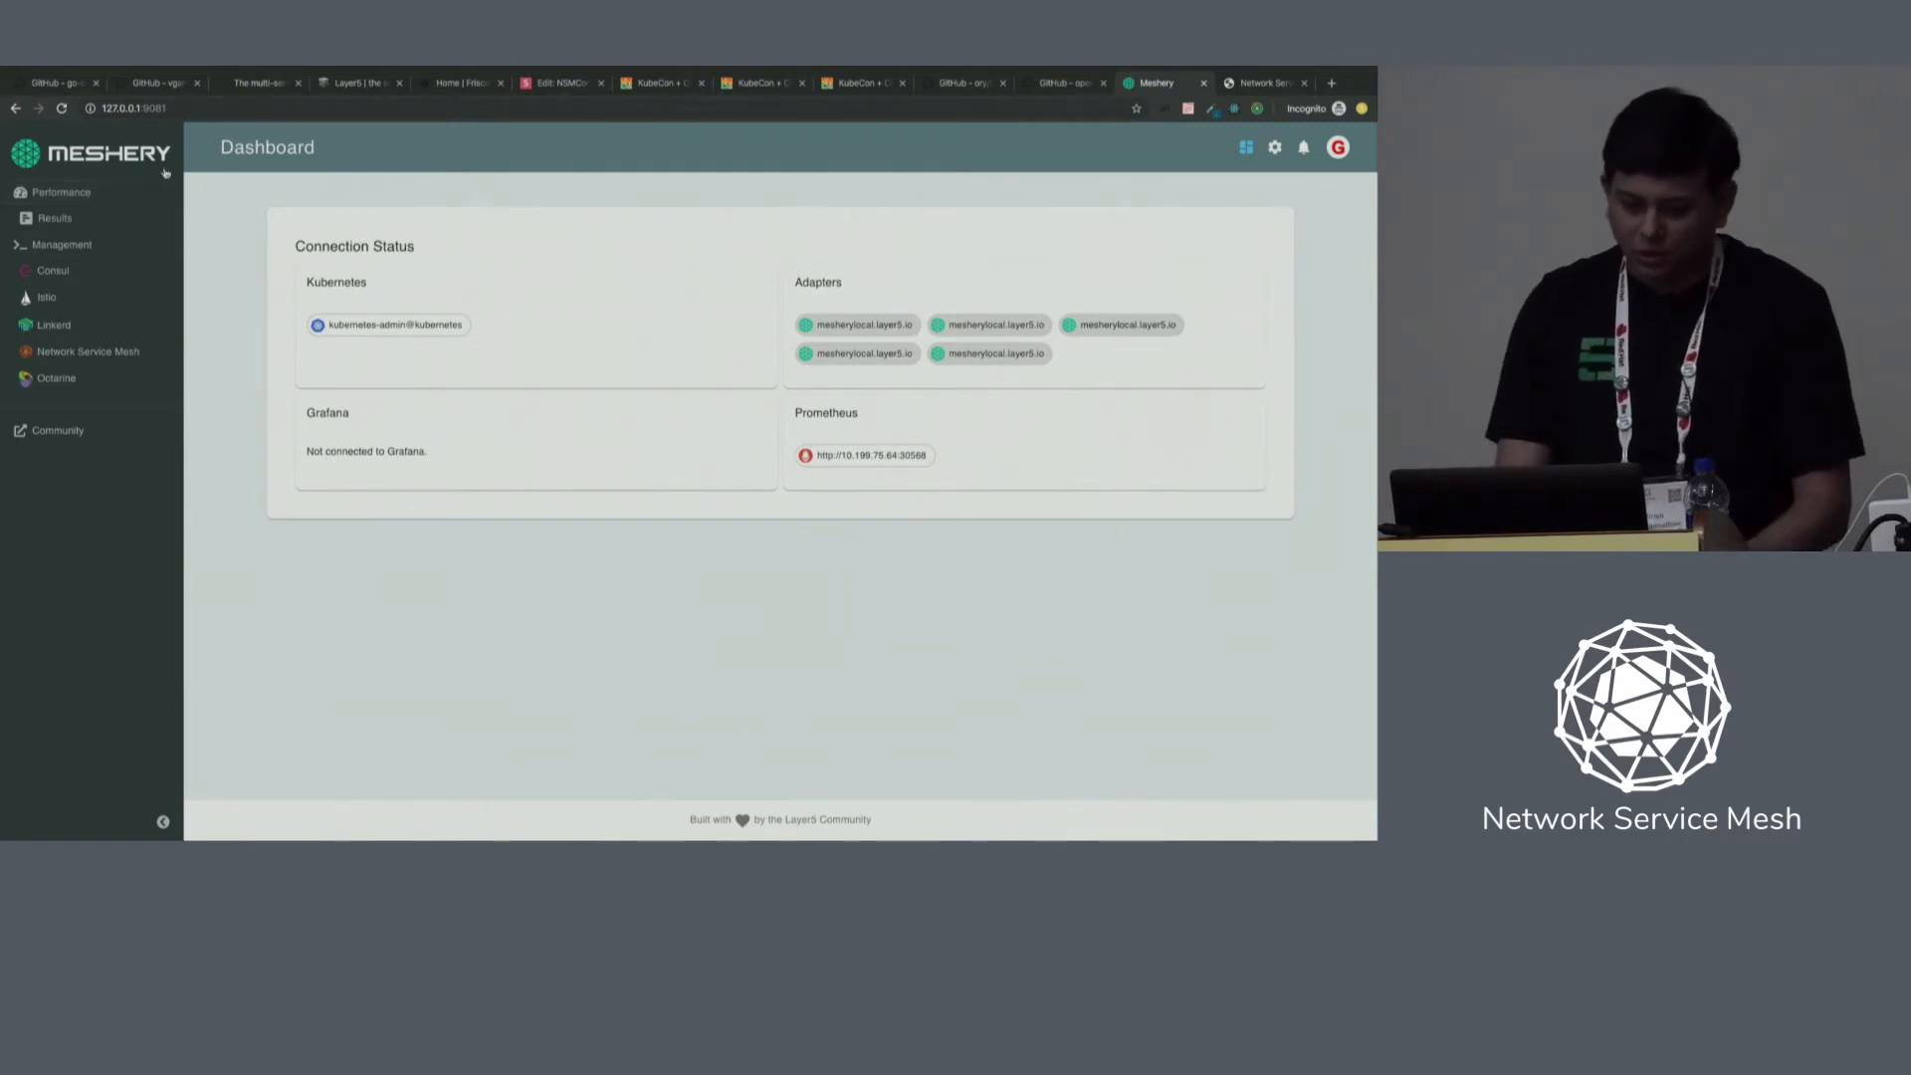
# Browse the Performance test form and Node Metrics, then open the past test results list.
pyautogui.click(60, 191)
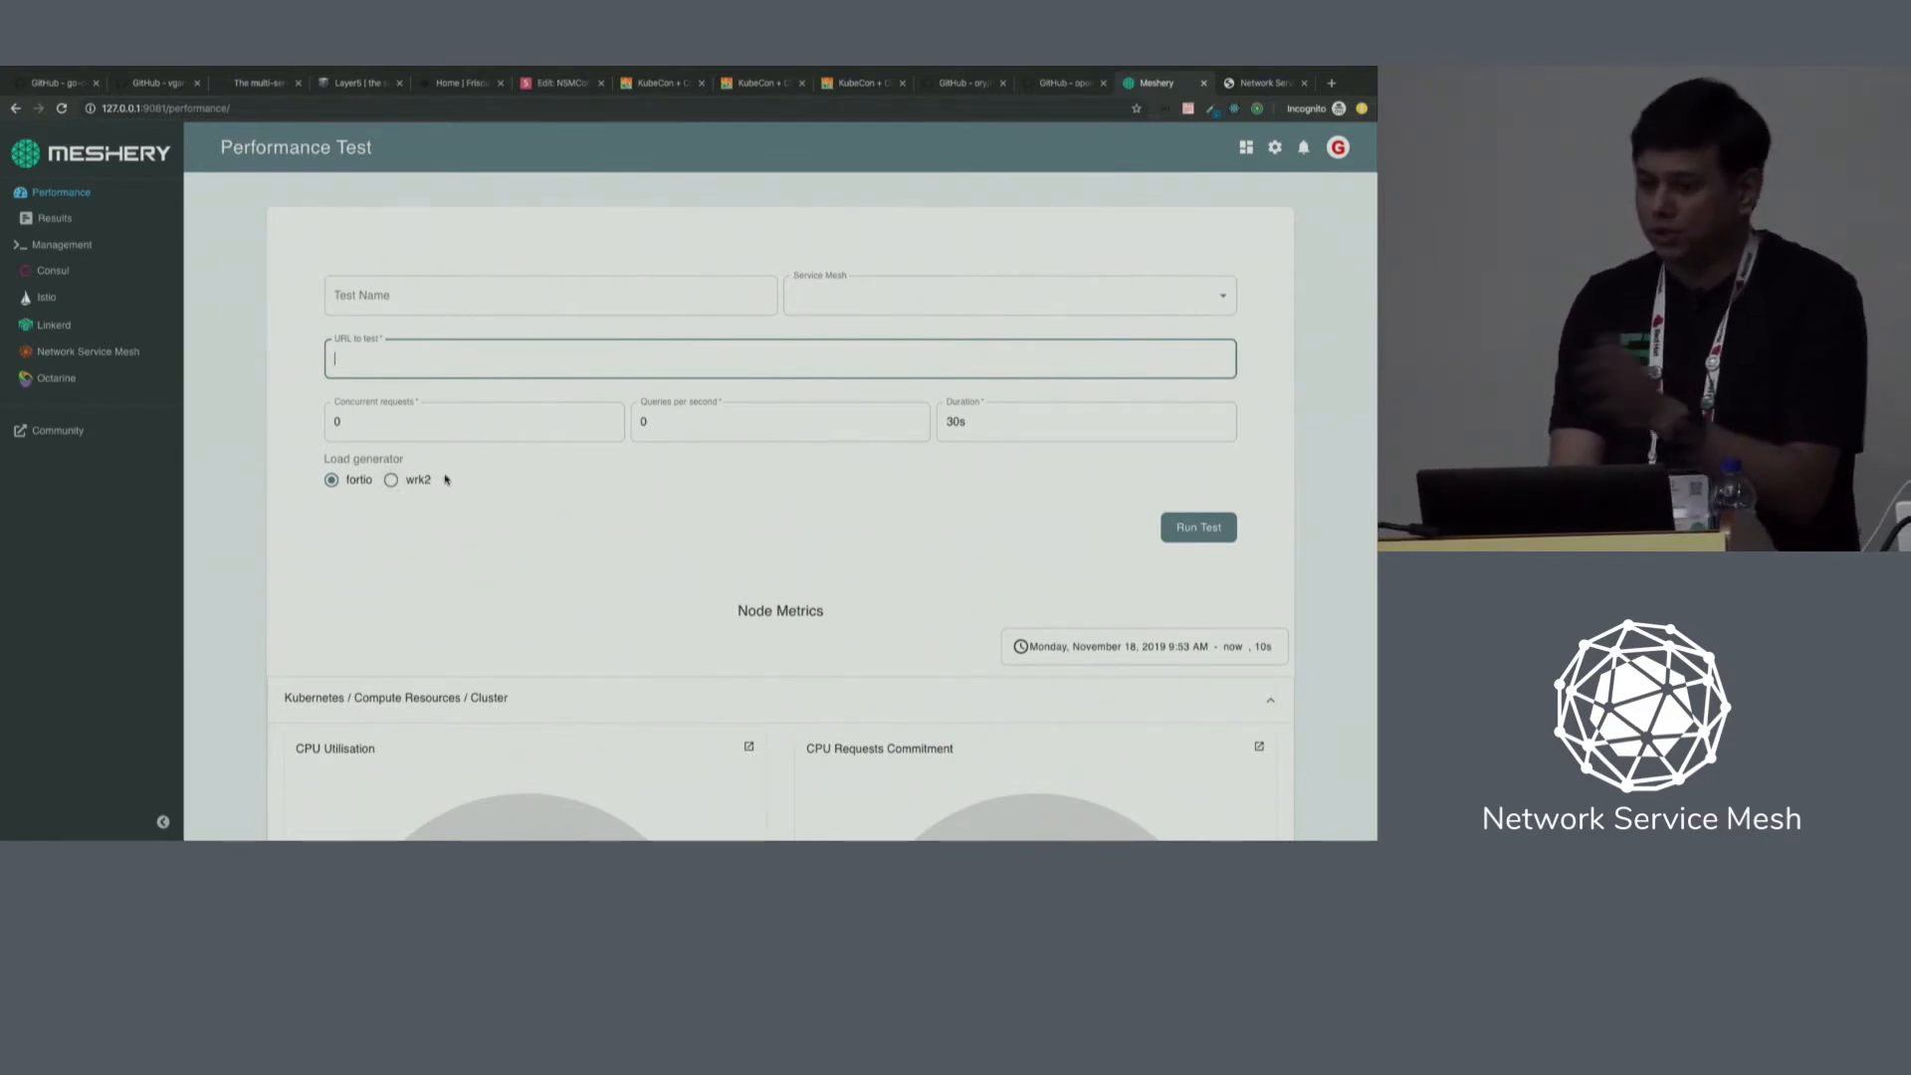
pyautogui.scroll(-3)
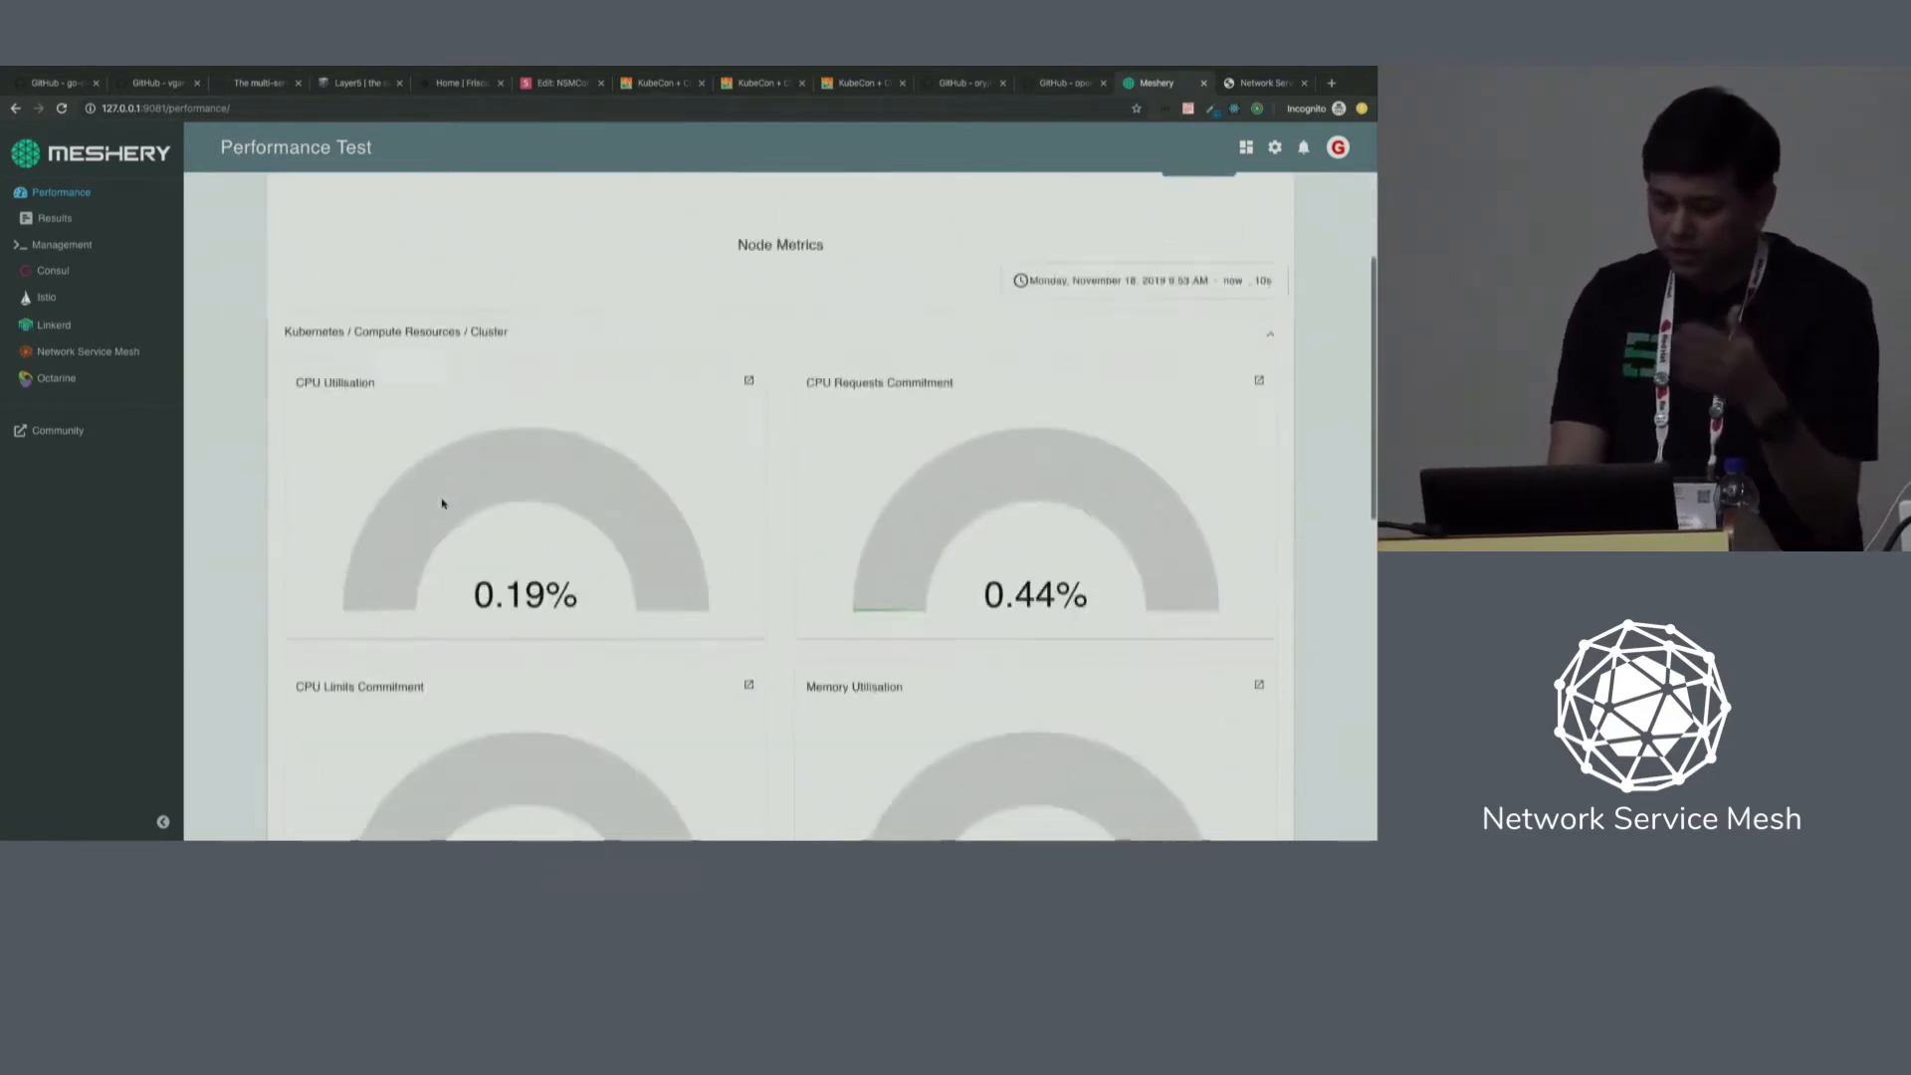
pyautogui.scroll(-3)
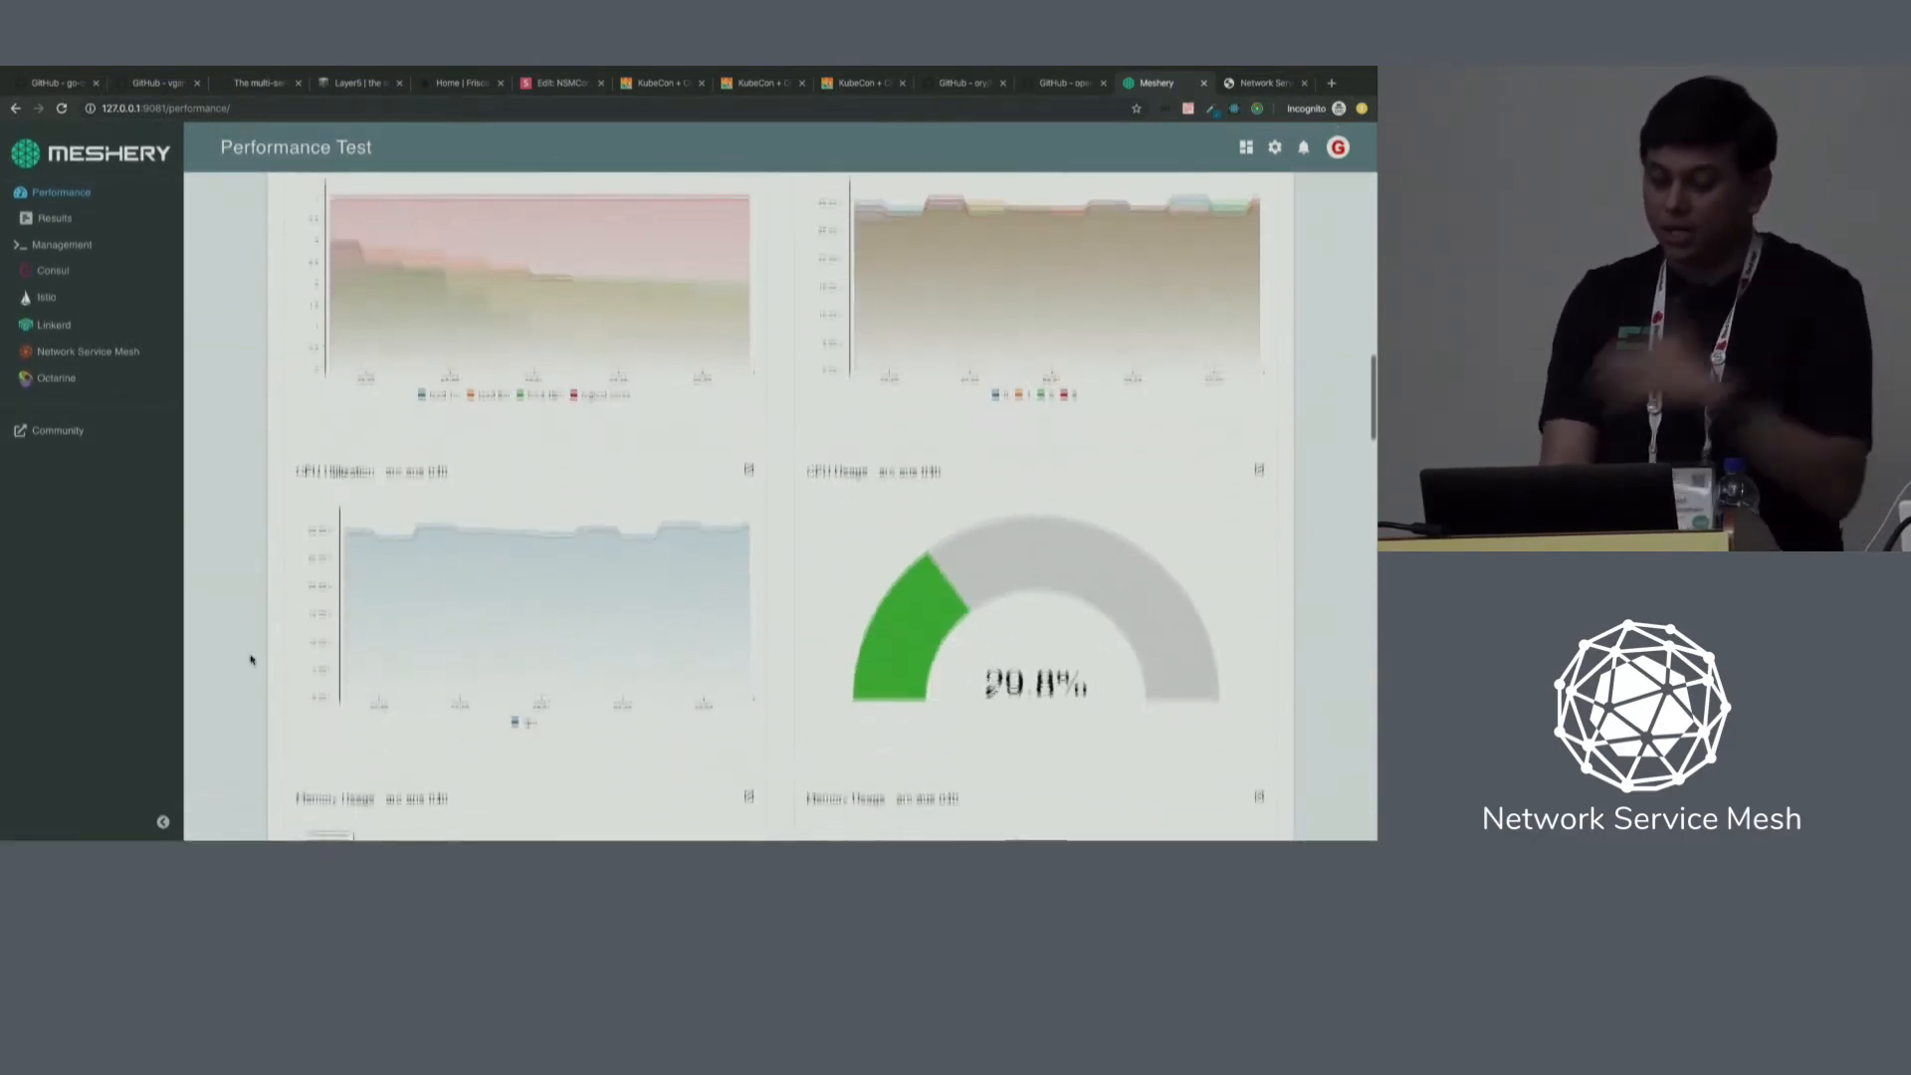
pyautogui.scroll(-3)
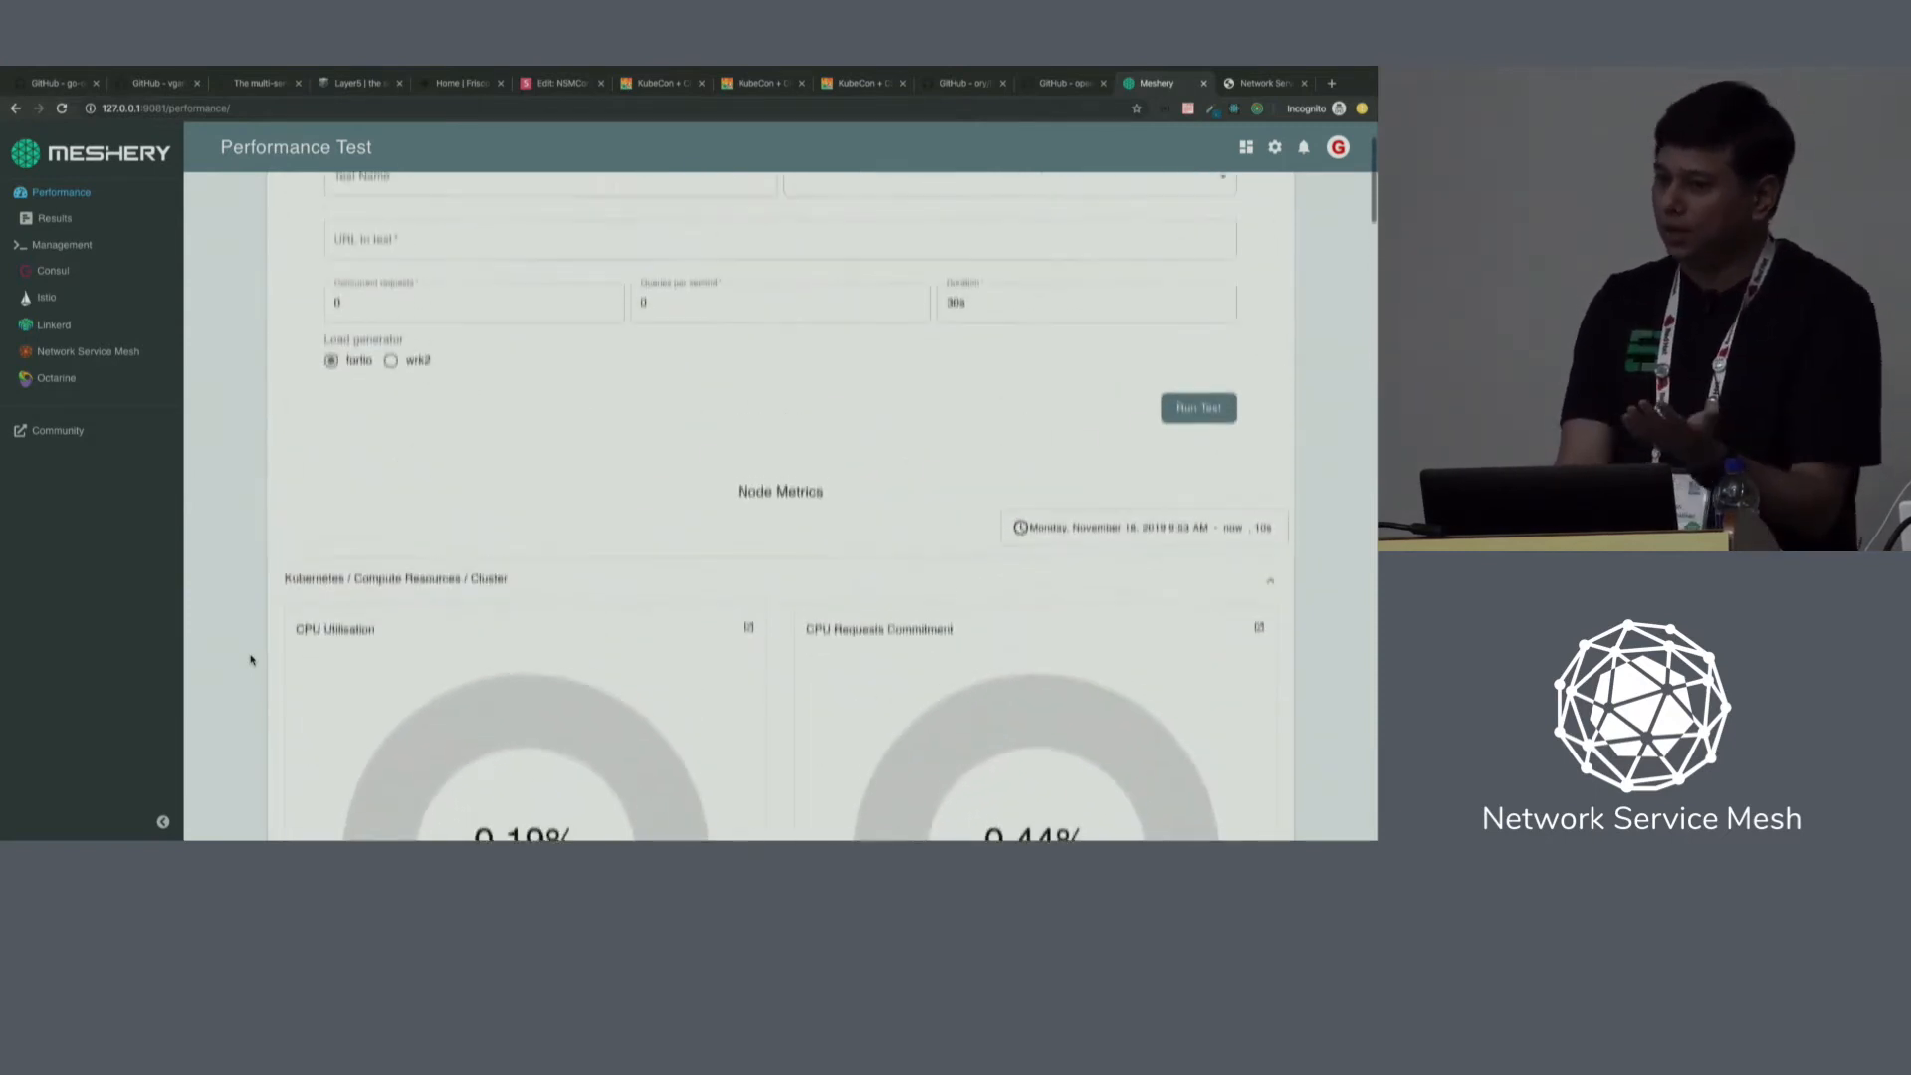
pyautogui.scroll(3)
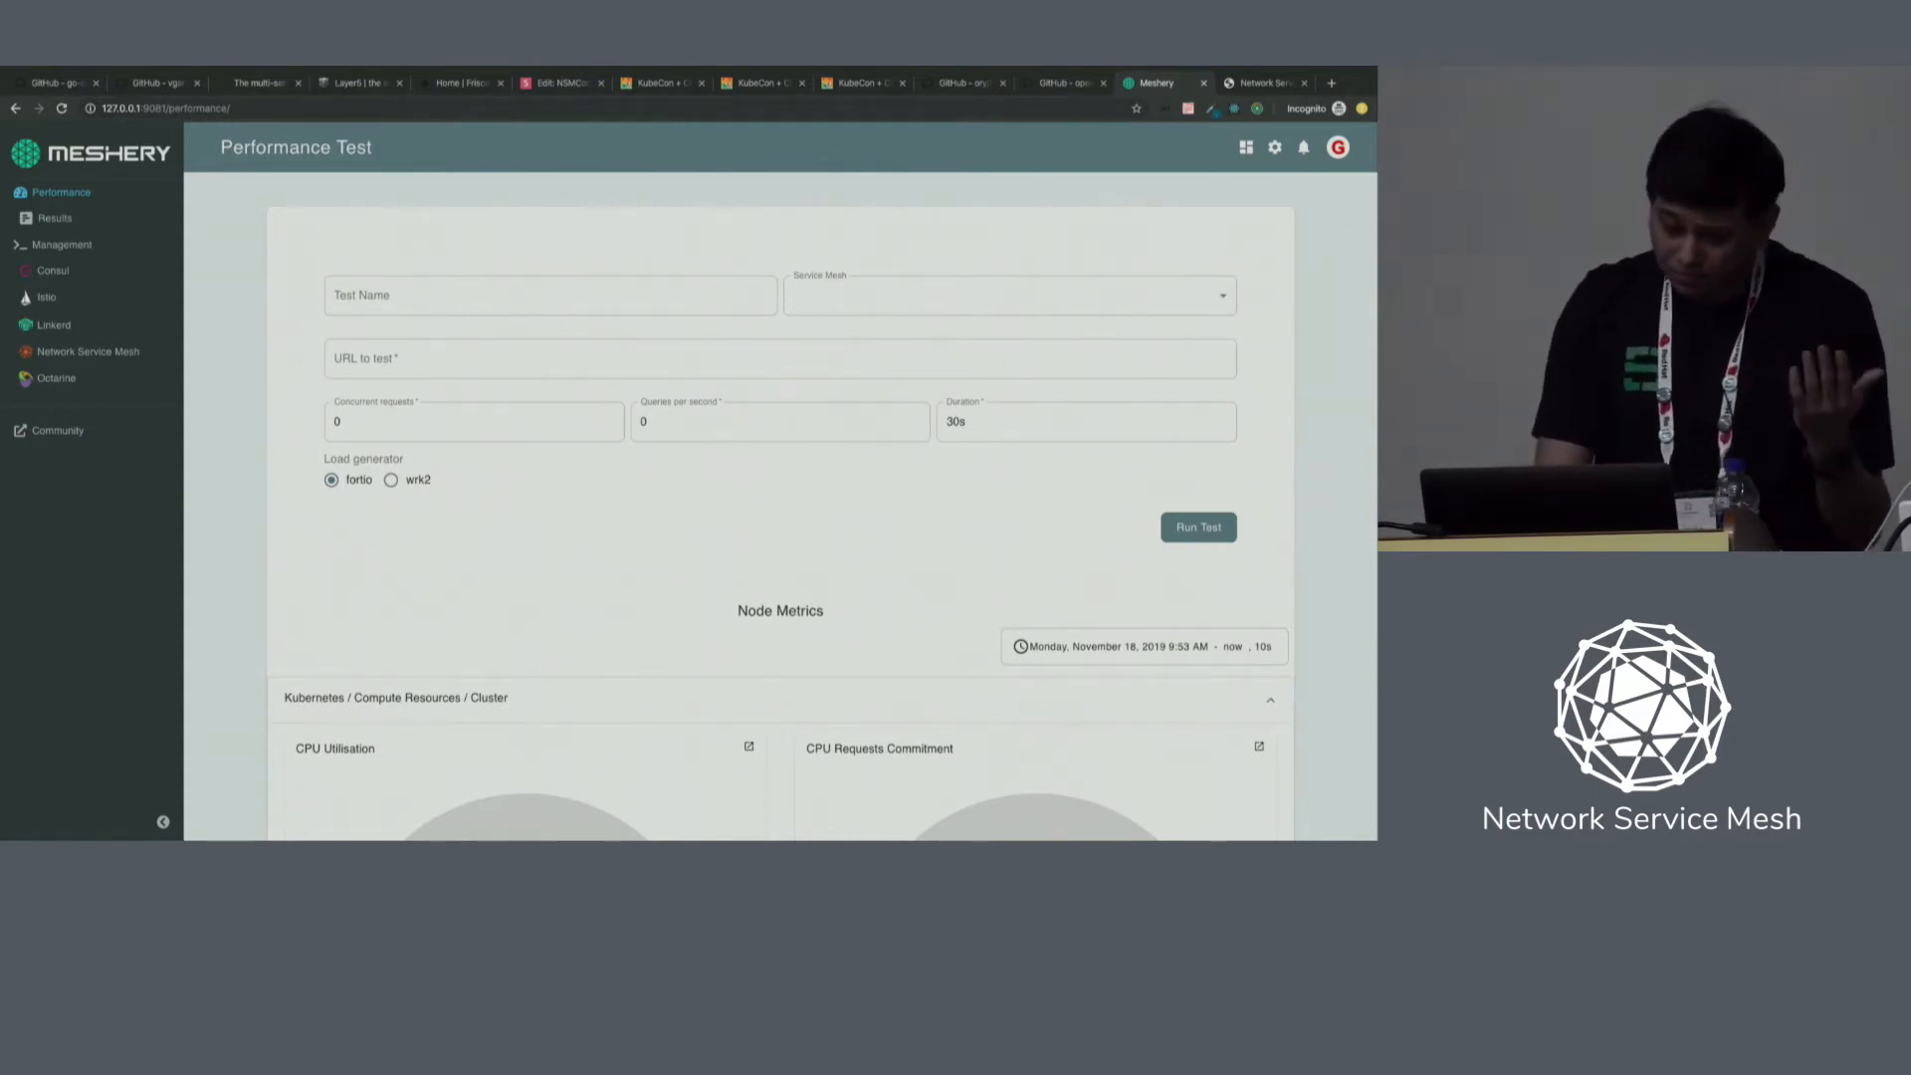
pyautogui.click(54, 218)
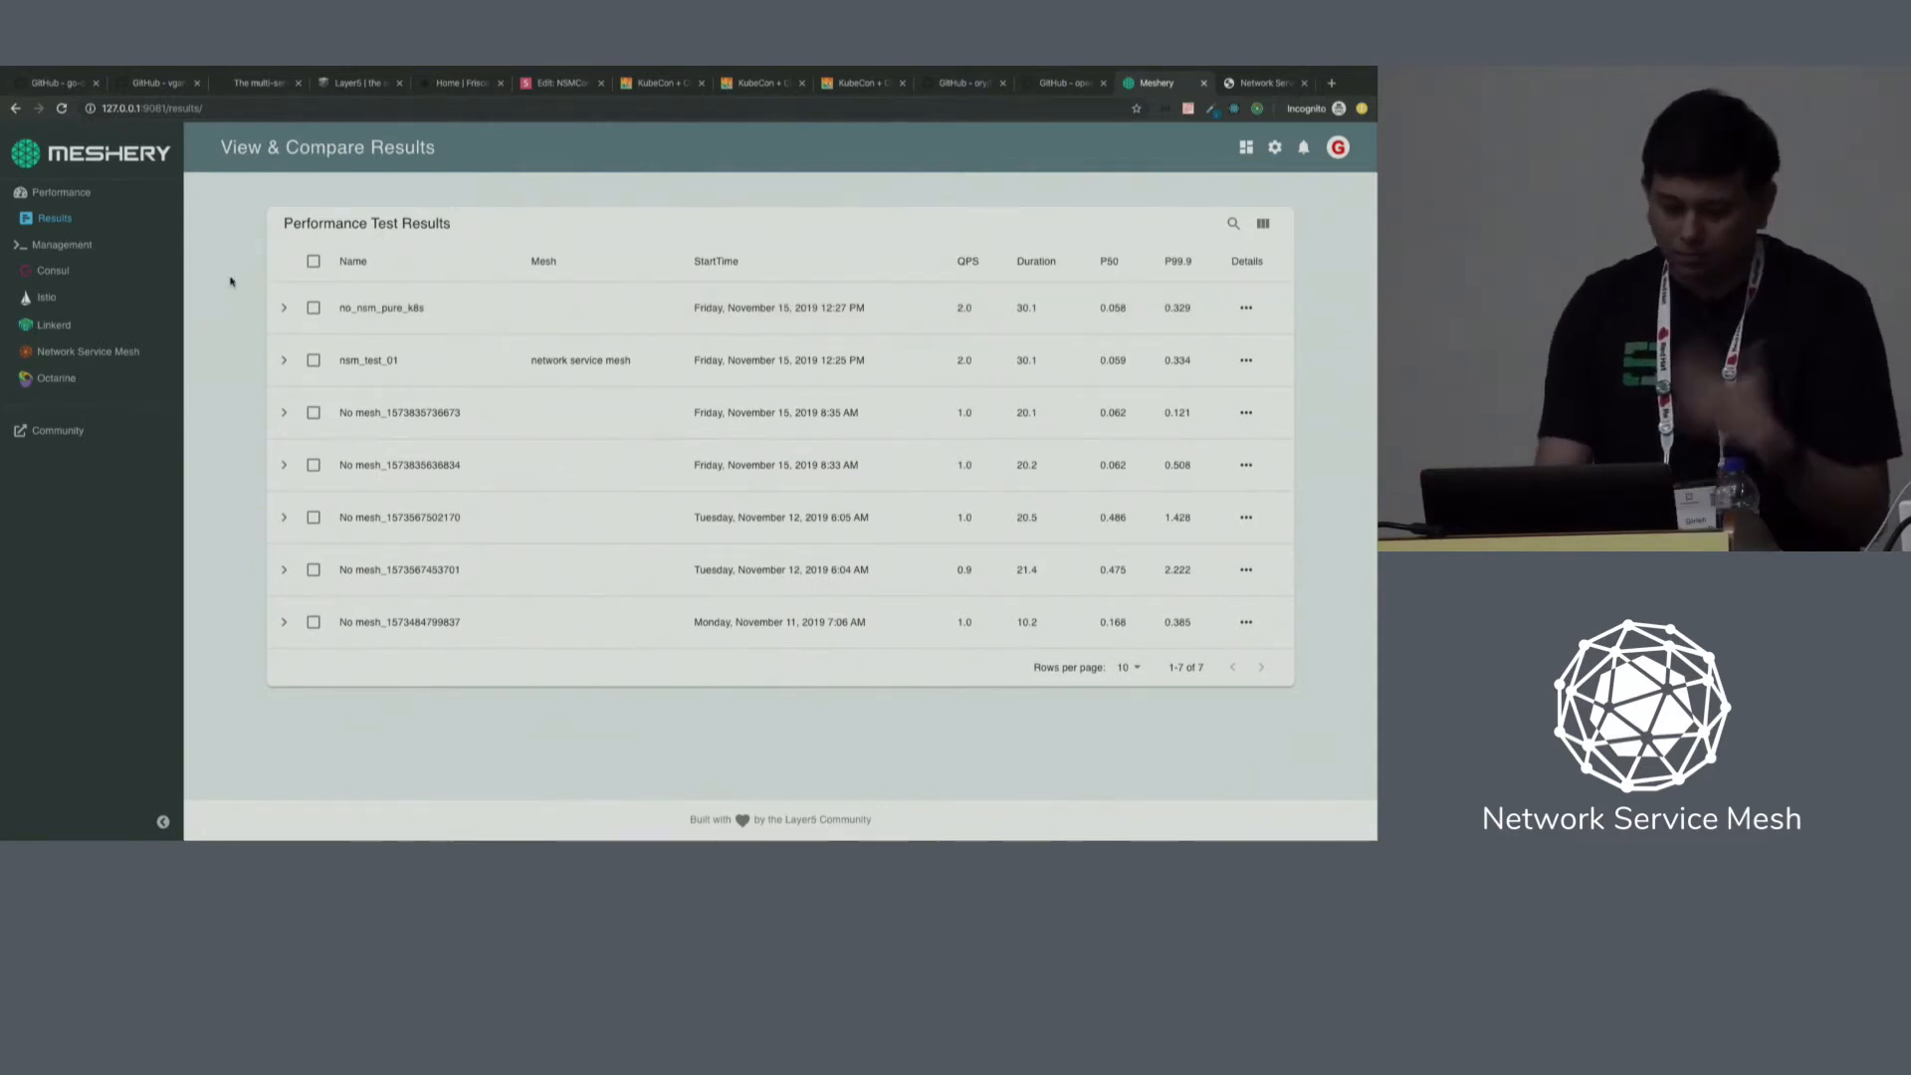
# Review no_nsm_pure_k8s run details, then compare its histogram against nsm_test_01.
pyautogui.click(313, 308)
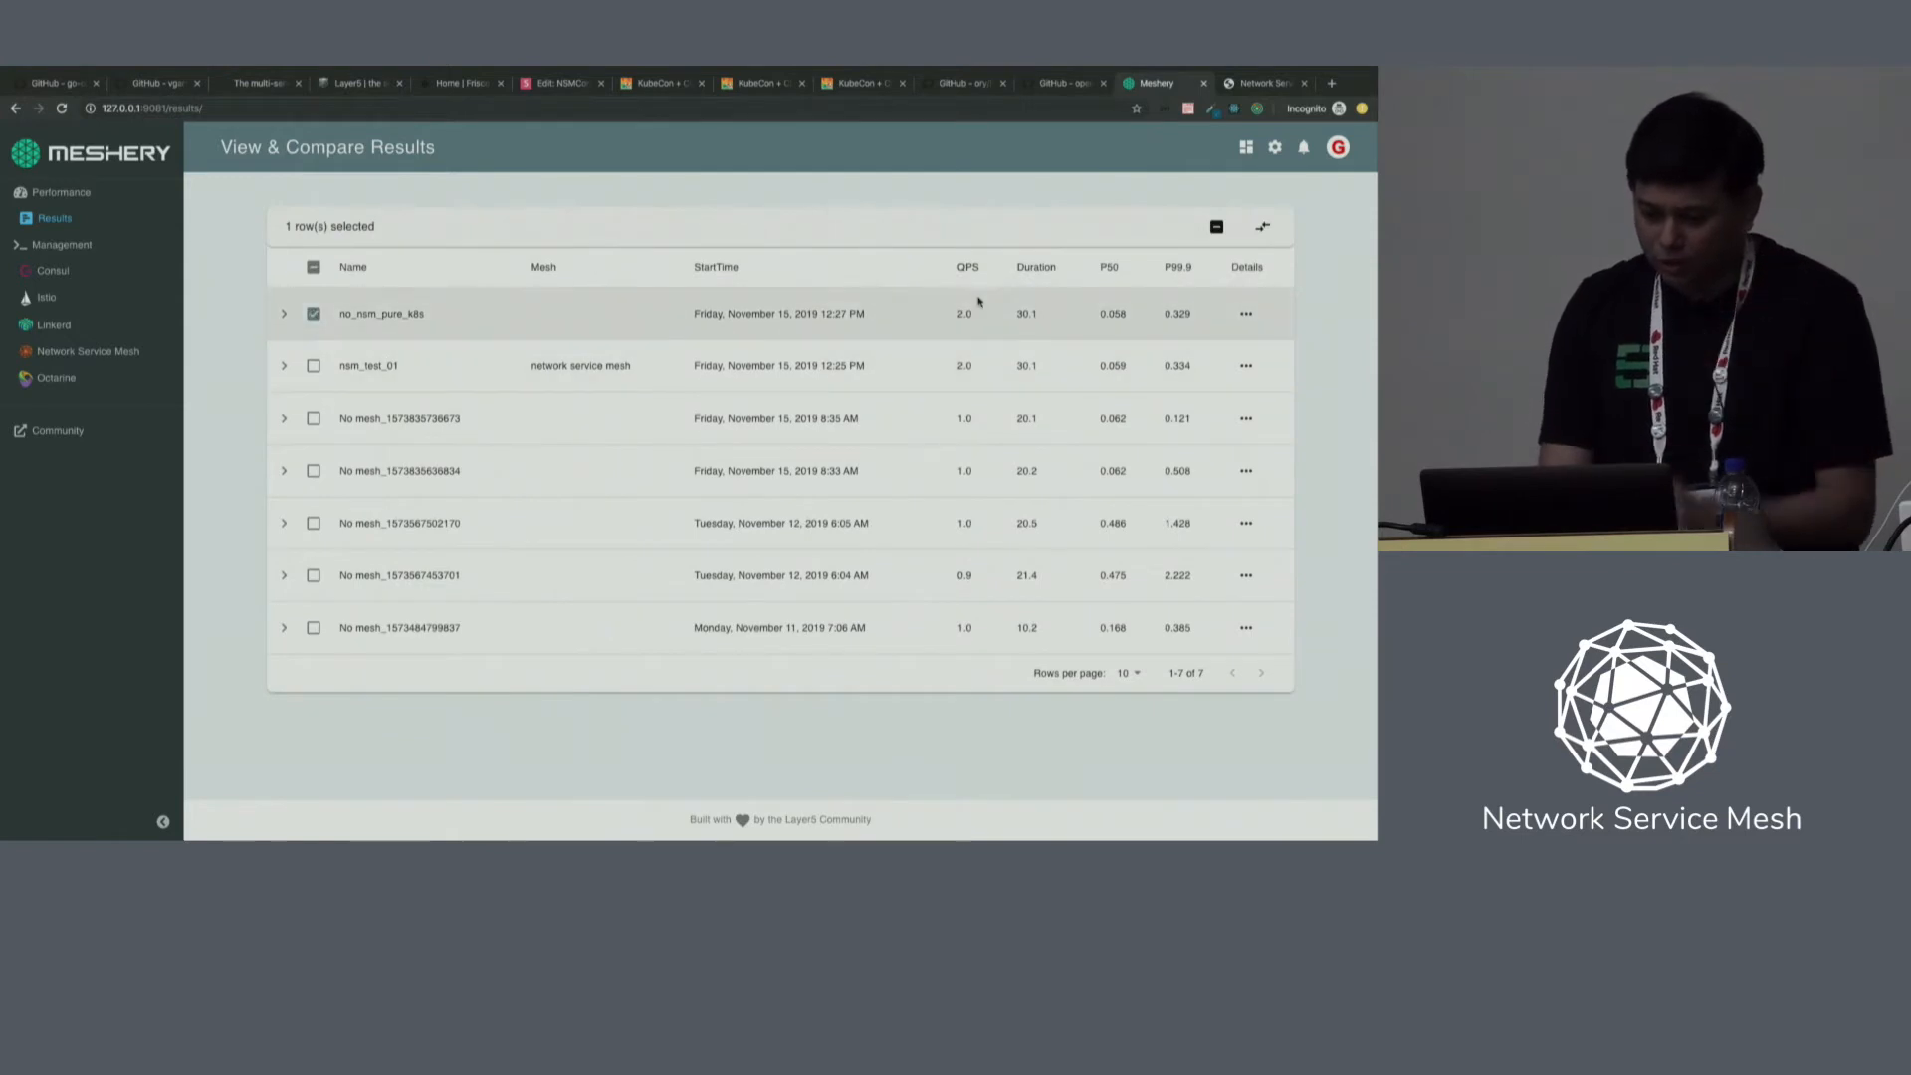
pyautogui.click(1263, 227)
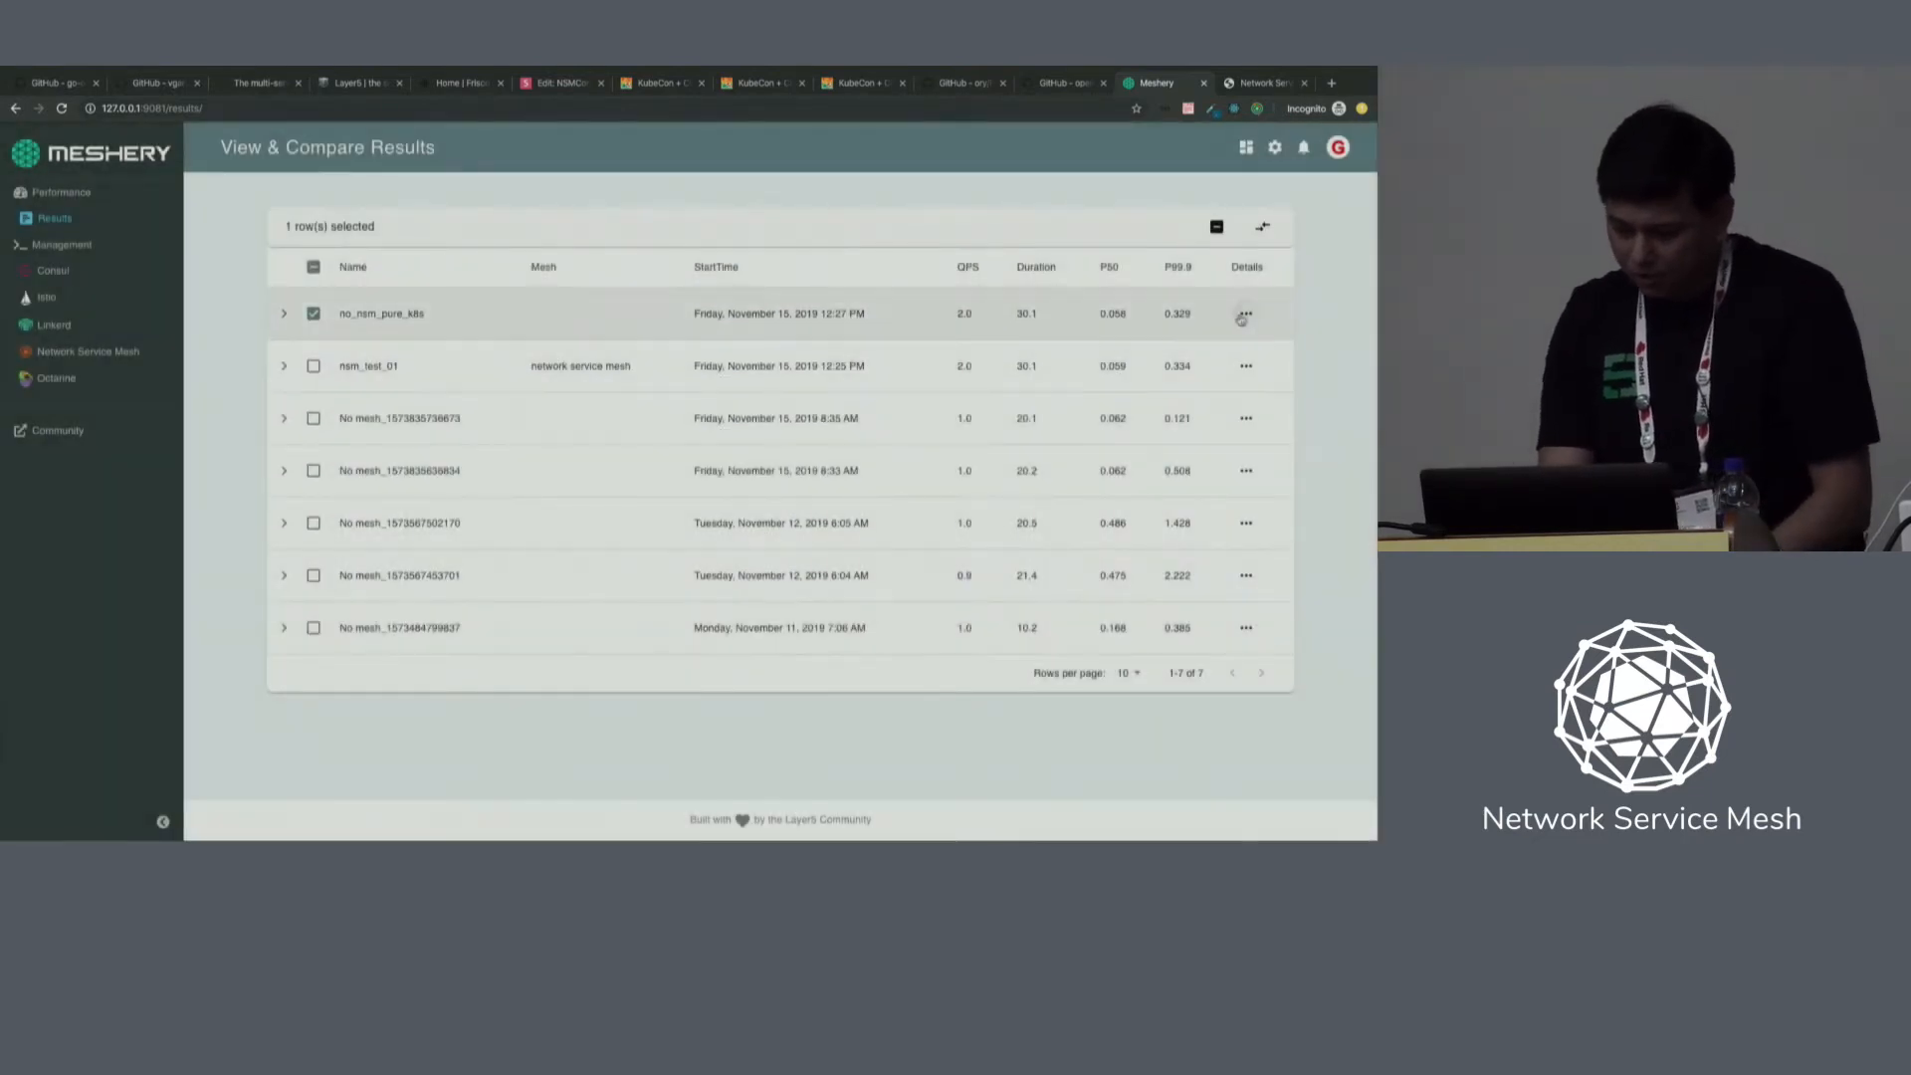
pyautogui.click(1244, 313)
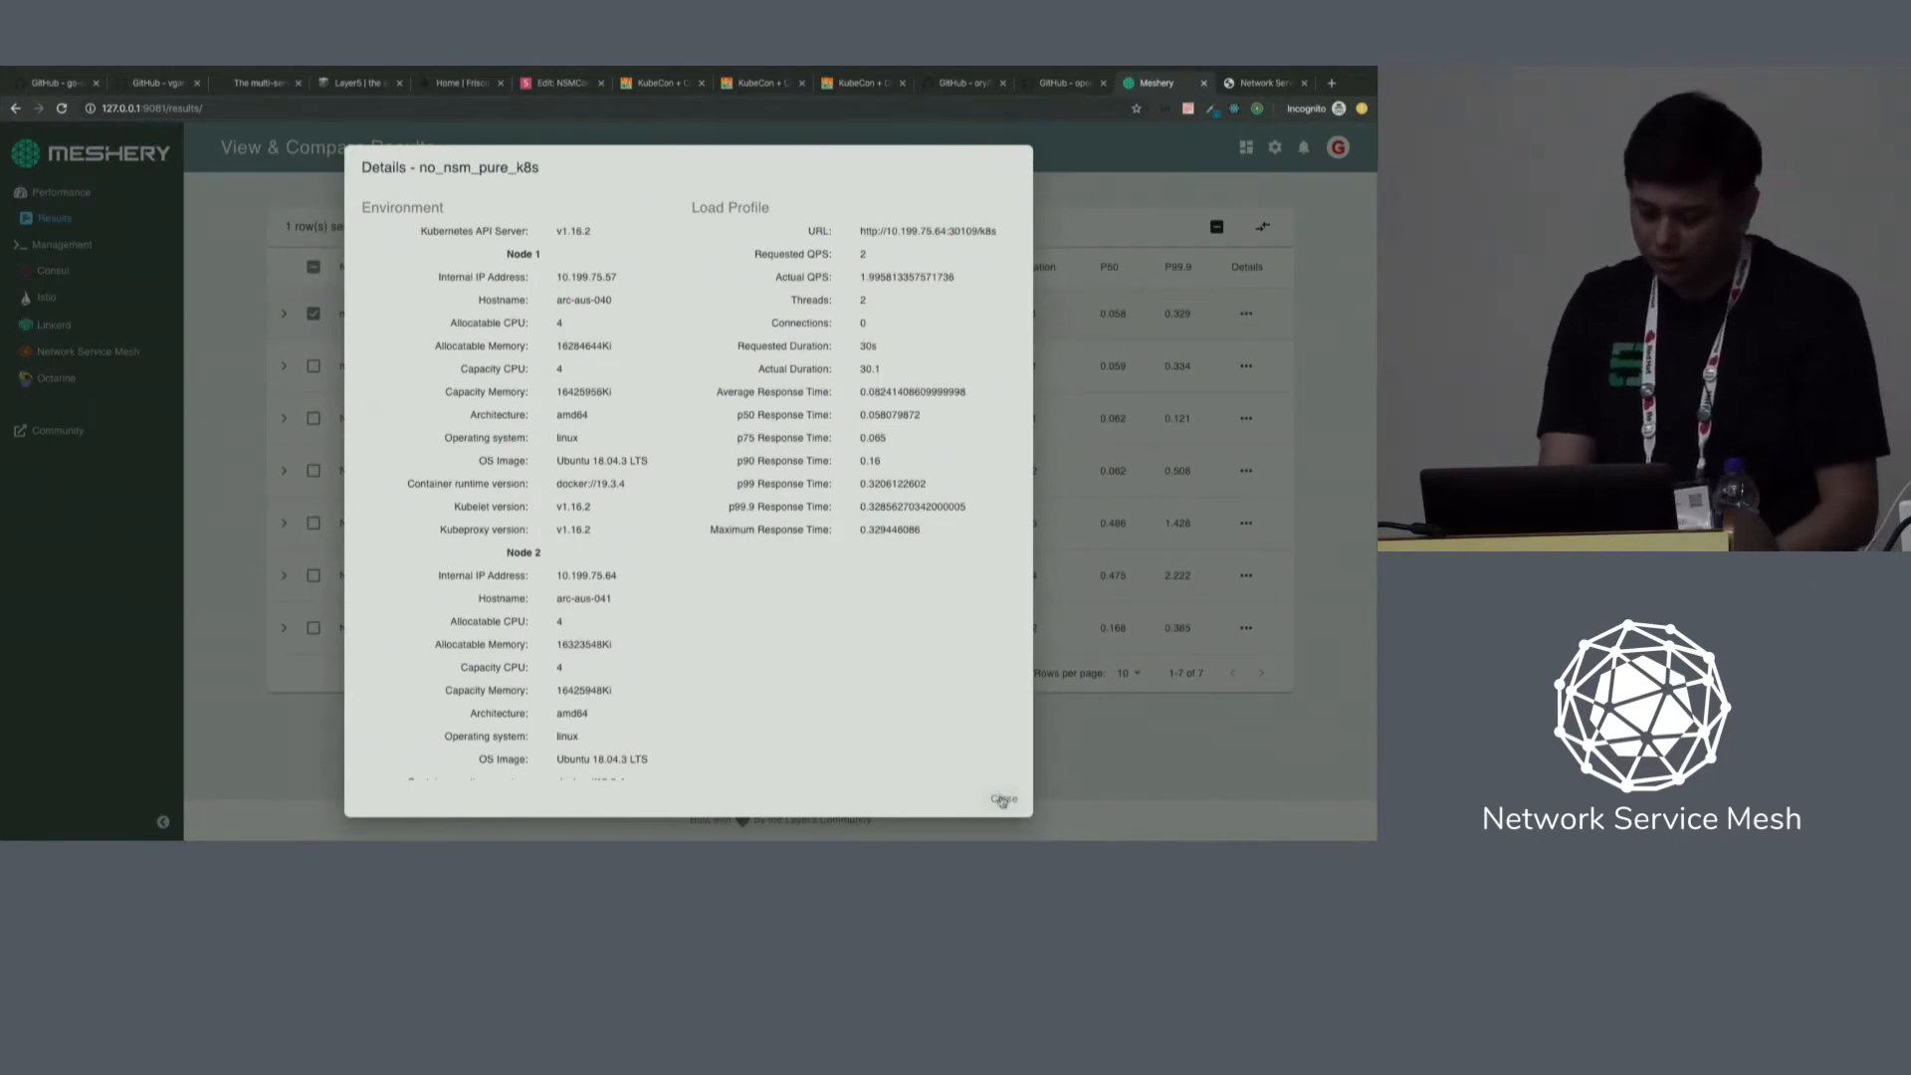
pyautogui.click(999, 799)
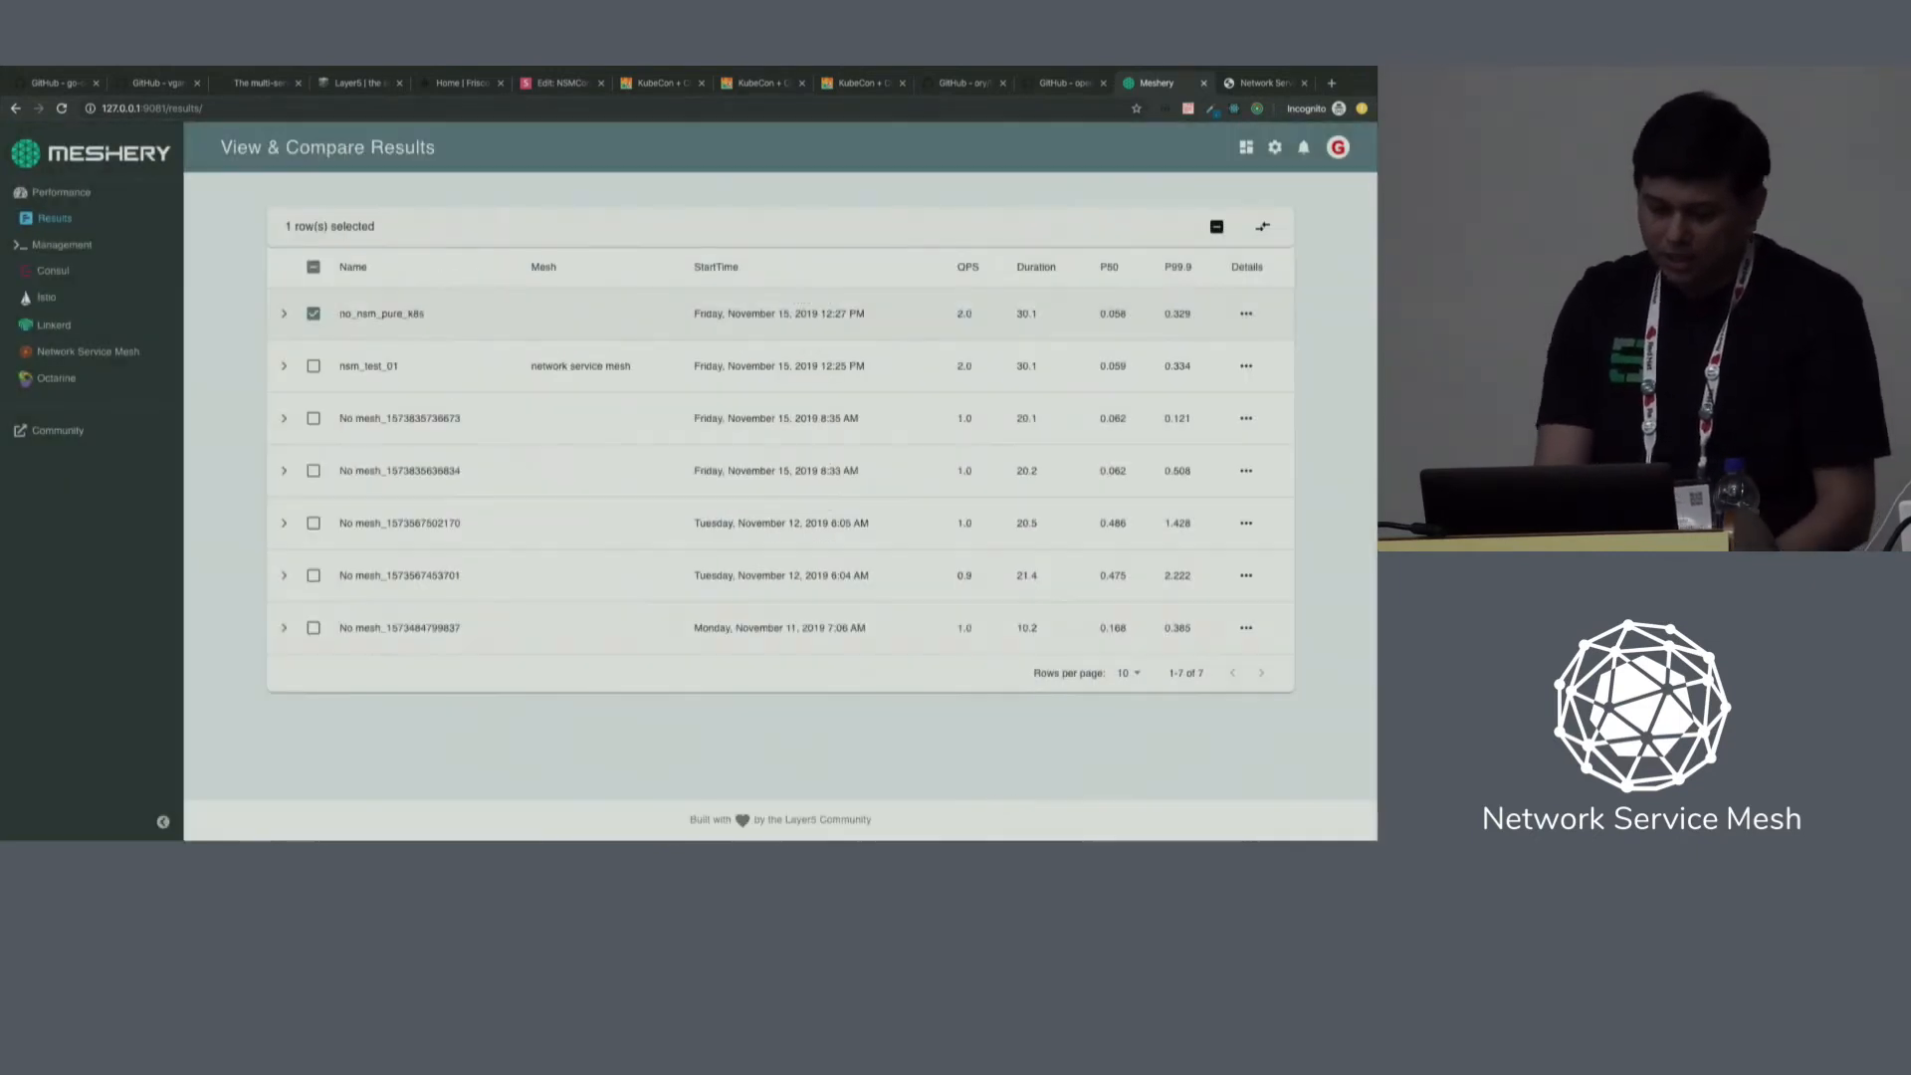
pyautogui.click(312, 365)
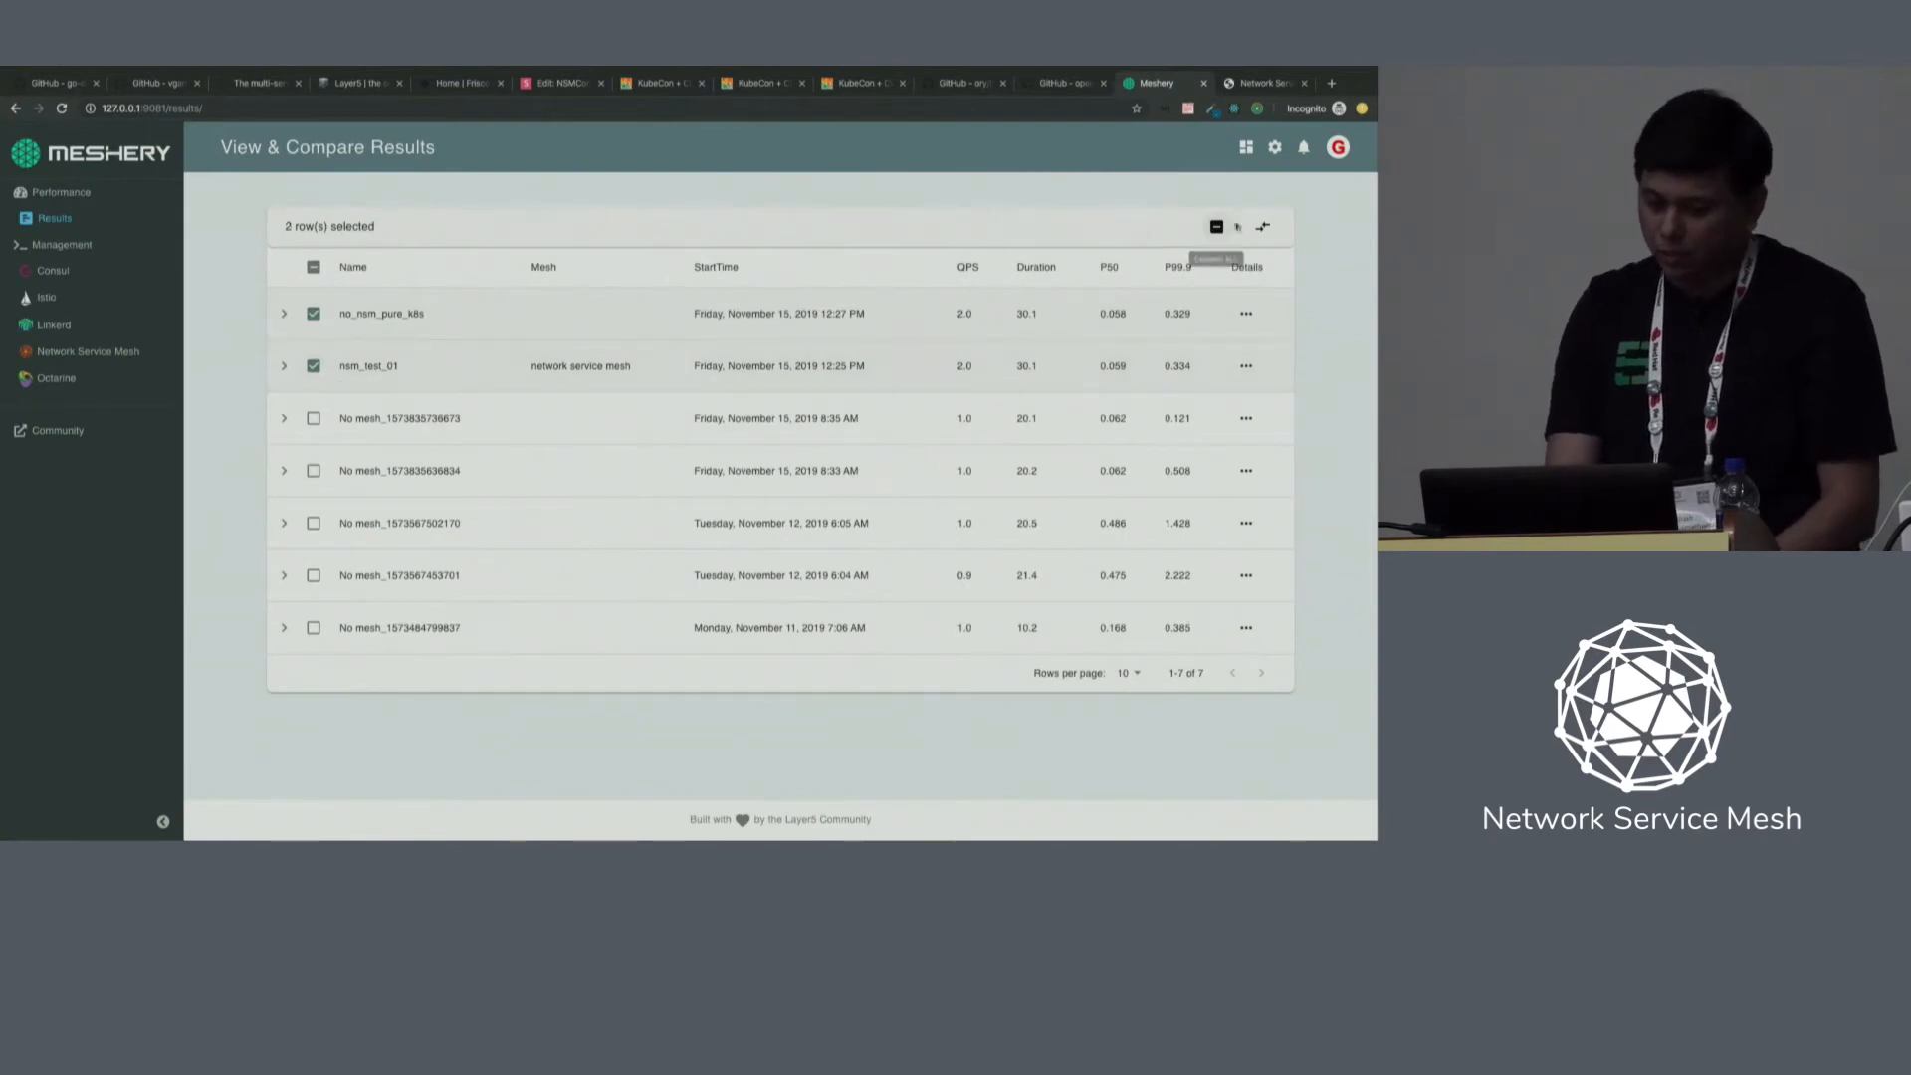
pyautogui.click(1265, 227)
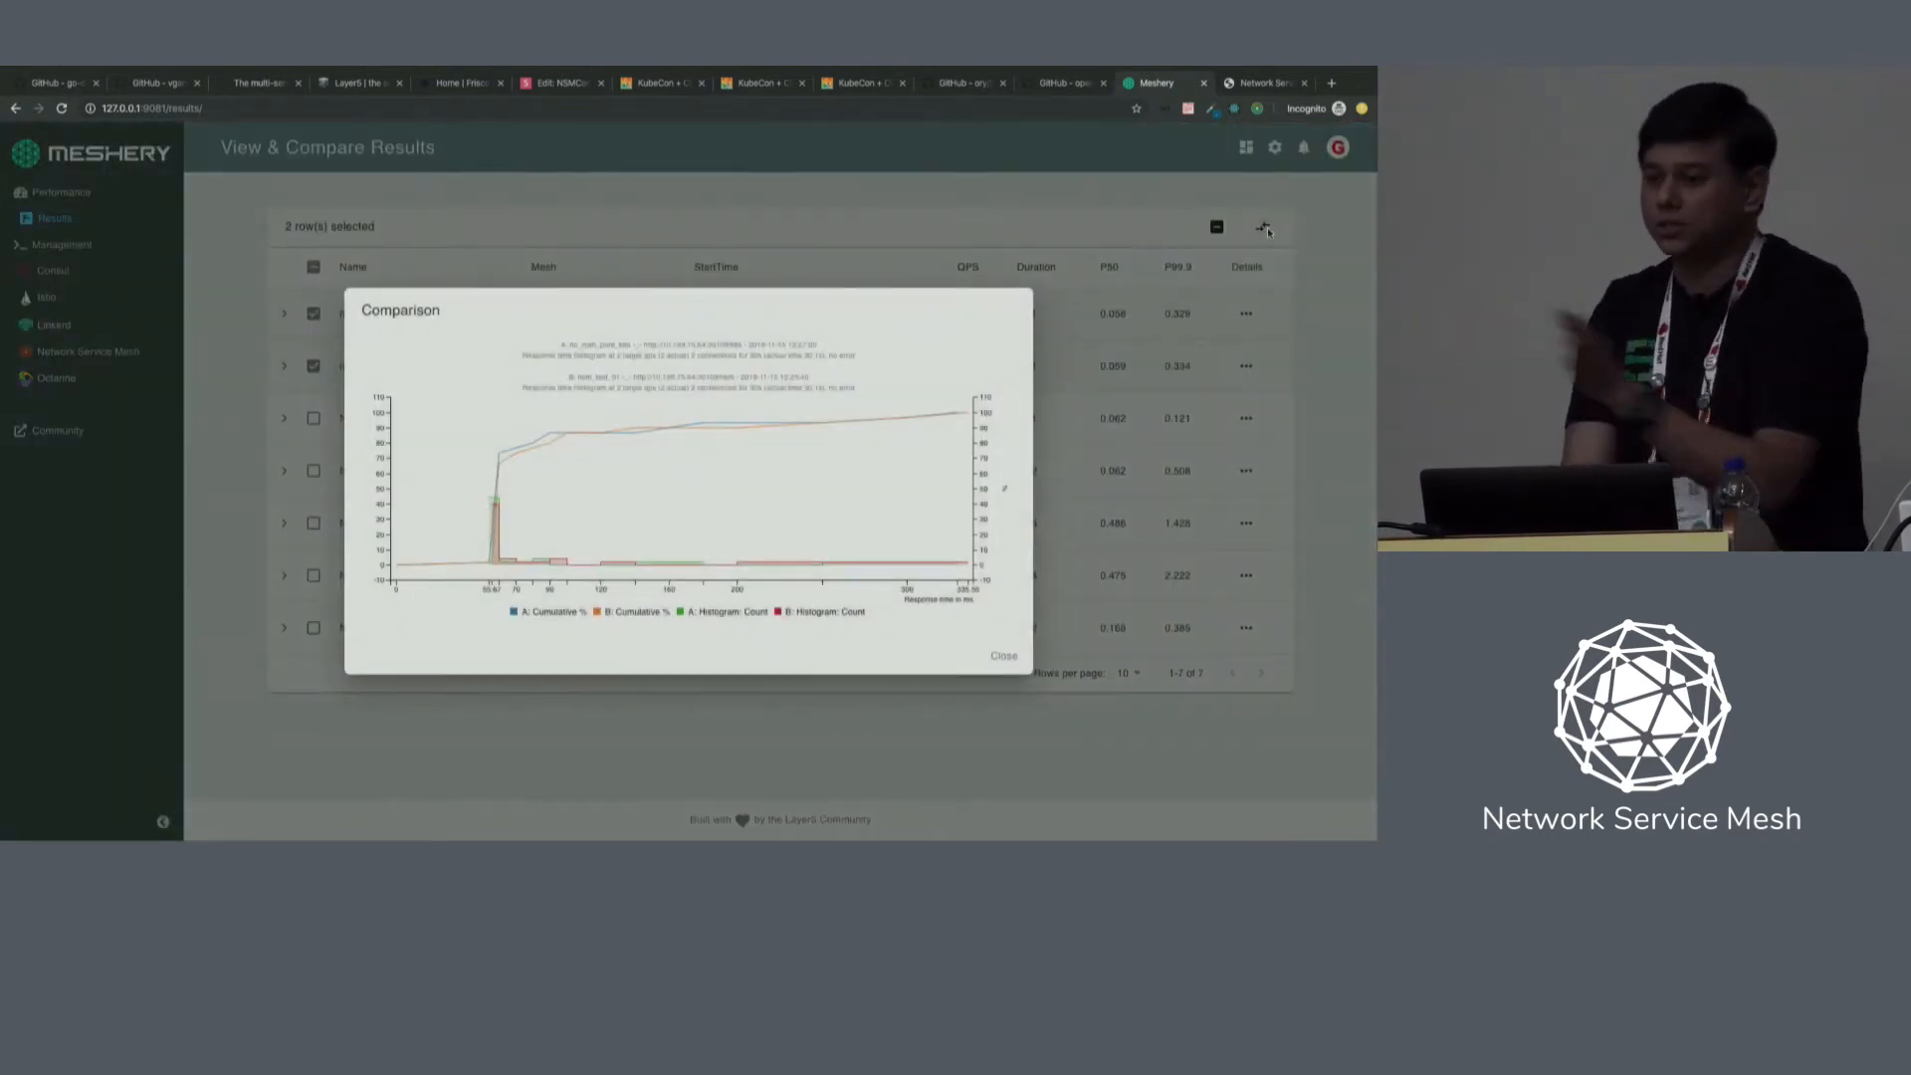
pyautogui.moveTo(1000, 511)
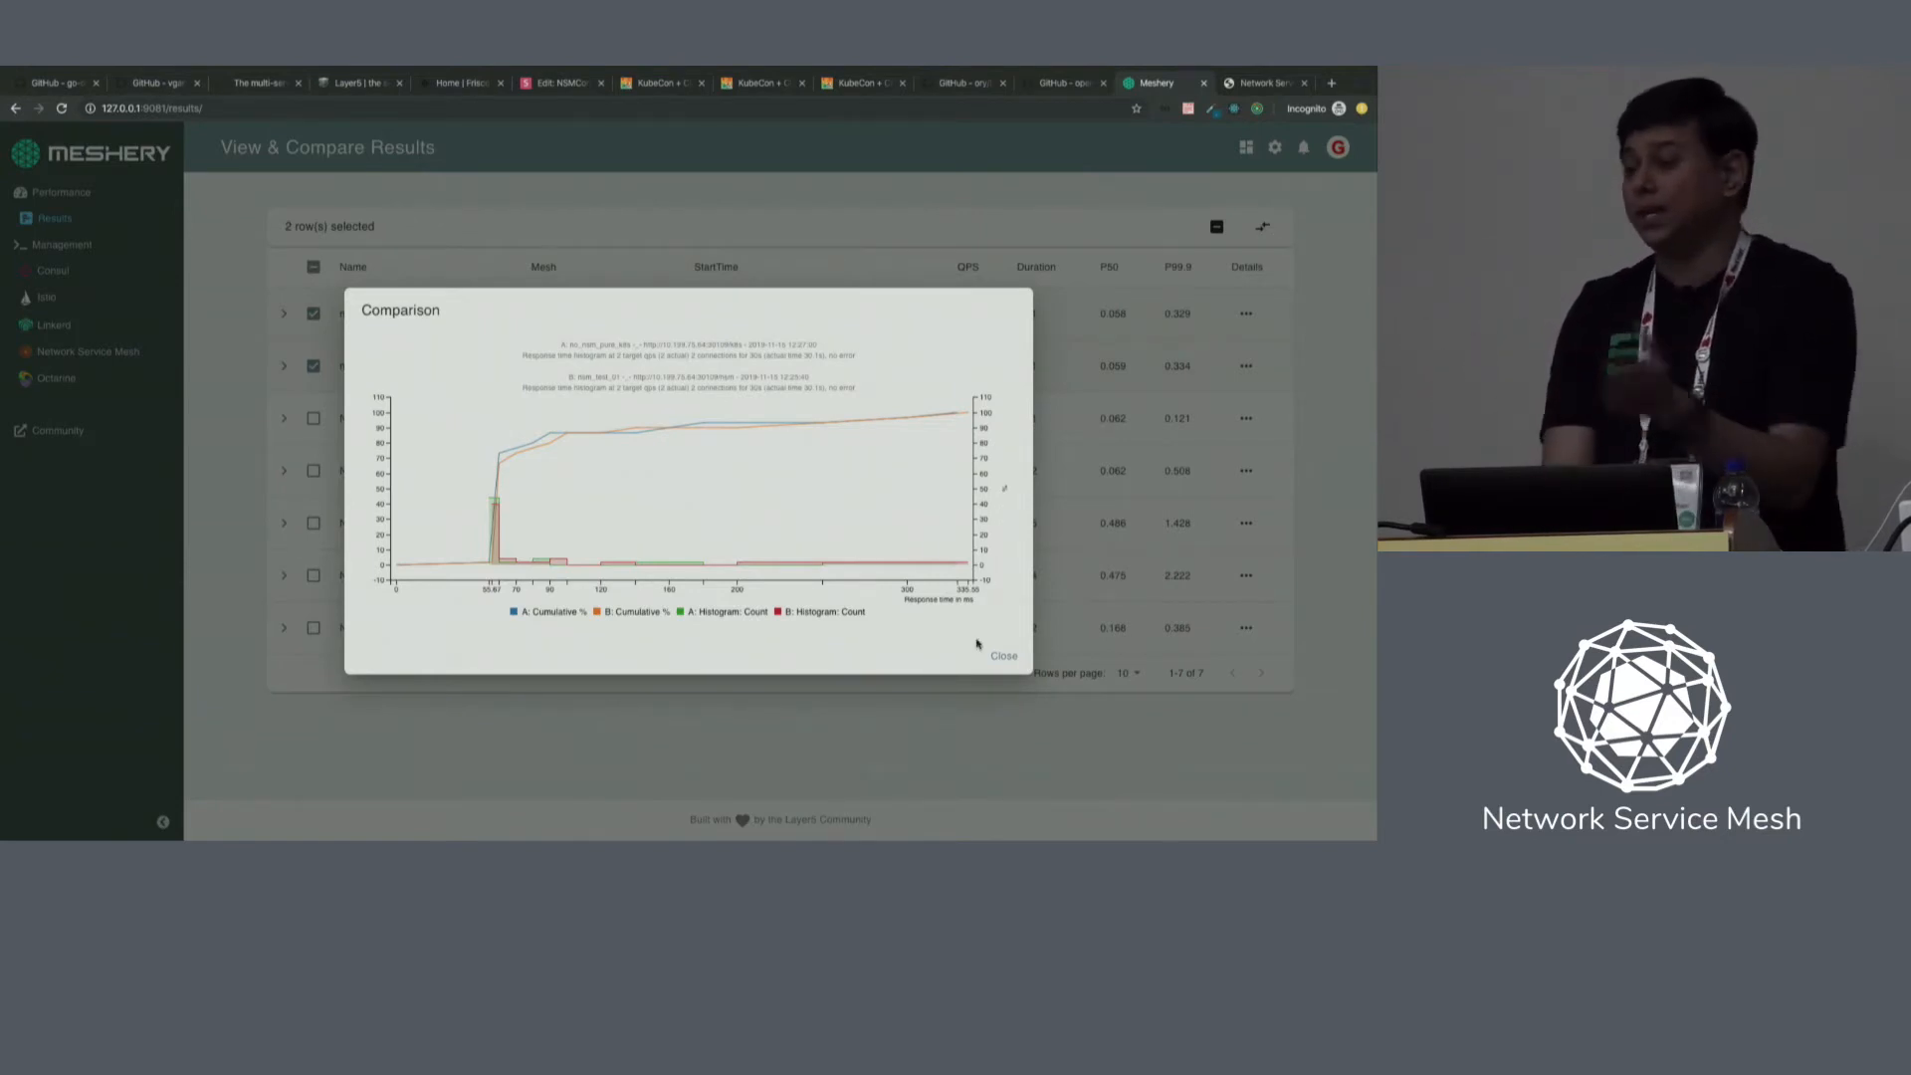
# Close the no_nsm_pure_k8s versus nsm_test_01 comparison chart.
pyautogui.click(1003, 655)
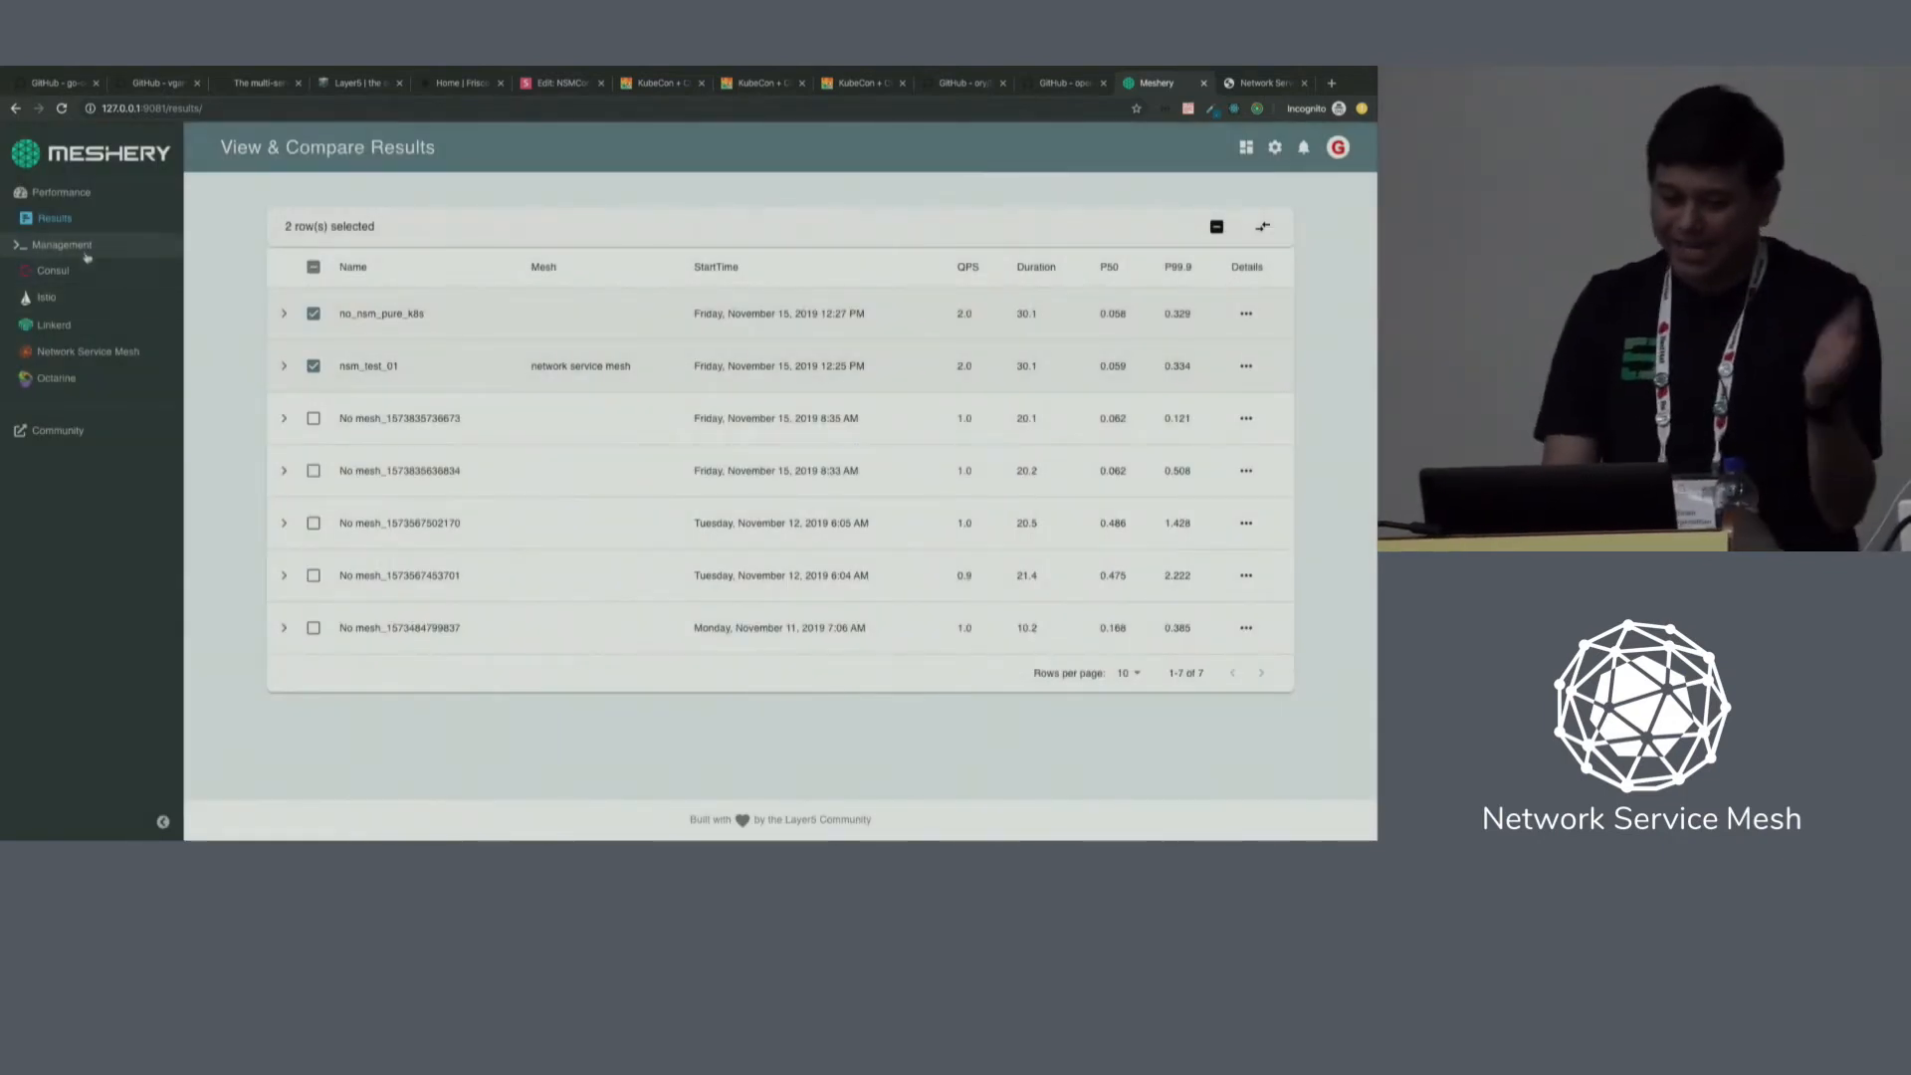
# Open Meshery settings and ping the kubernetes-admin@kubernetes cluster context.
pyautogui.click(61, 244)
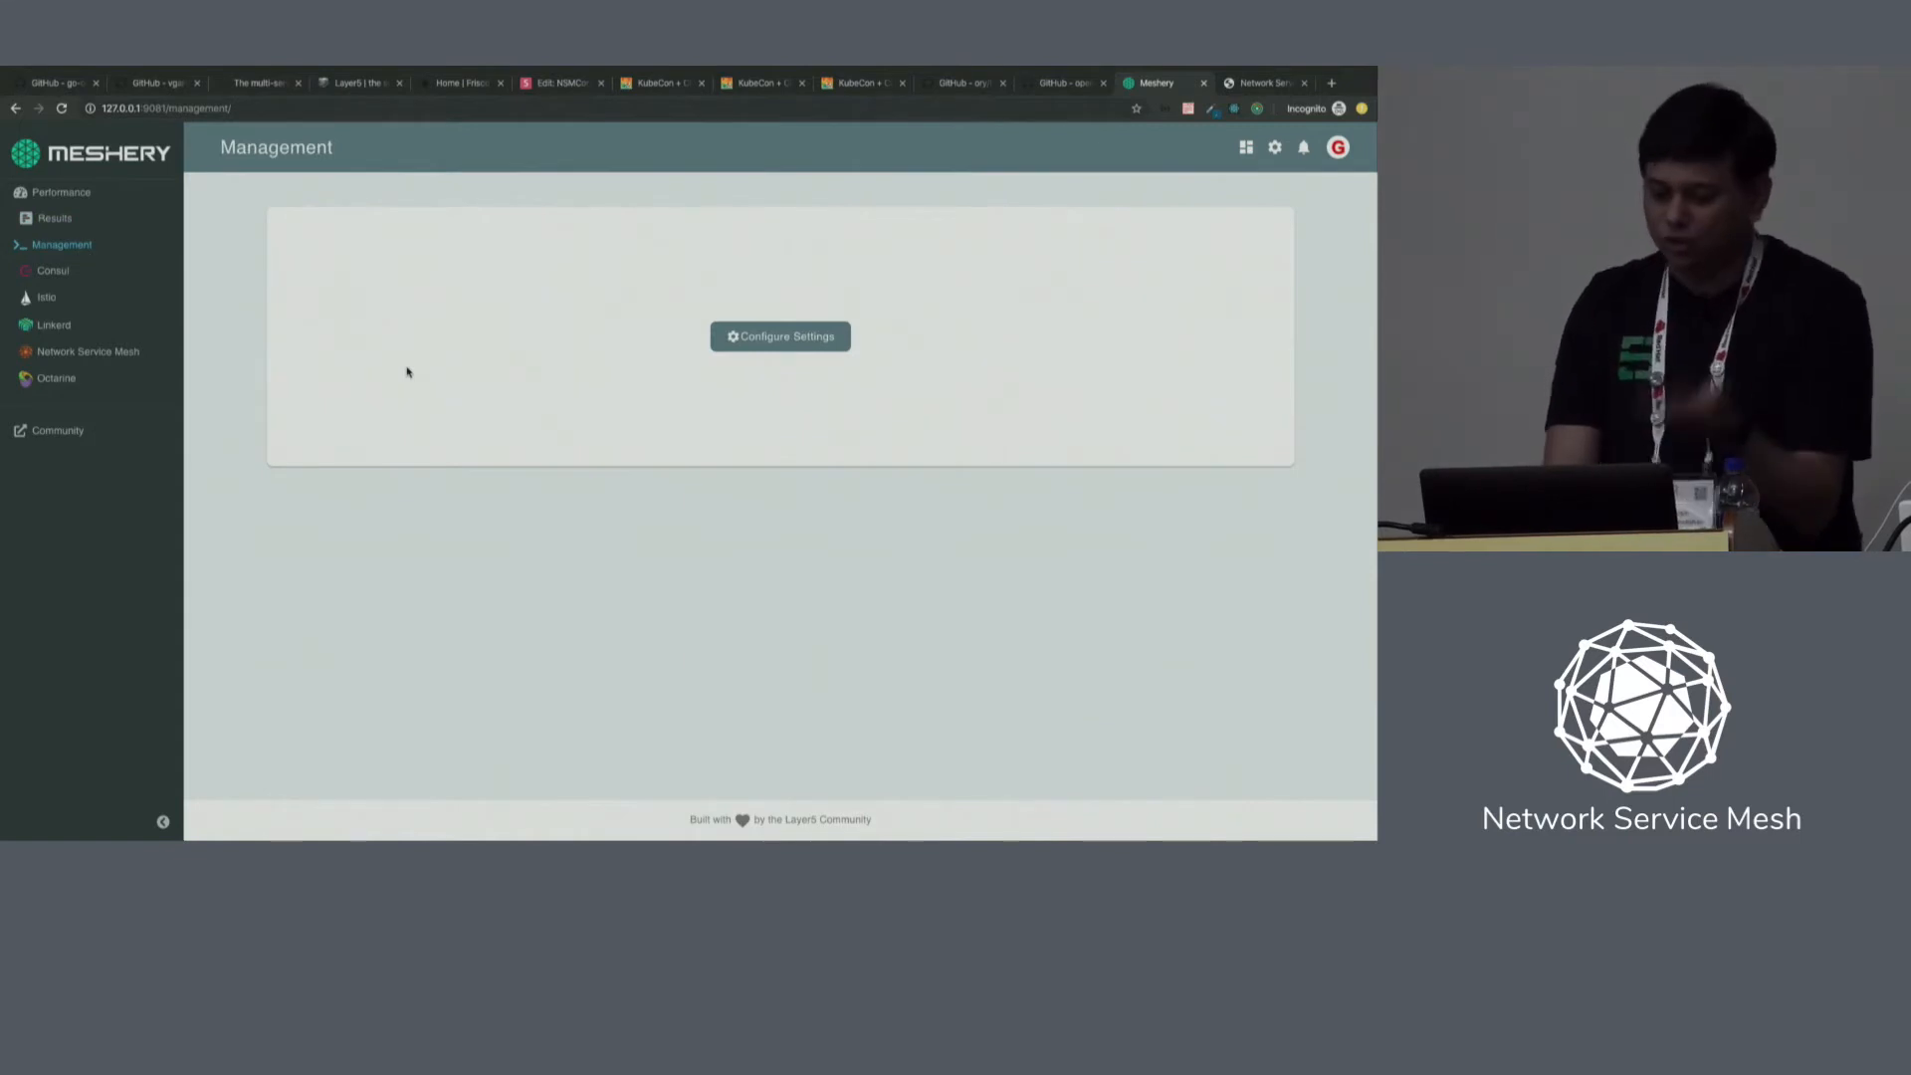
pyautogui.moveTo(780, 336)
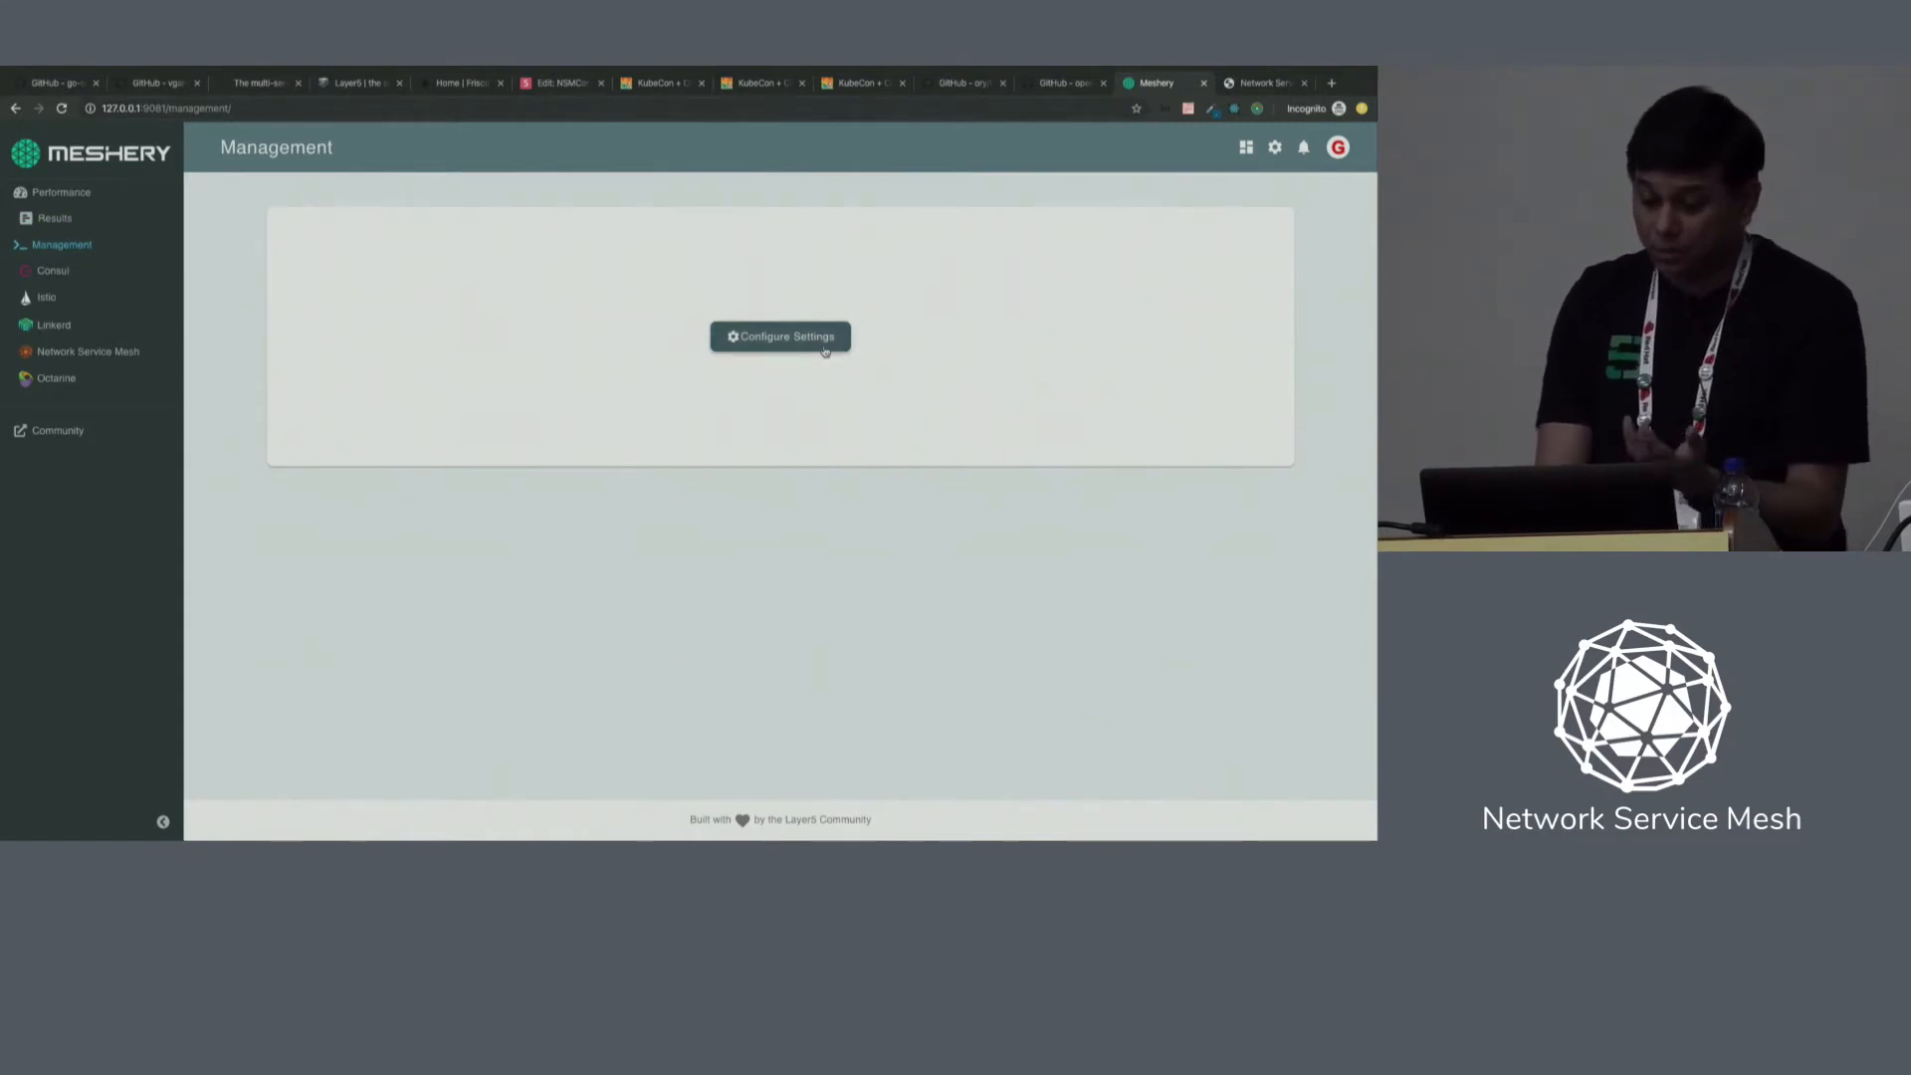
pyautogui.click(778, 337)
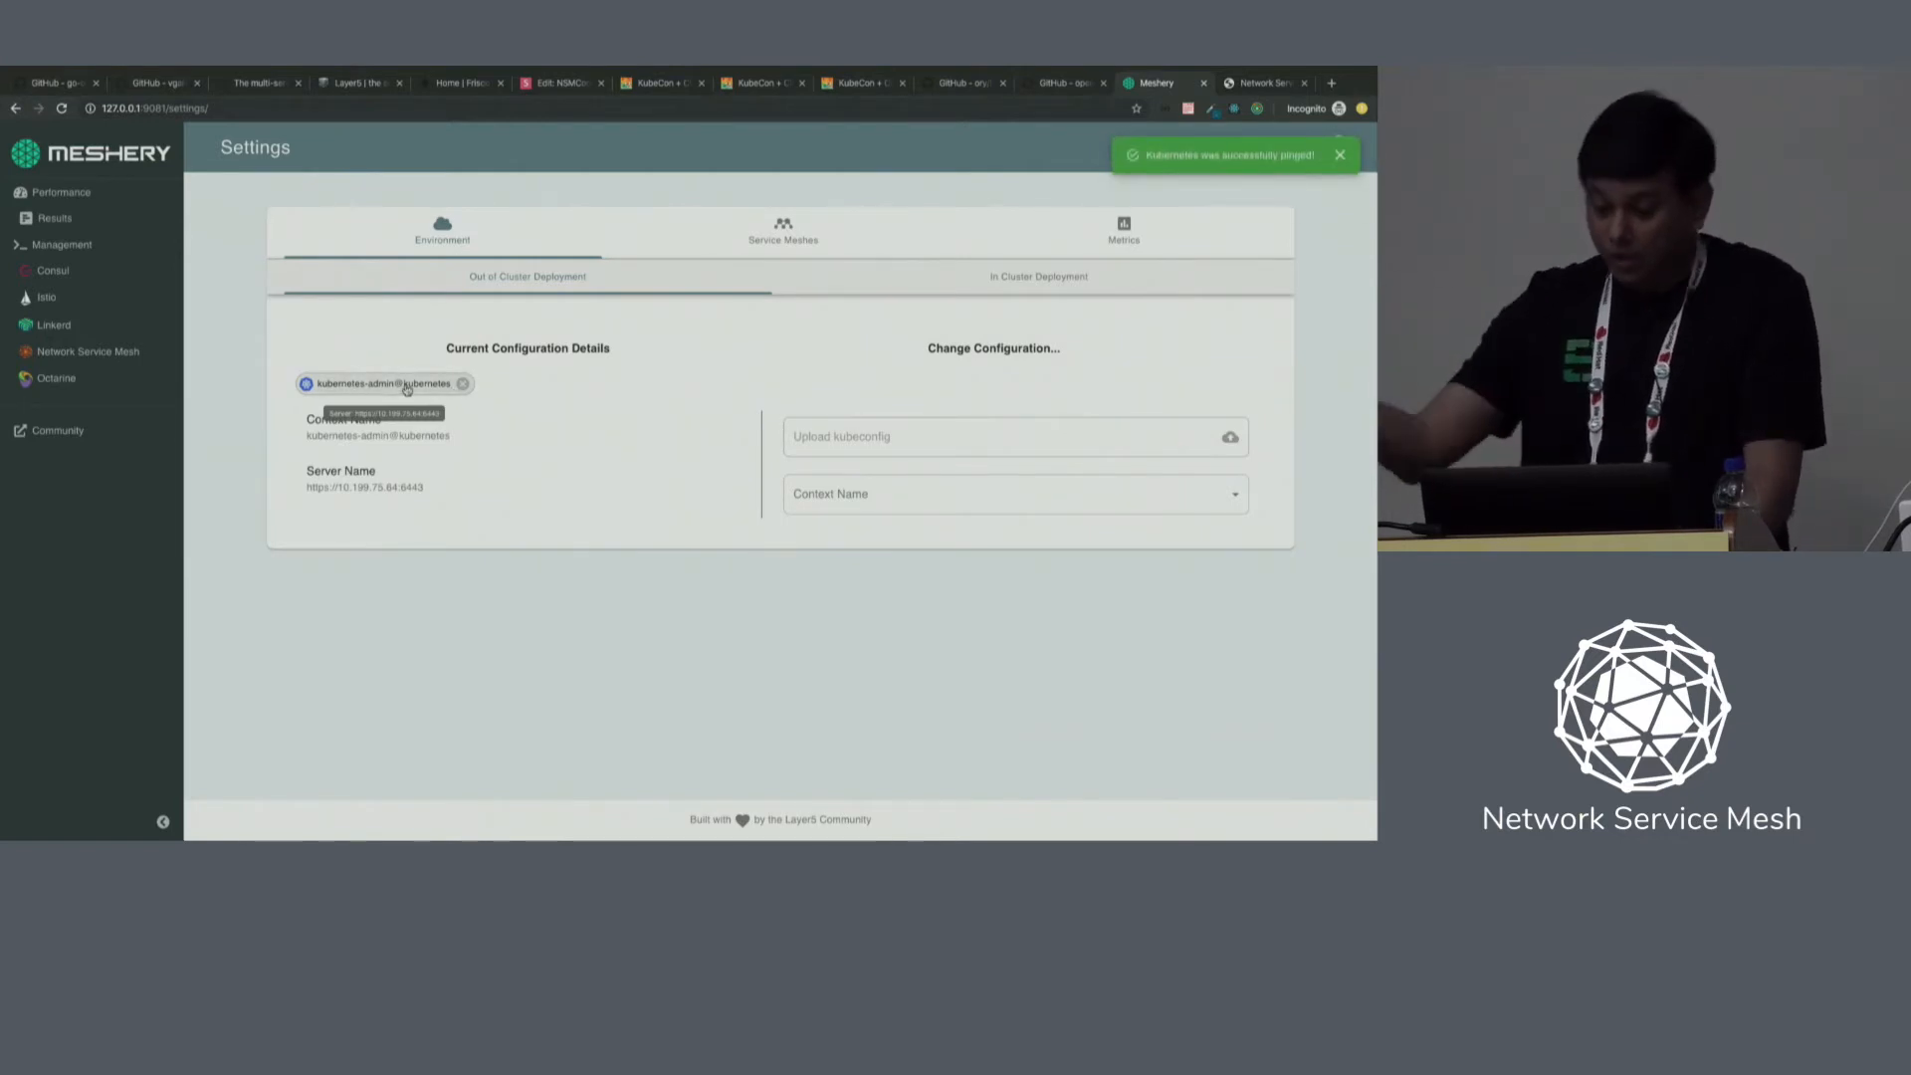
pyautogui.click(1339, 155)
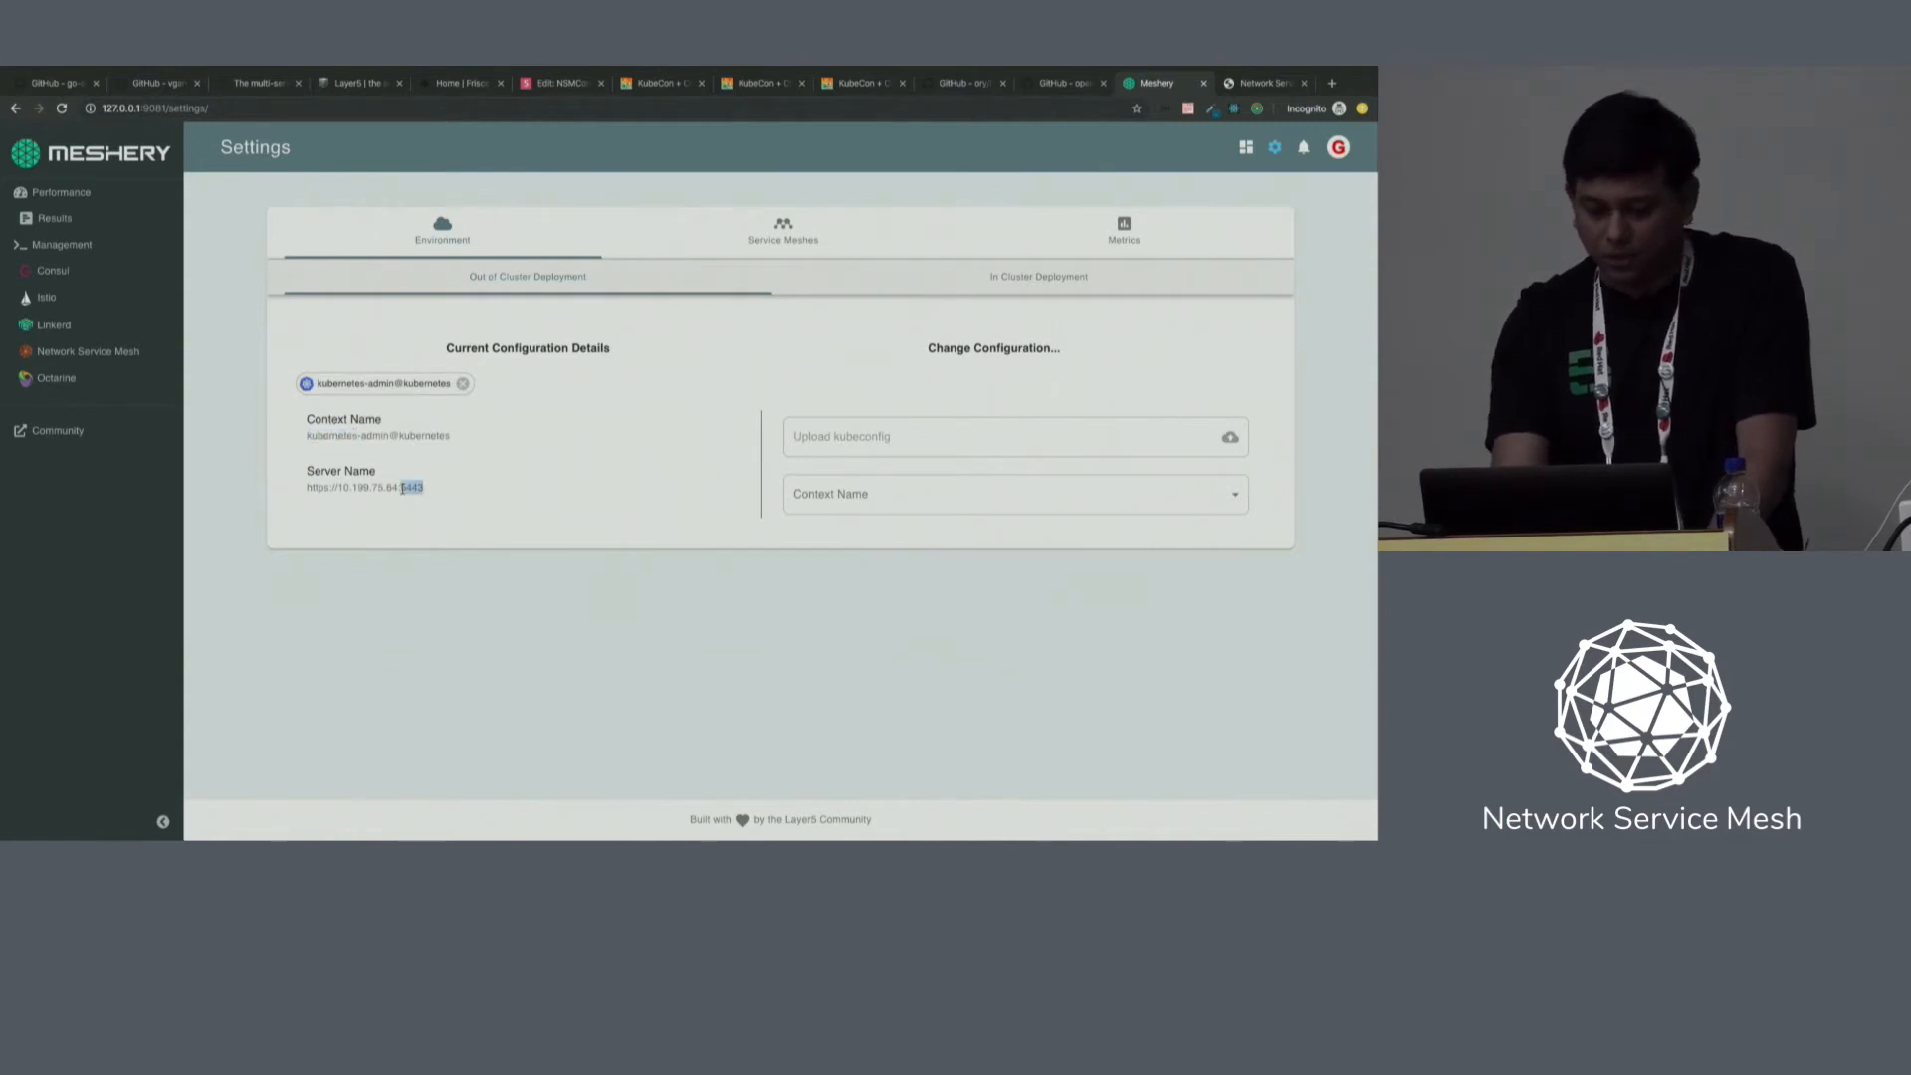
# Connect the mesh adapter at mesherylocal.layer5.io:10004 in the Service Meshes settings.
pyautogui.click(782, 231)
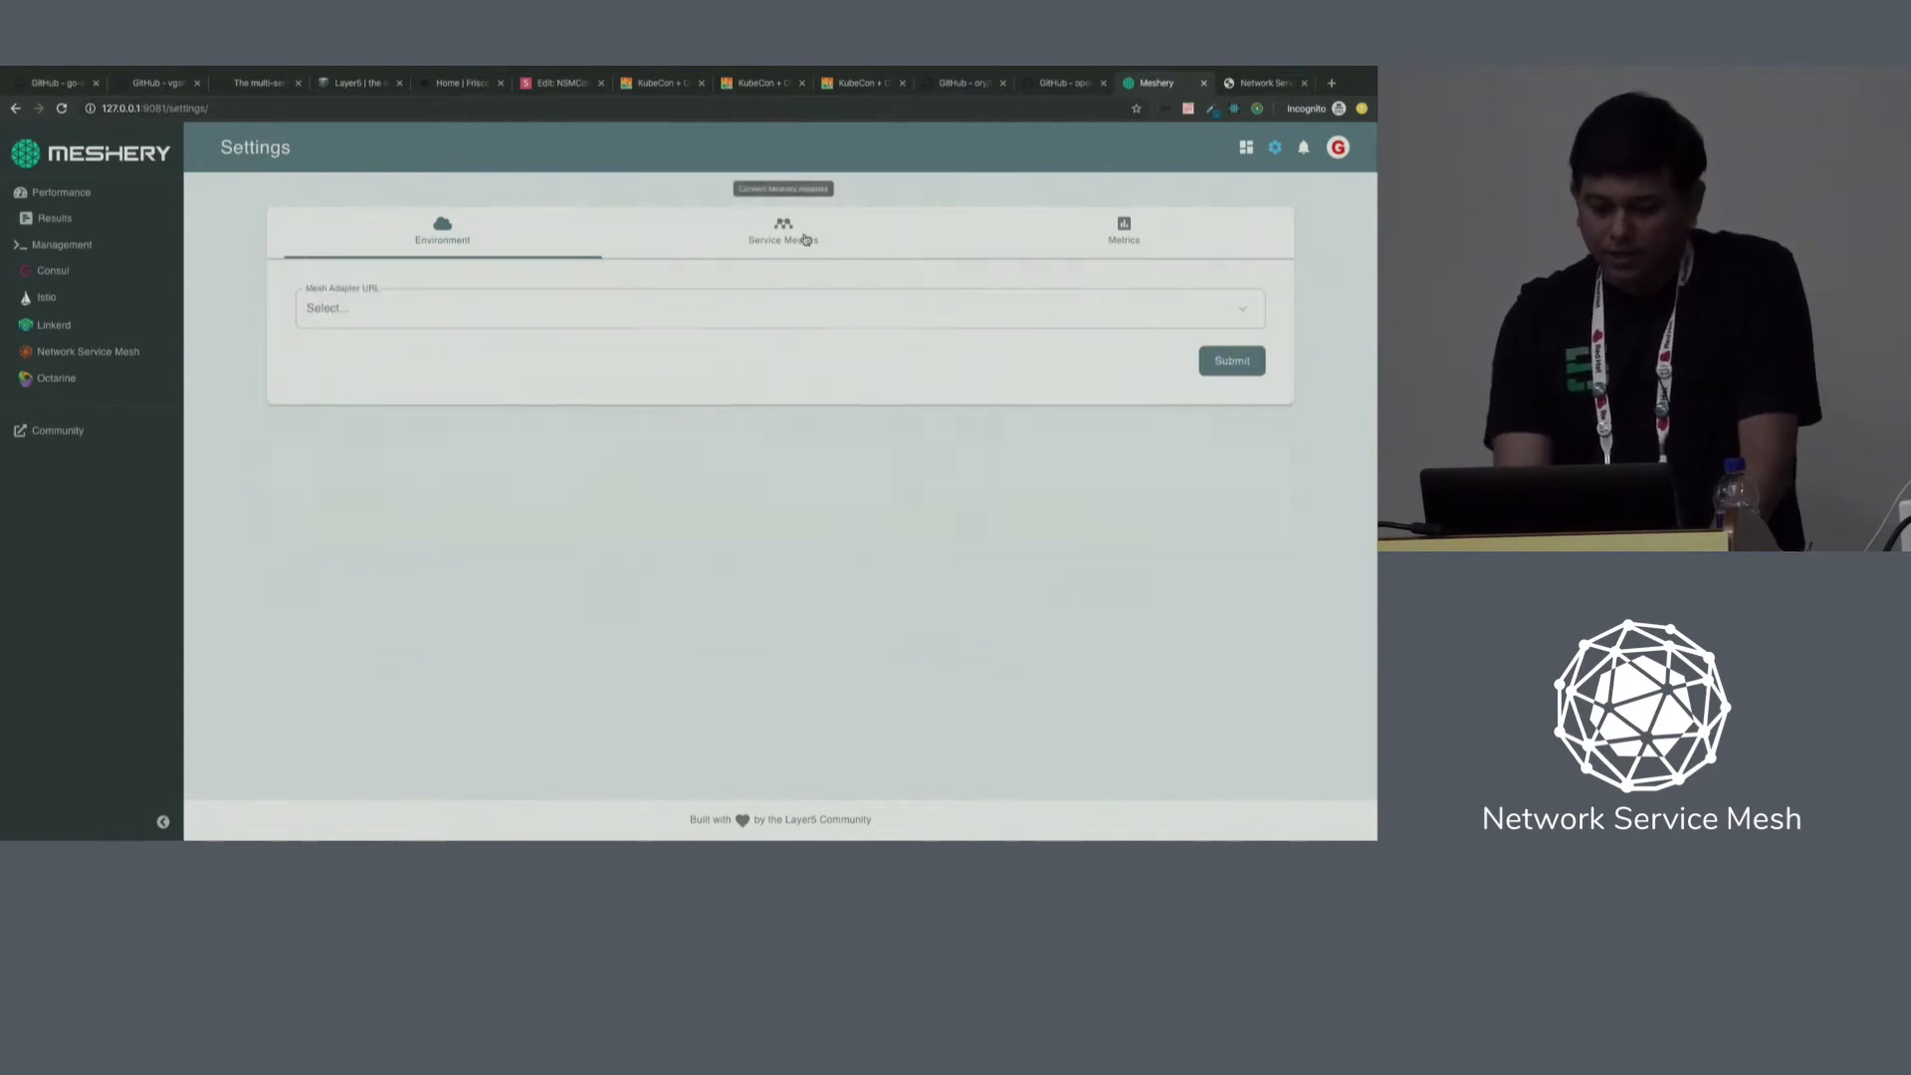
pyautogui.click(782, 237)
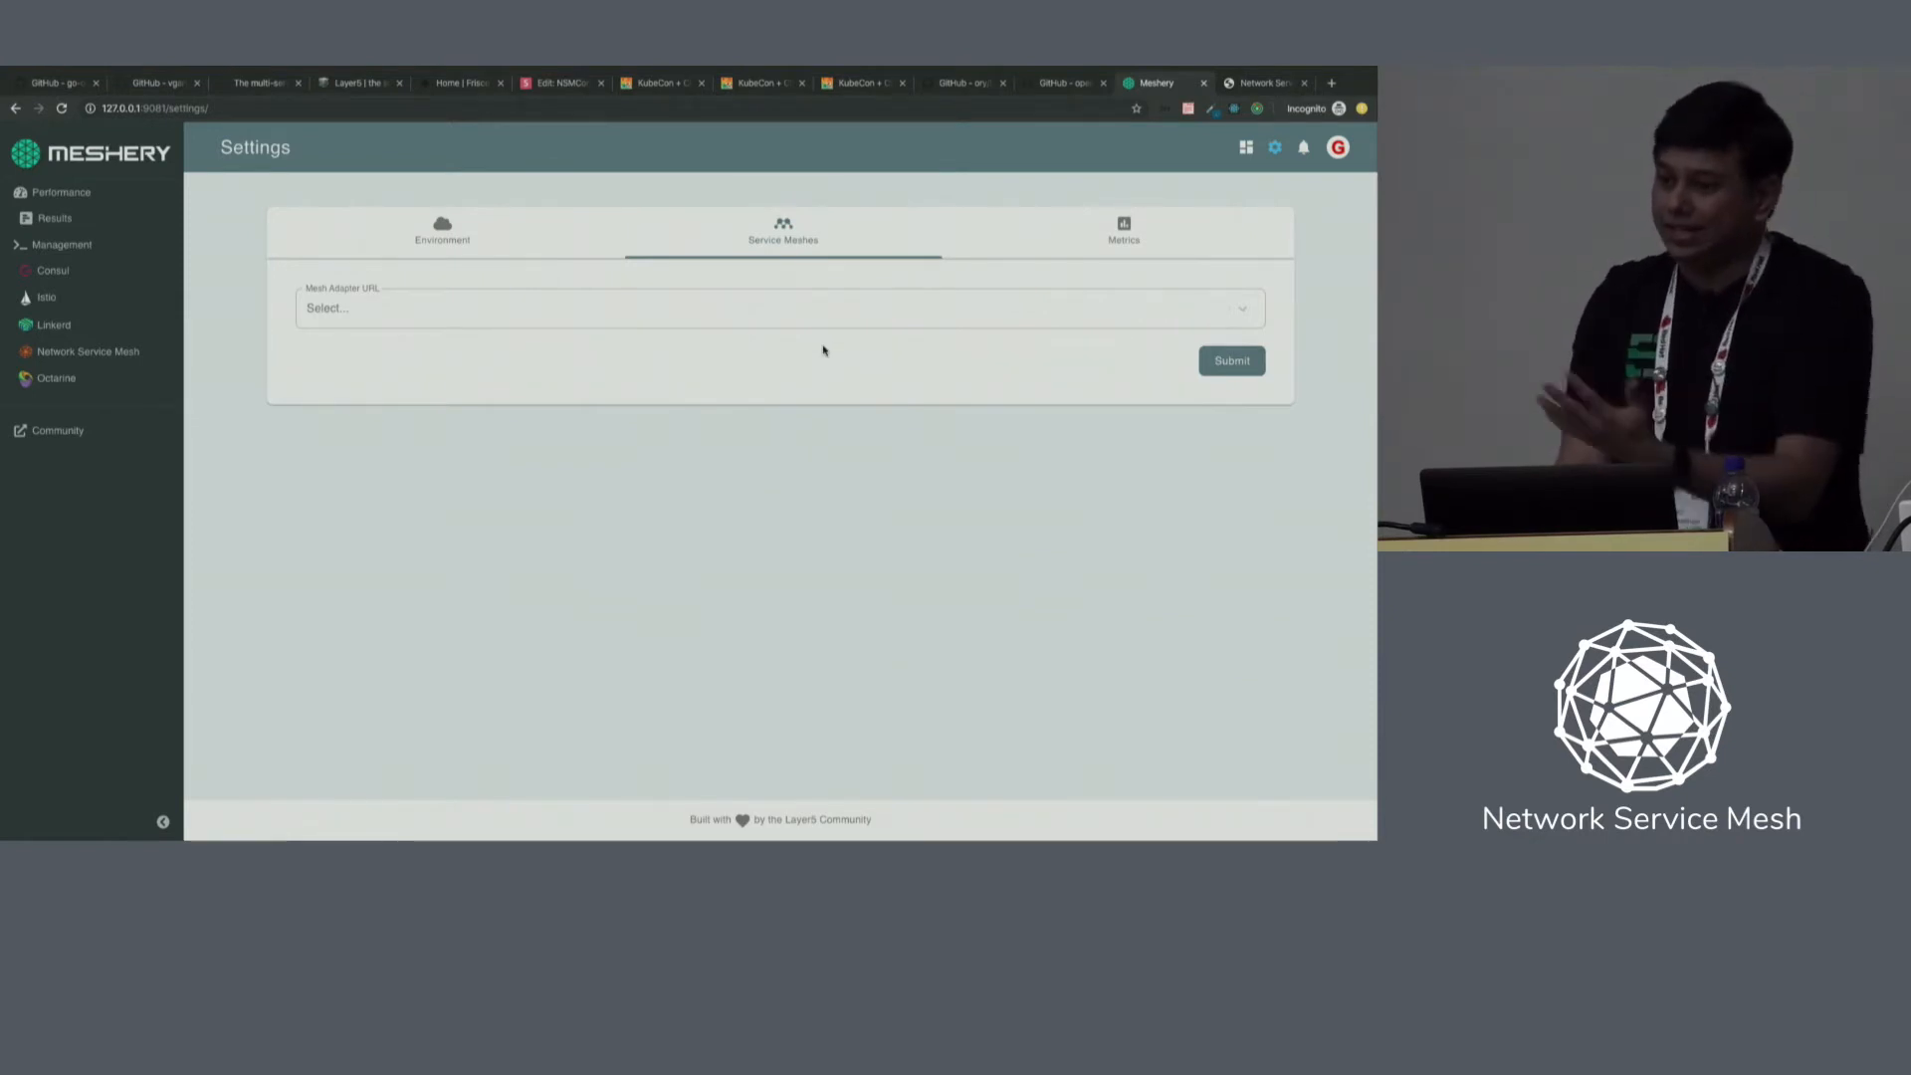
pyautogui.click(775, 308)
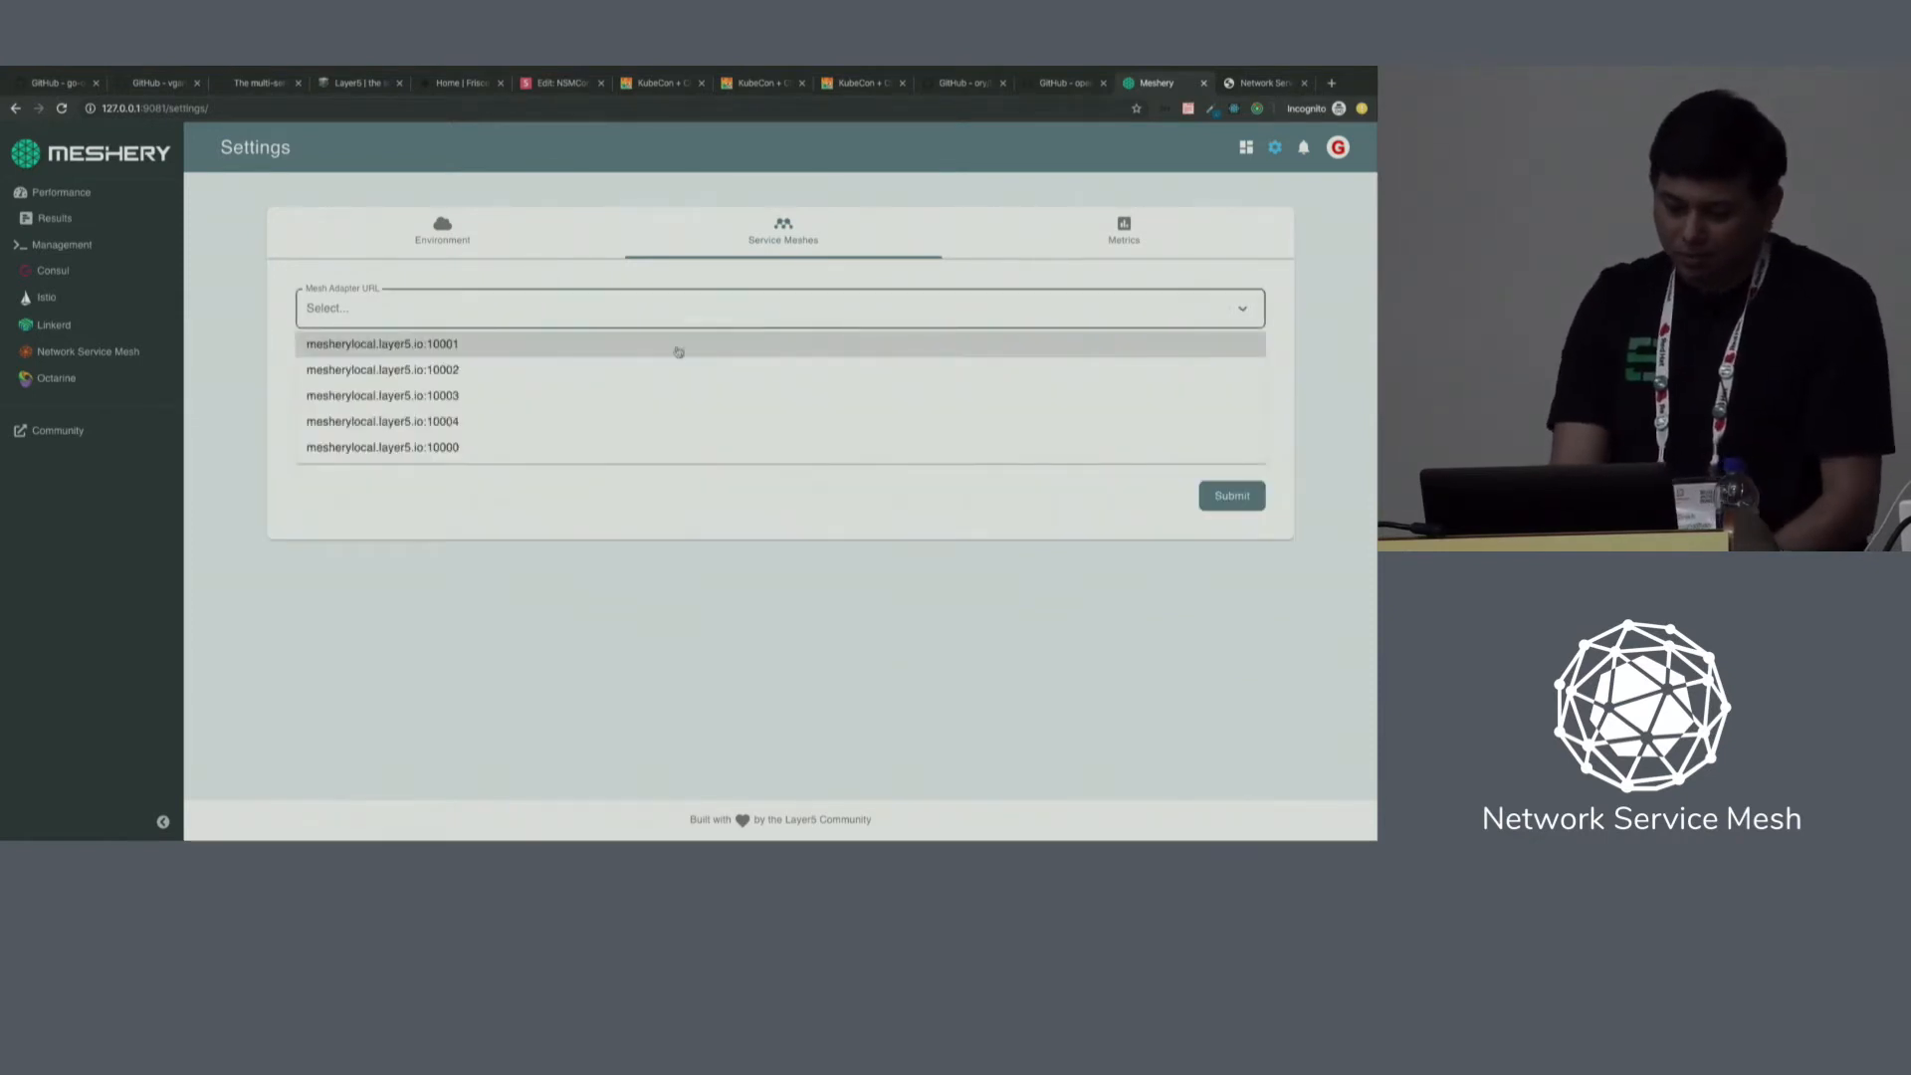
pyautogui.click(381, 420)
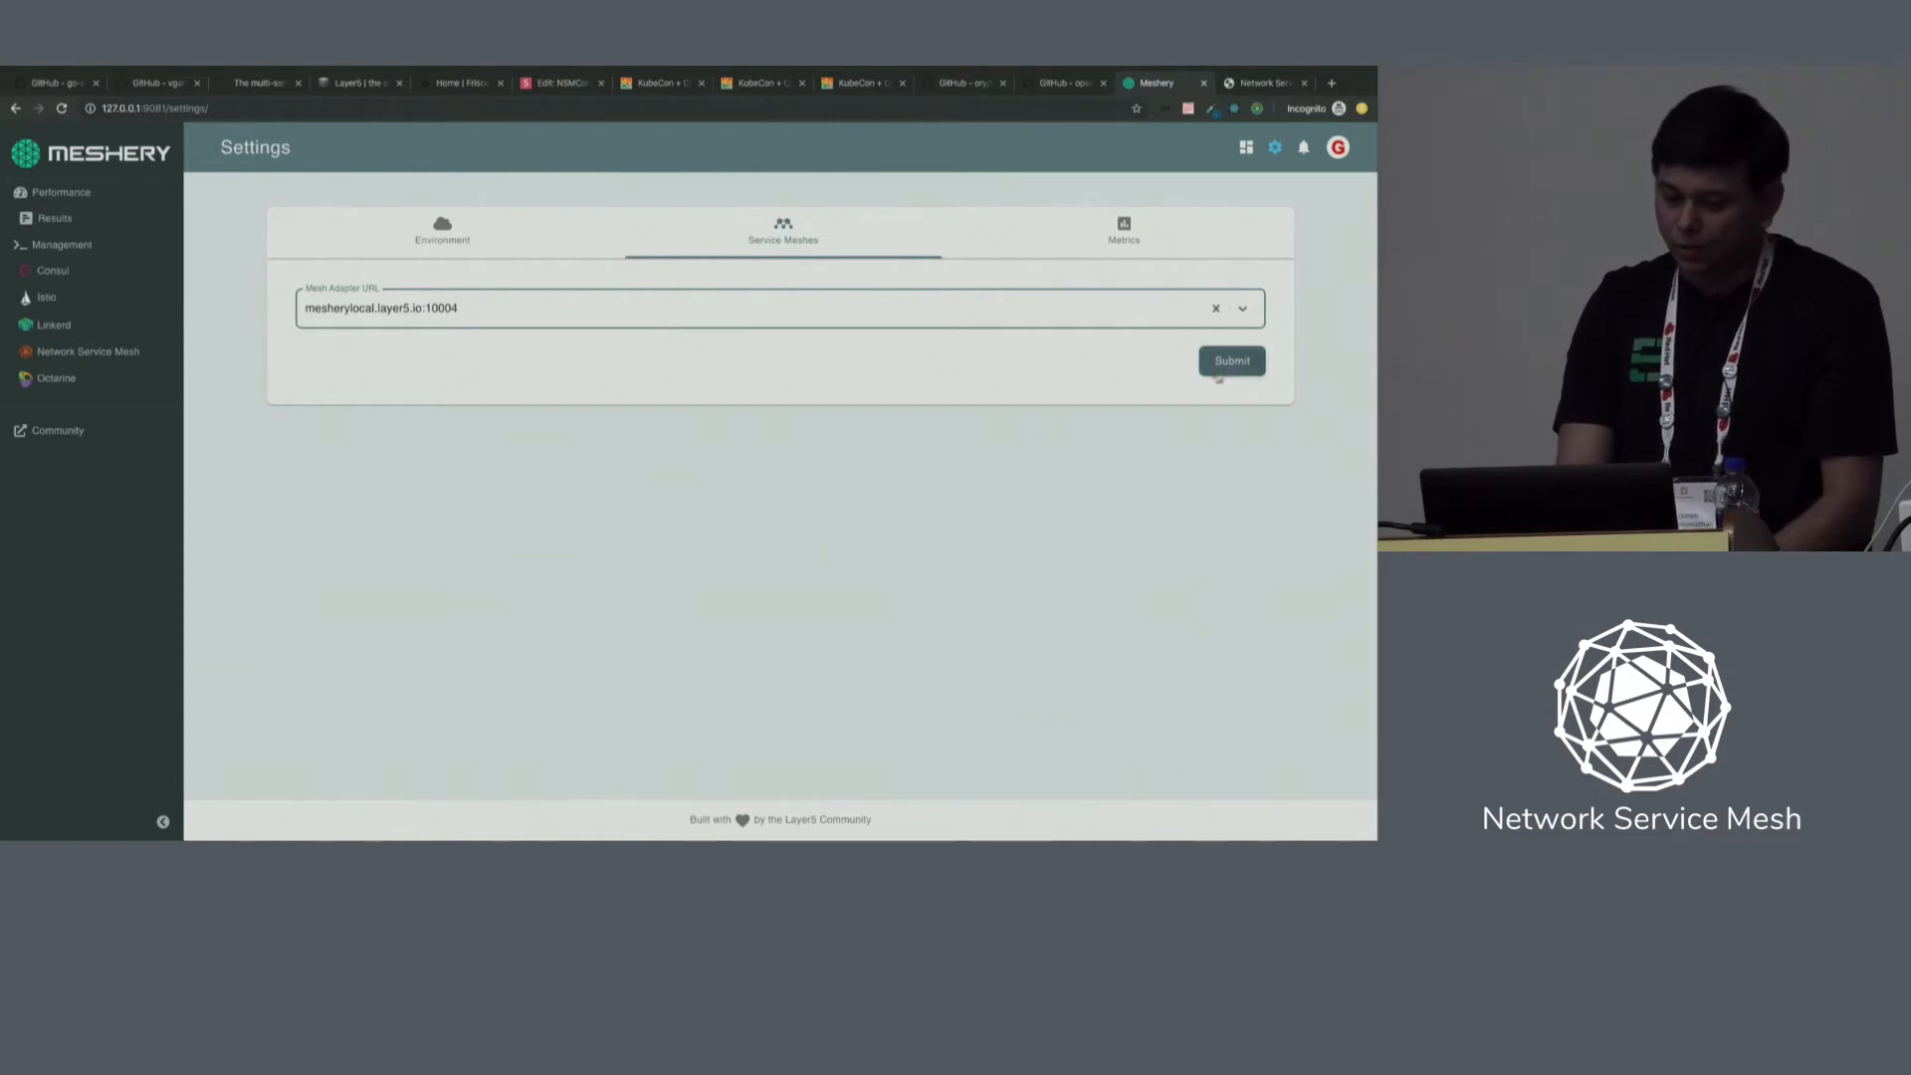
pyautogui.click(1230, 359)
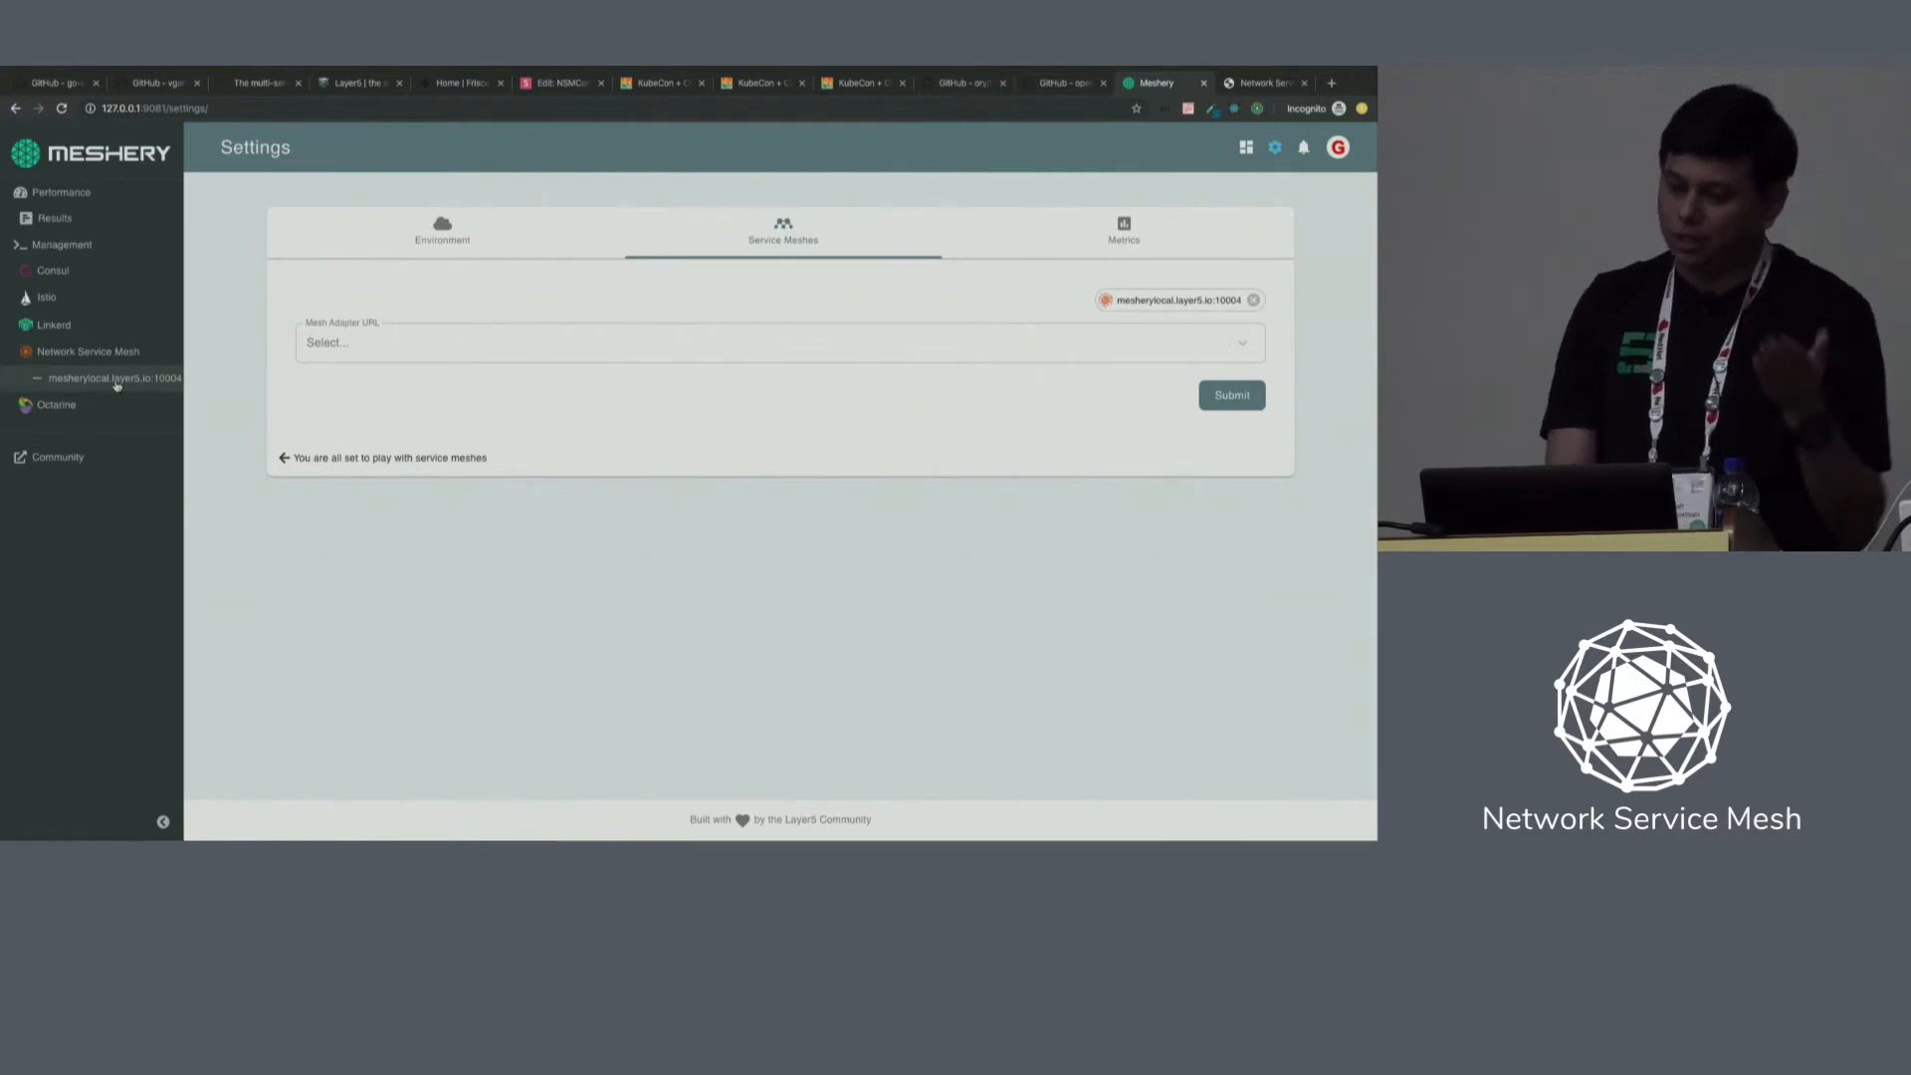
# Open the mesherylocal.layer5.io:10004 adapter's management page from the sidebar.
pyautogui.click(115, 379)
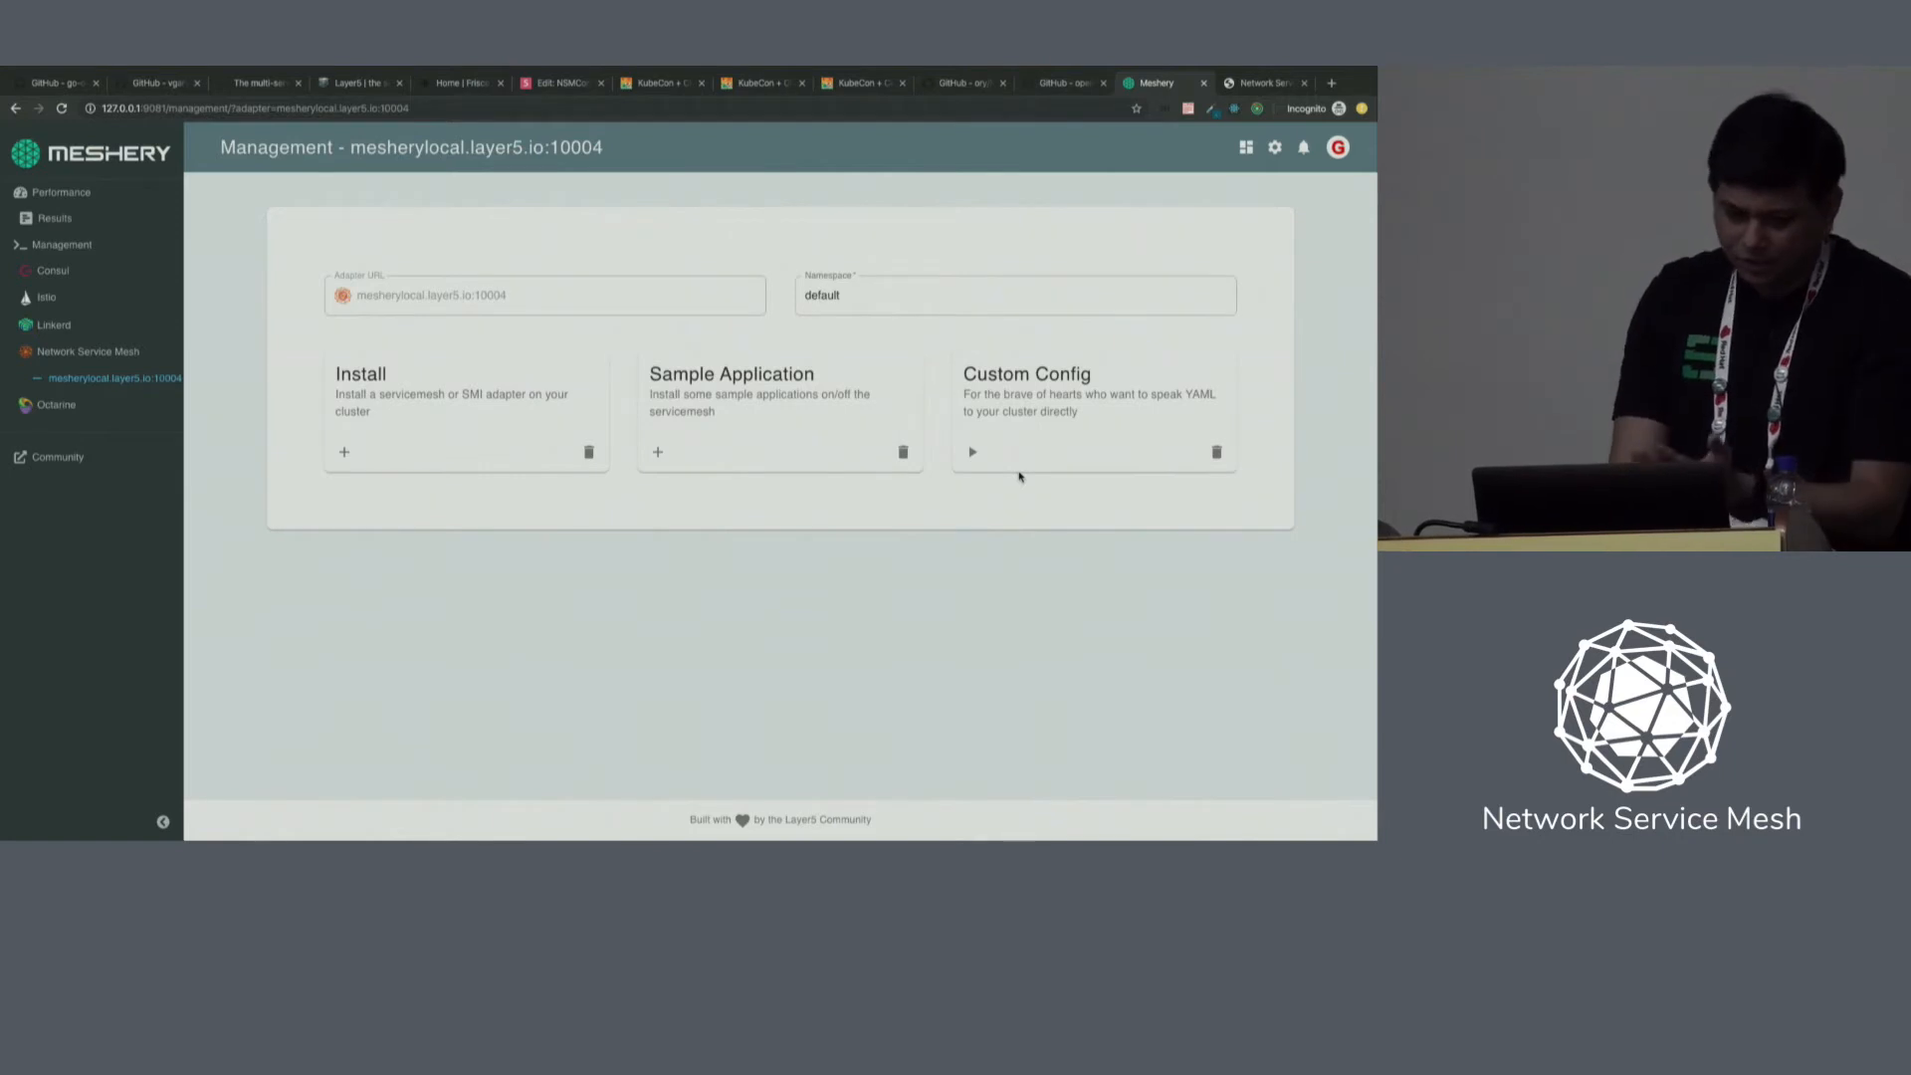
pyautogui.moveTo(778, 602)
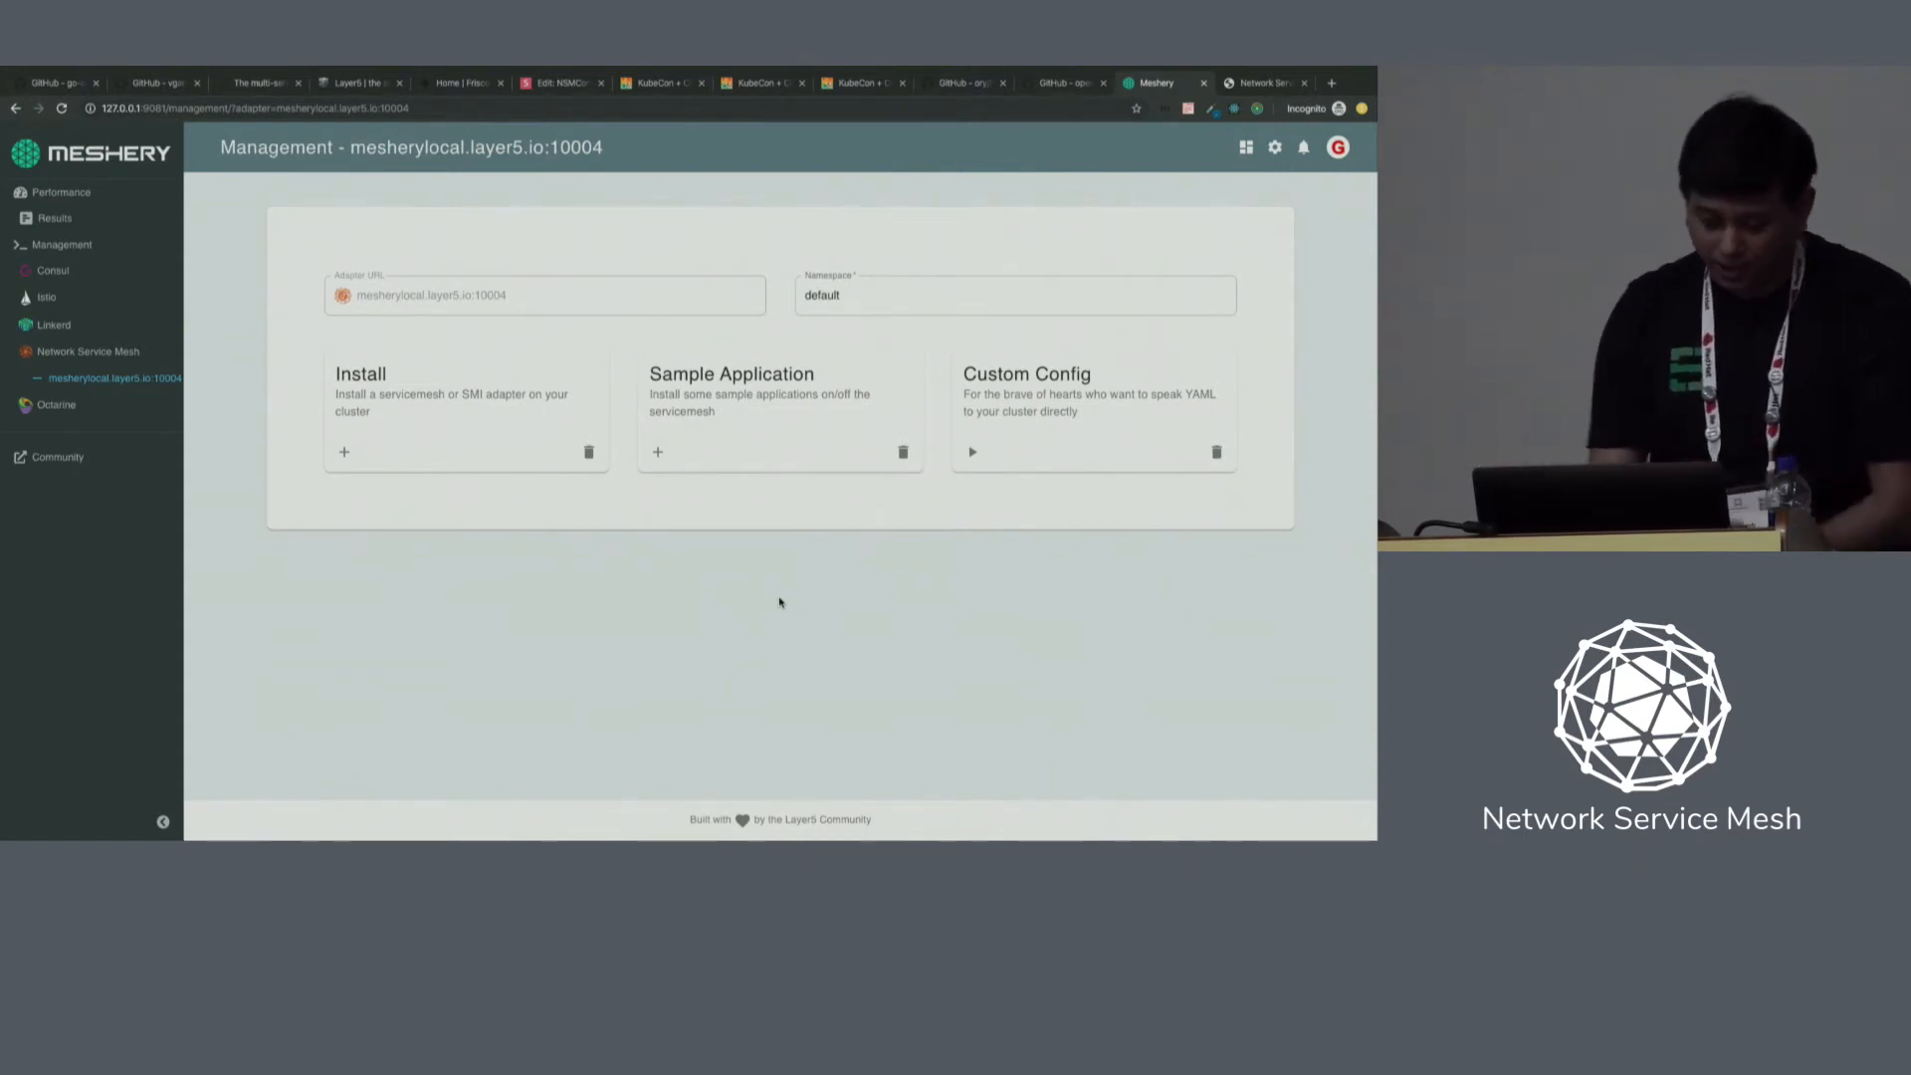
pyautogui.moveTo(804, 738)
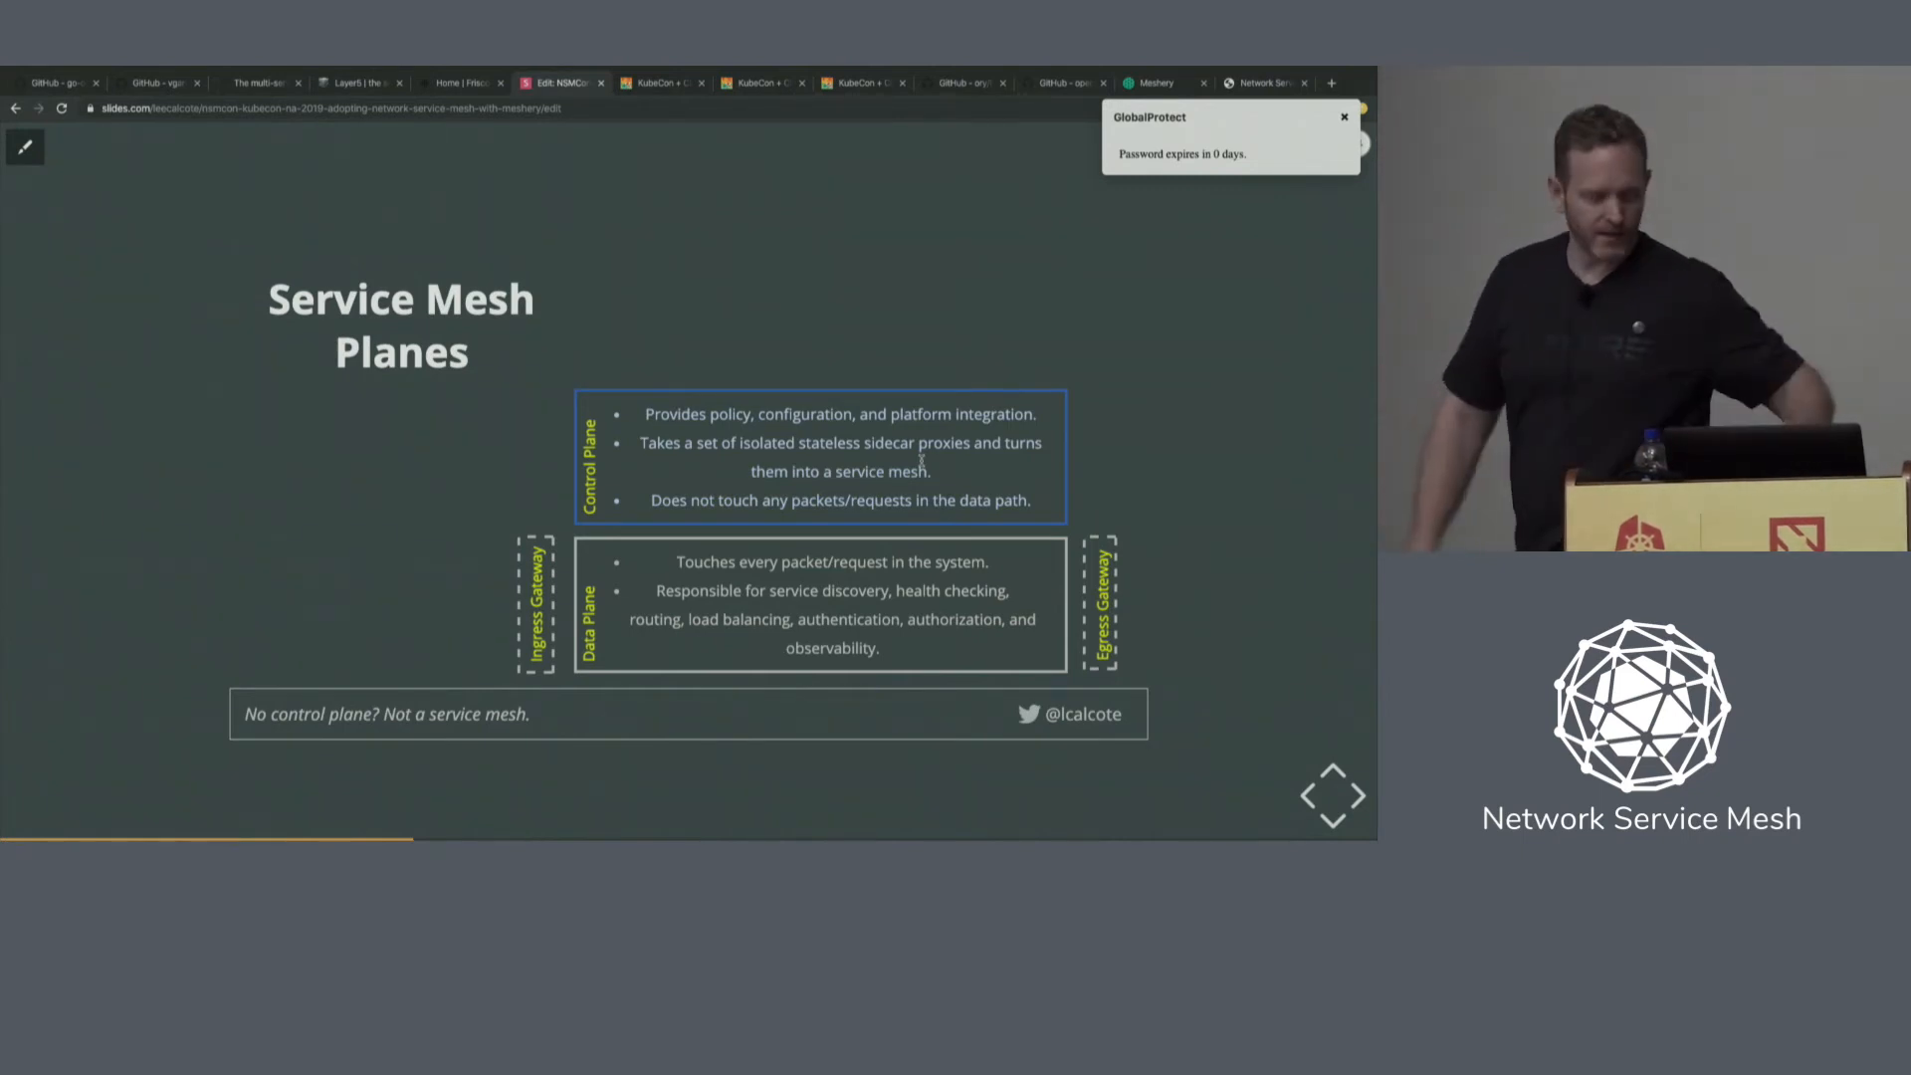
# Advance the Service Mesh Planes slide to reveal the management plane.
pyautogui.press('Right')
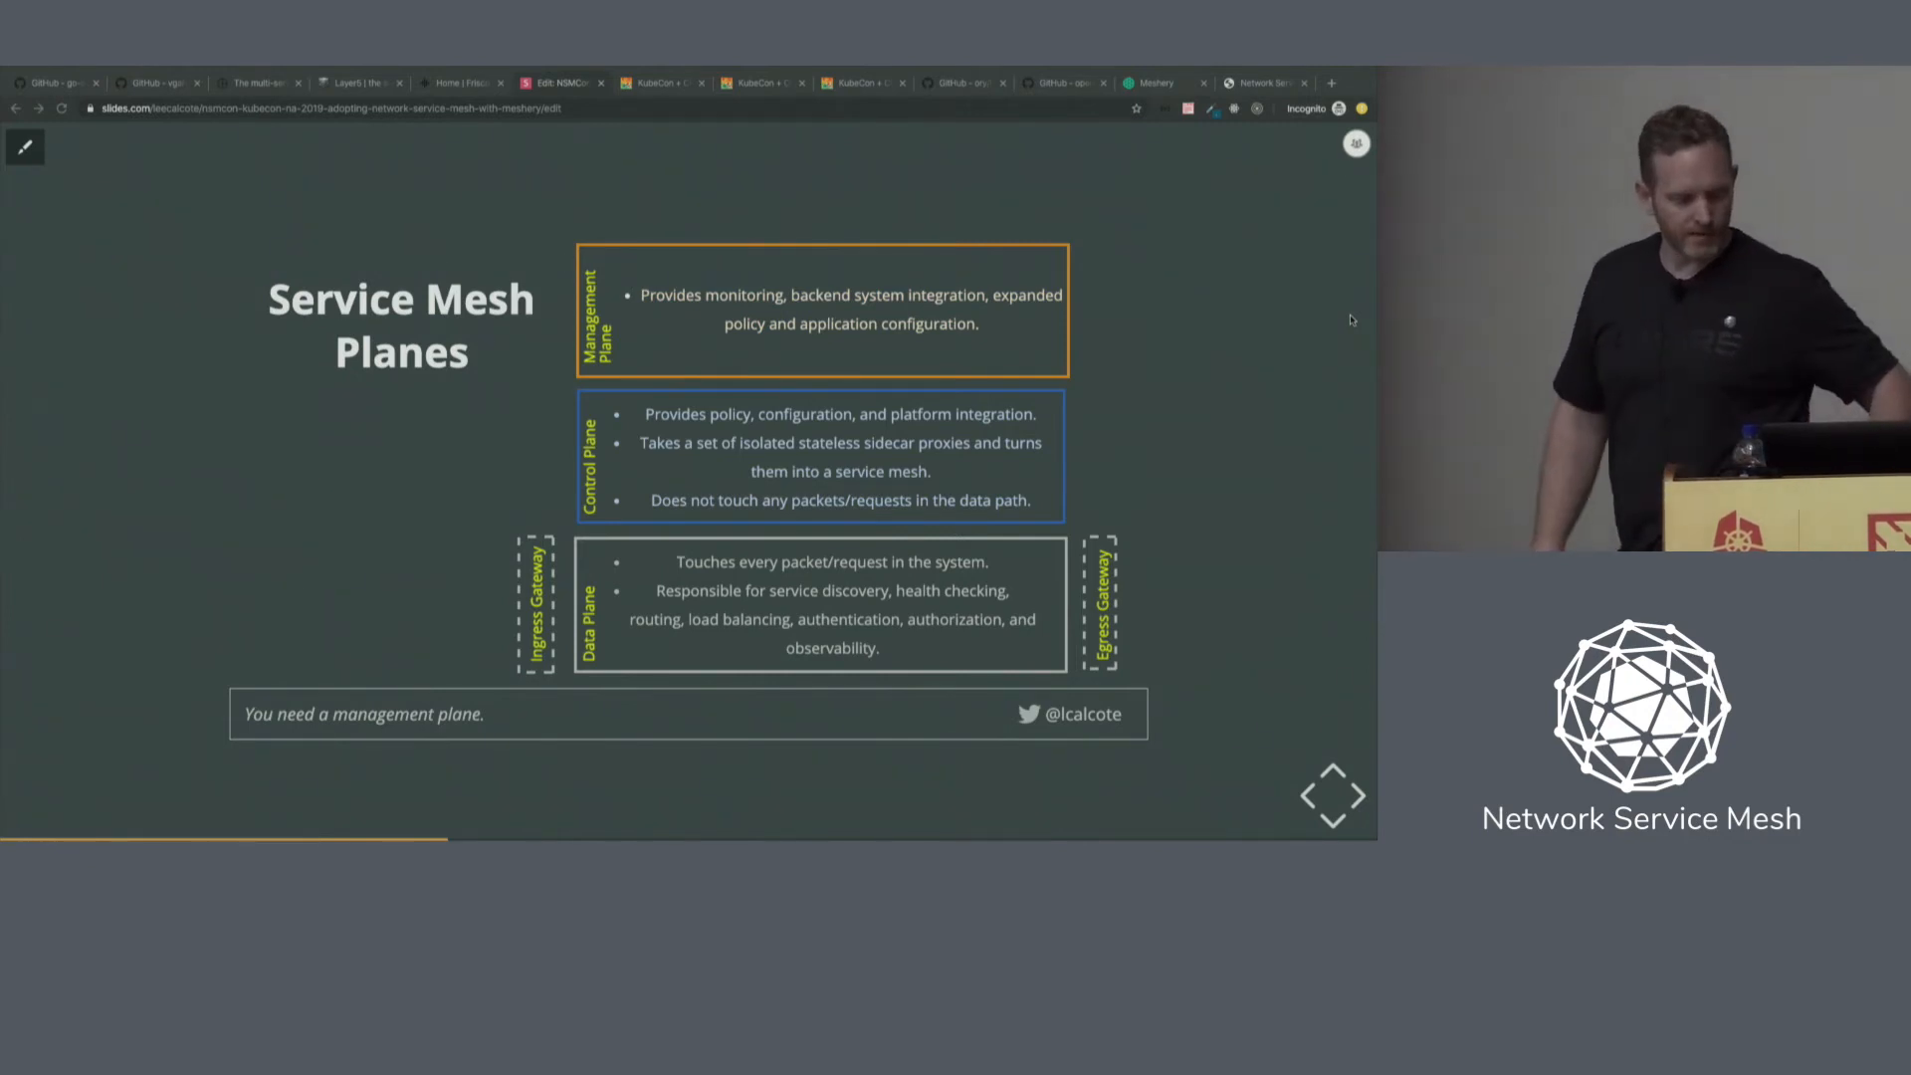
pyautogui.moveTo(1307, 349)
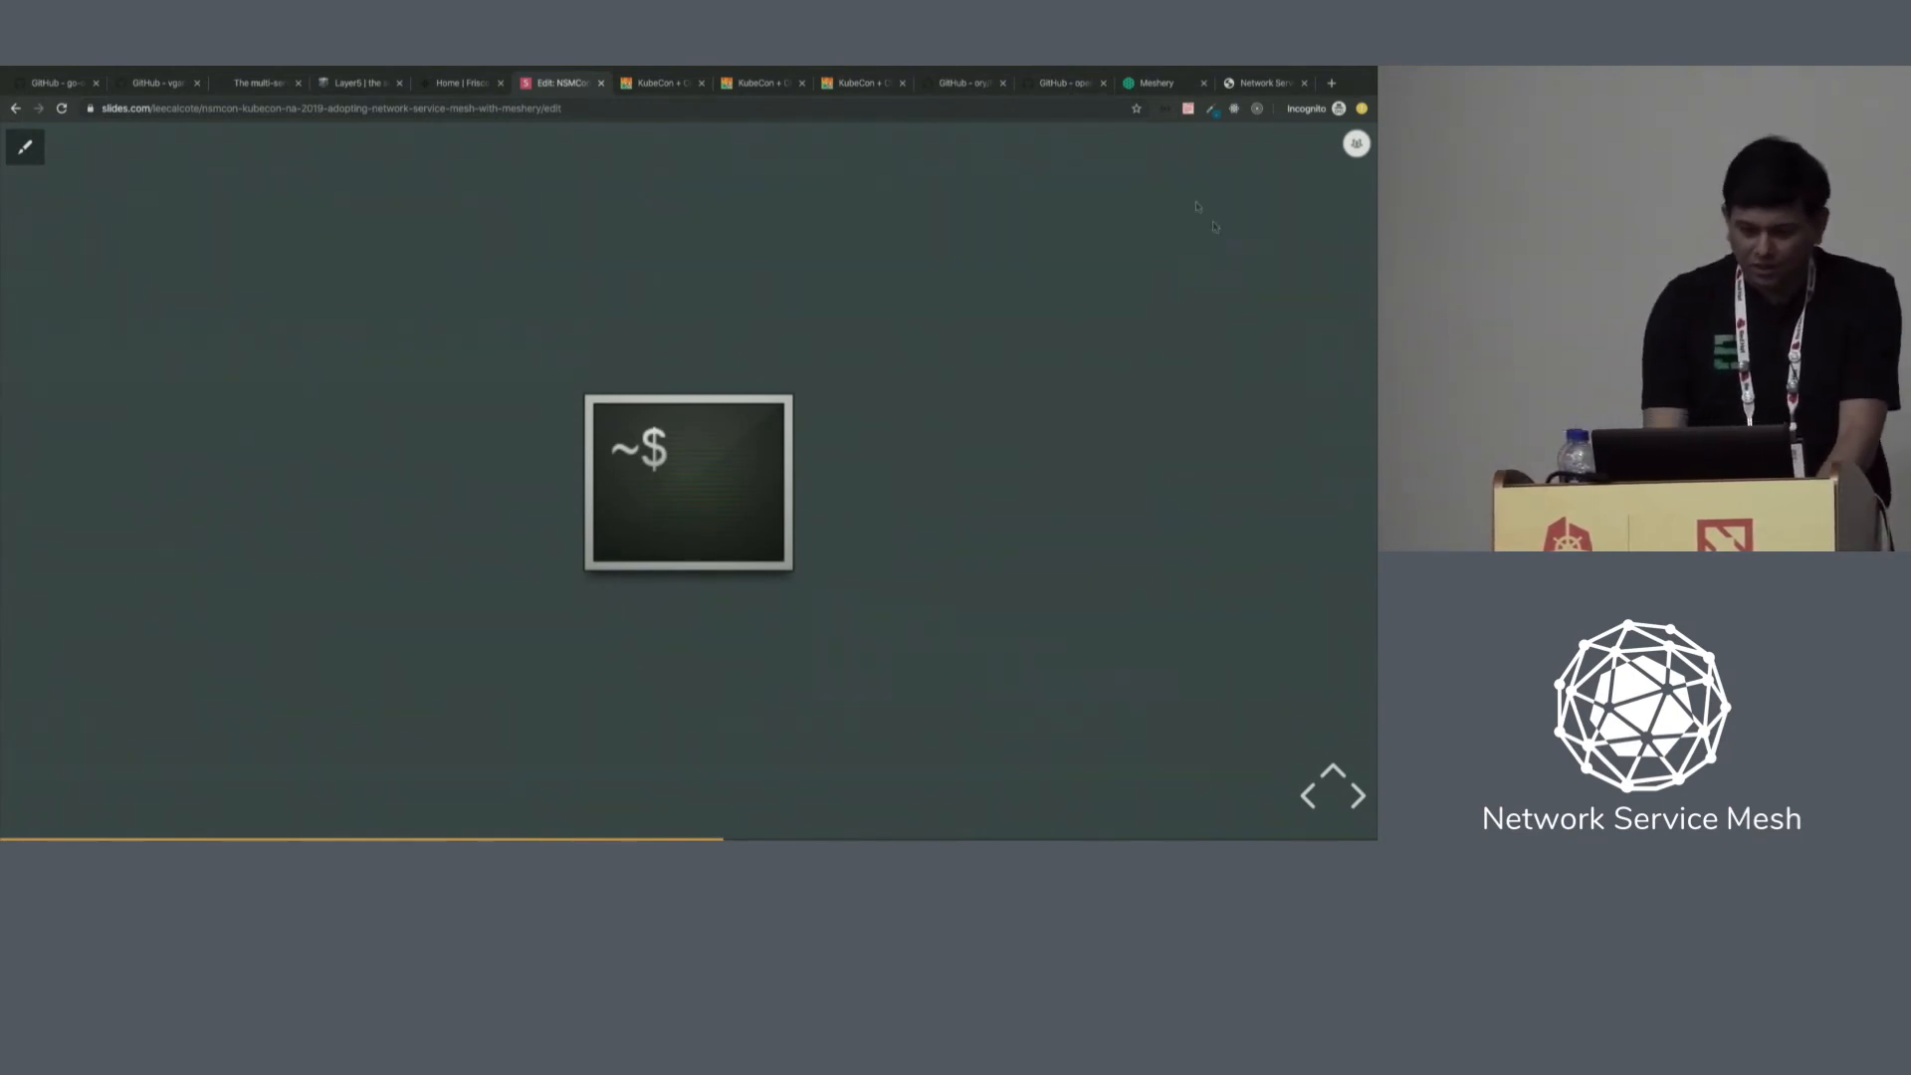
# In iTerm2, check for pods in the nsm namespace with kubectl get po -n nsm.
pyautogui.click(1151, 82)
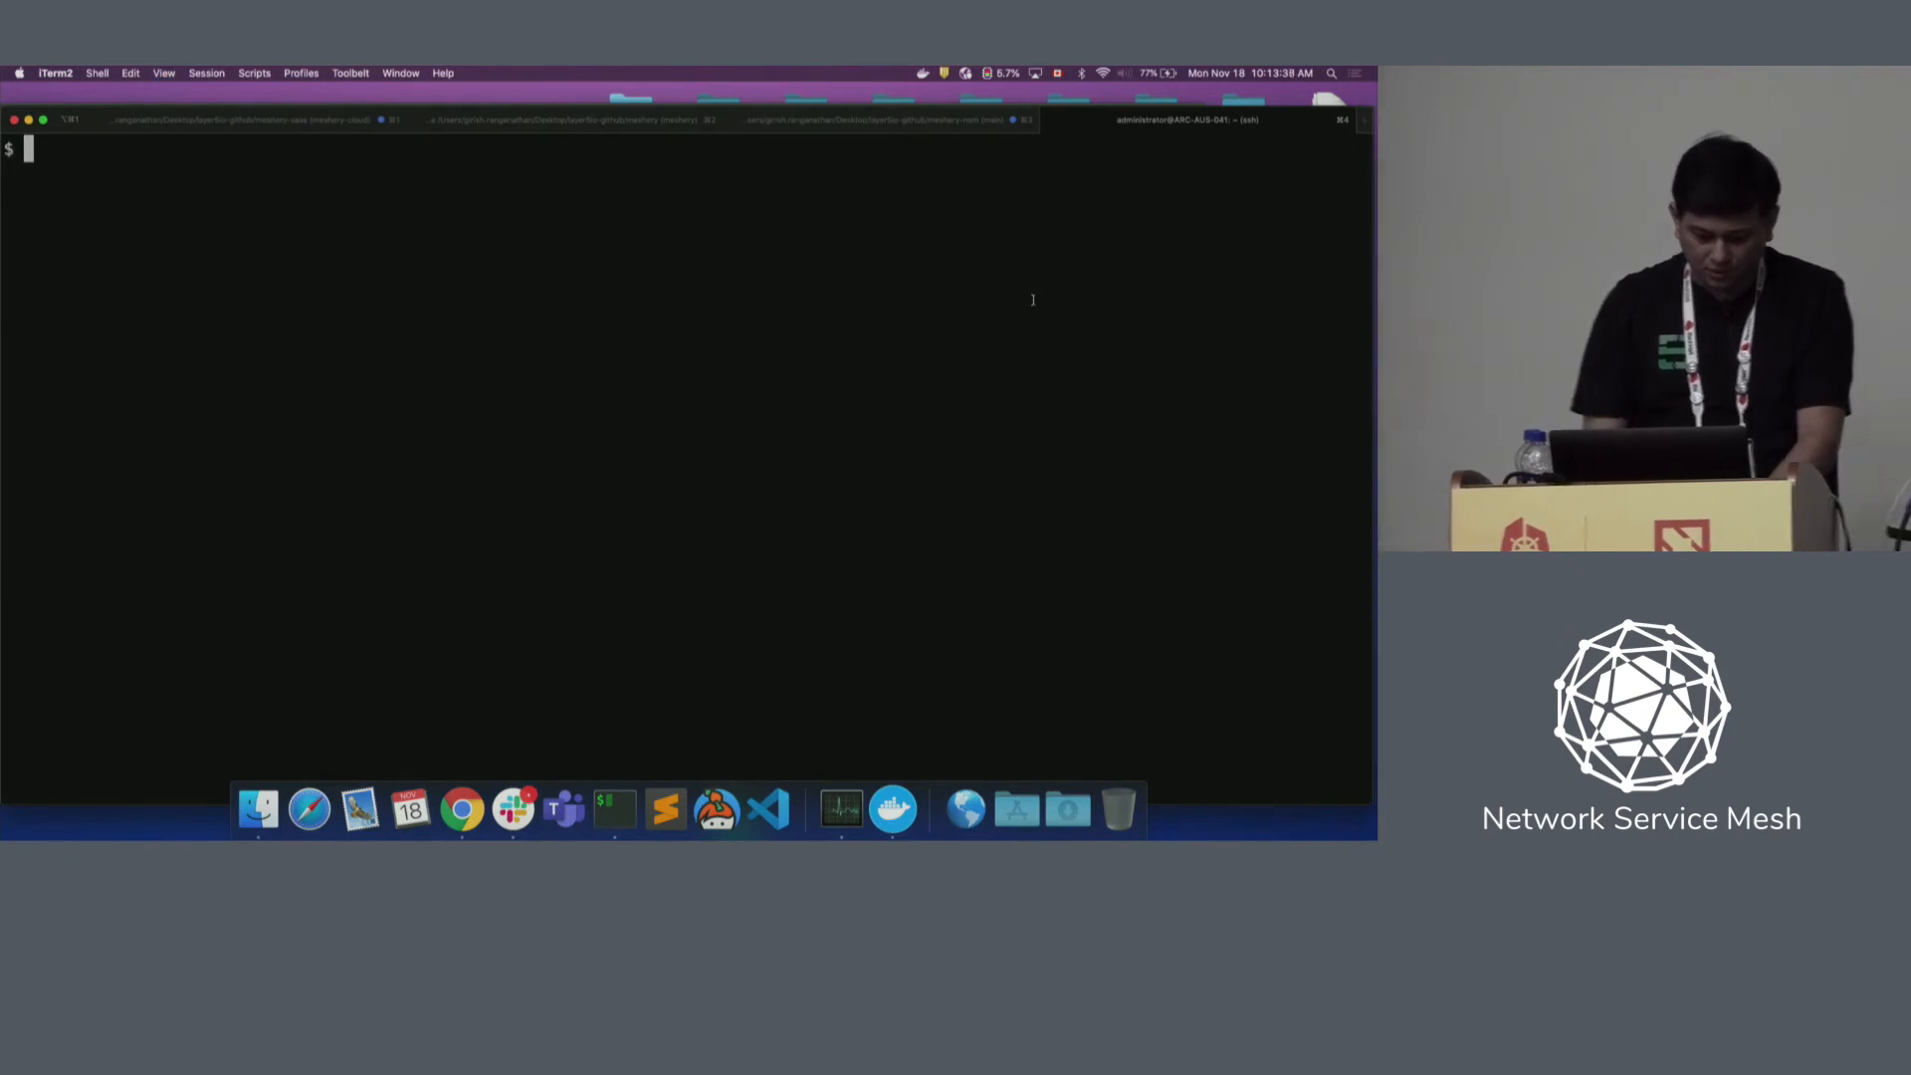
pyautogui.write('kubectl get po -')
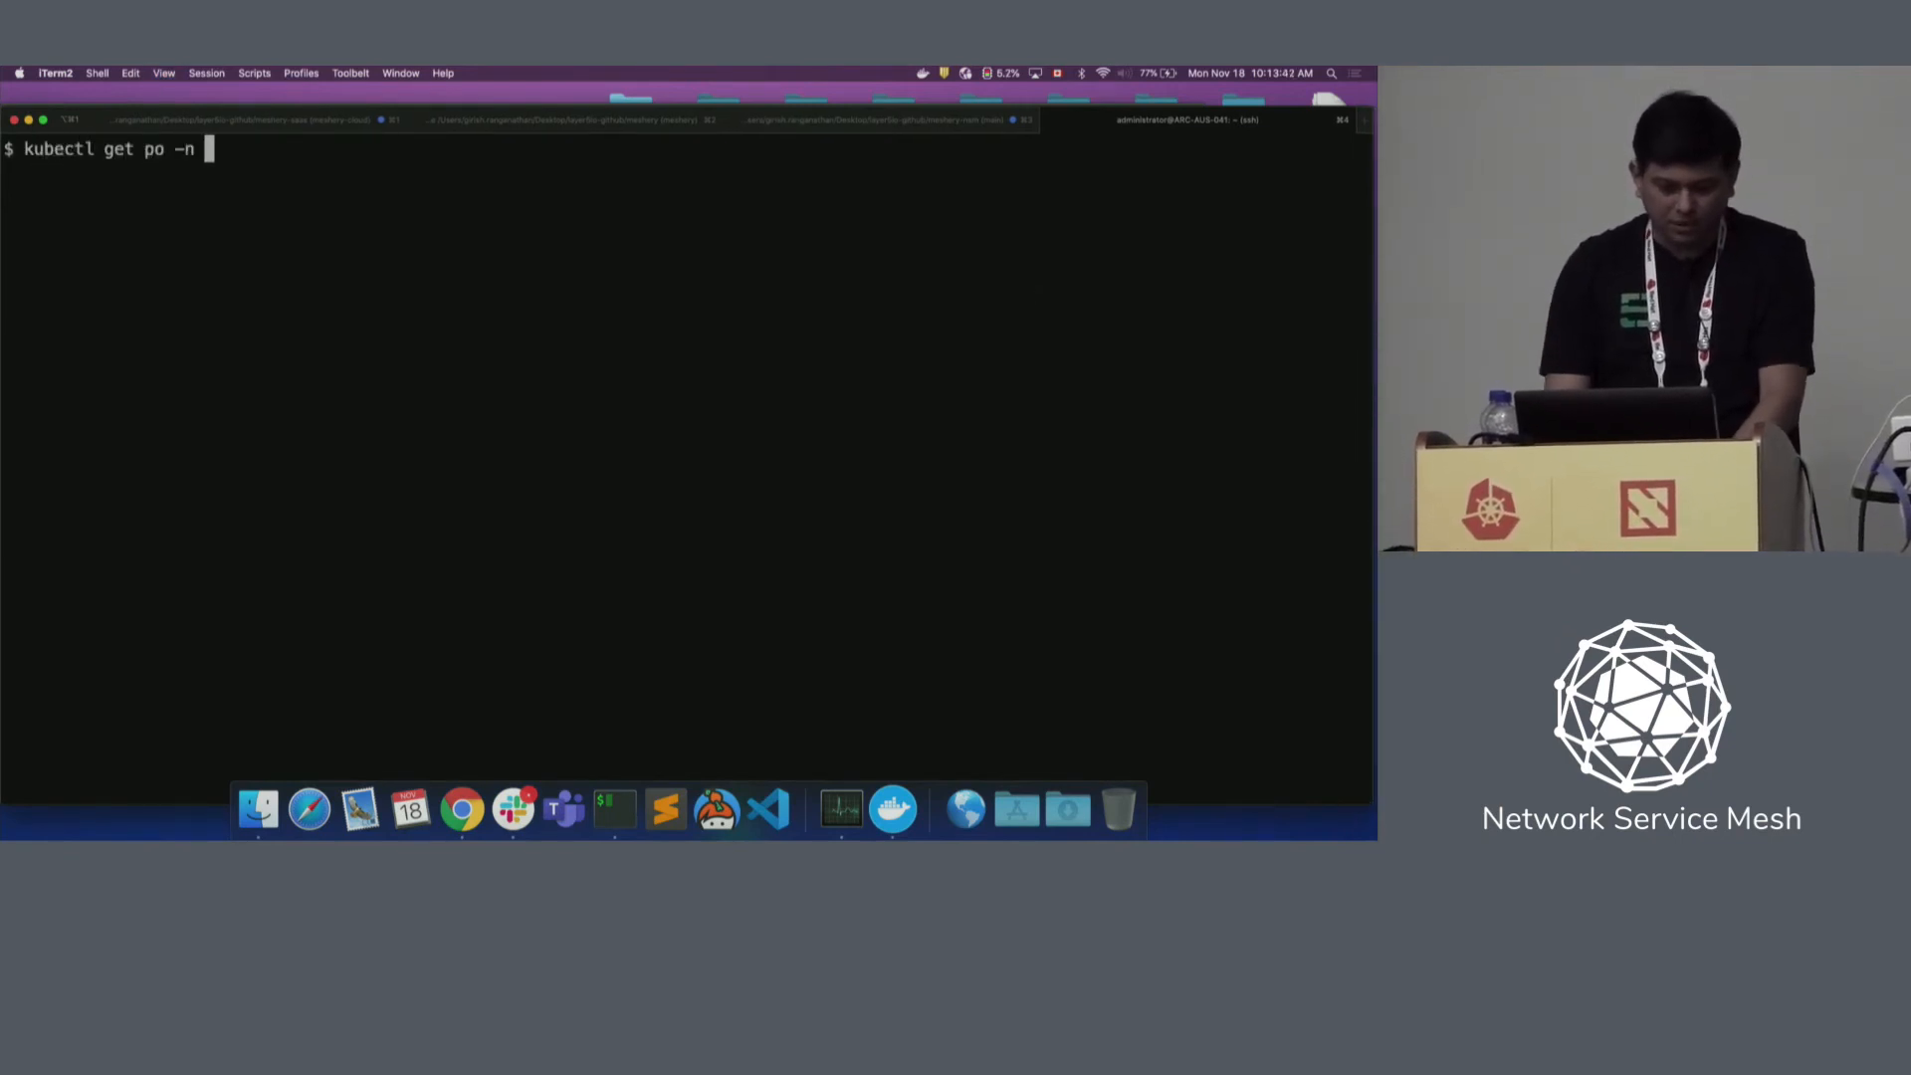
pyautogui.write('nsm')
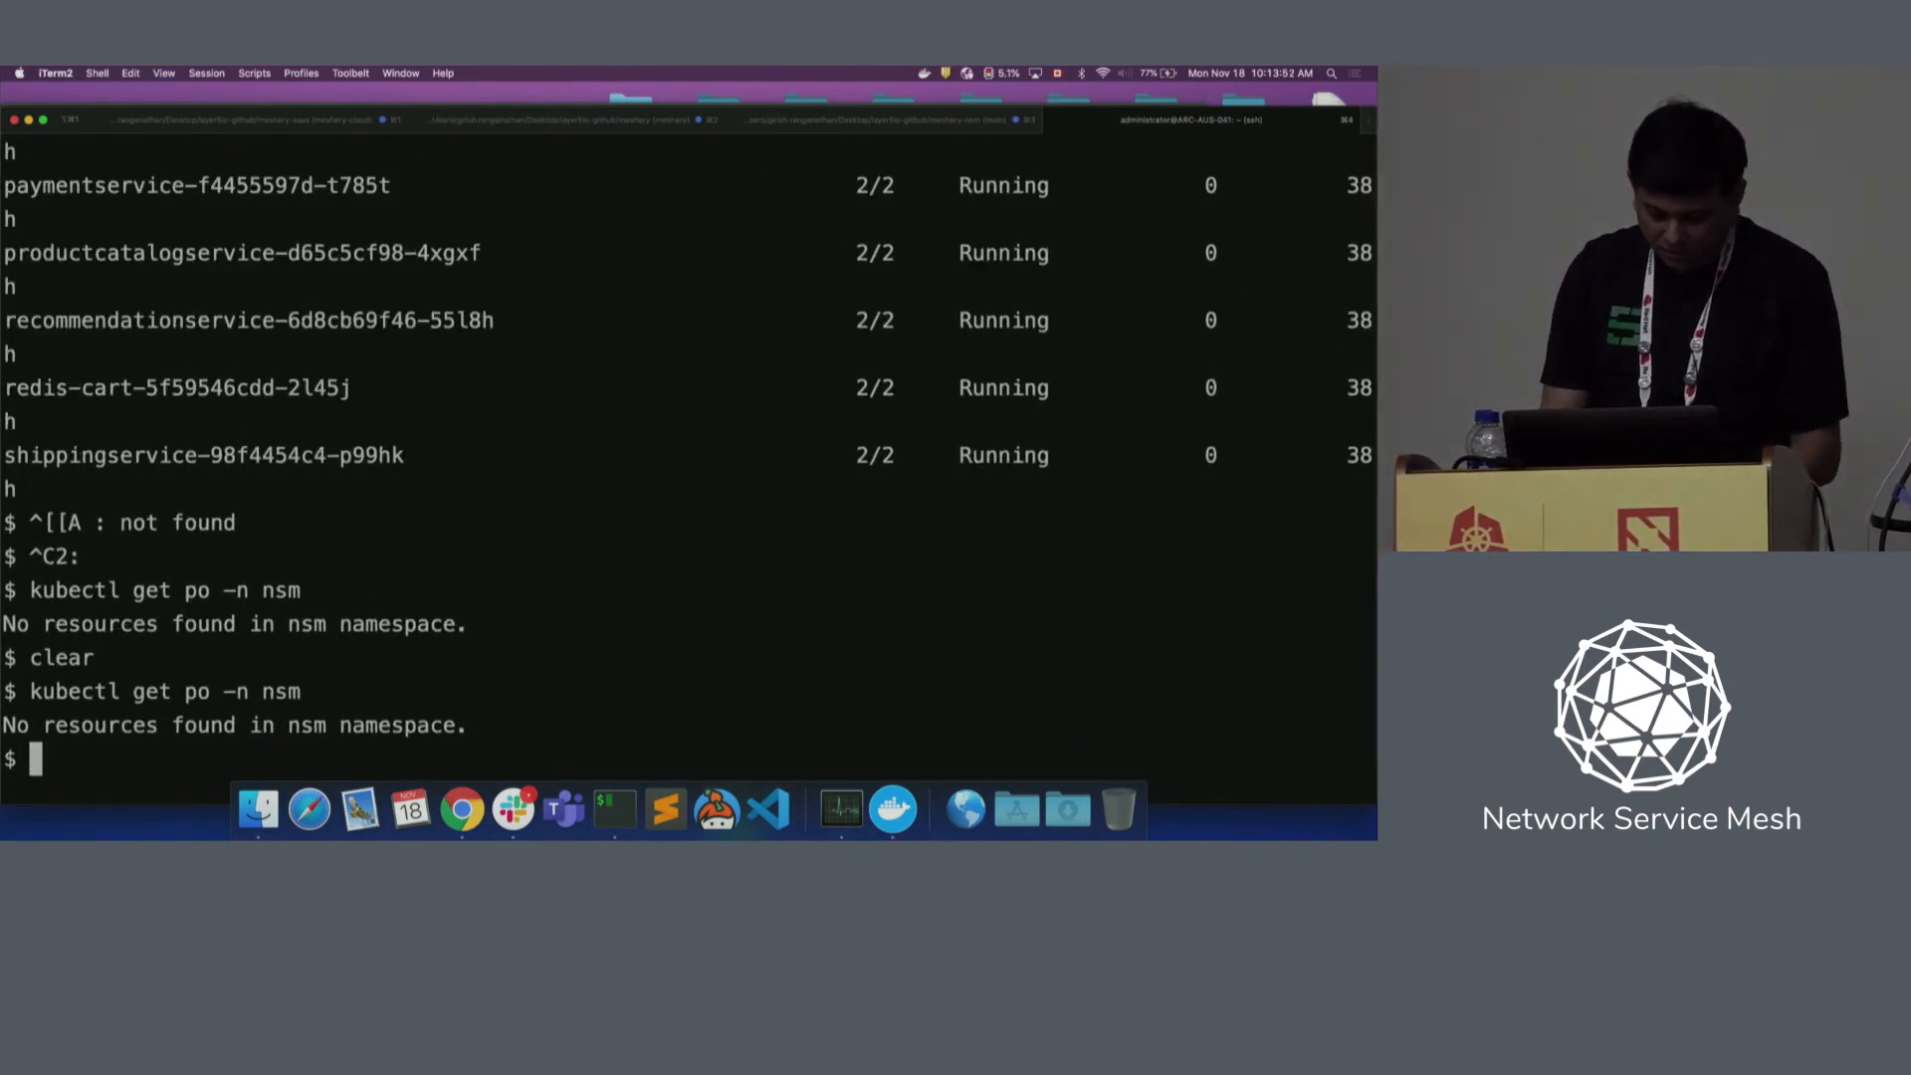
pyautogui.write('kubect')
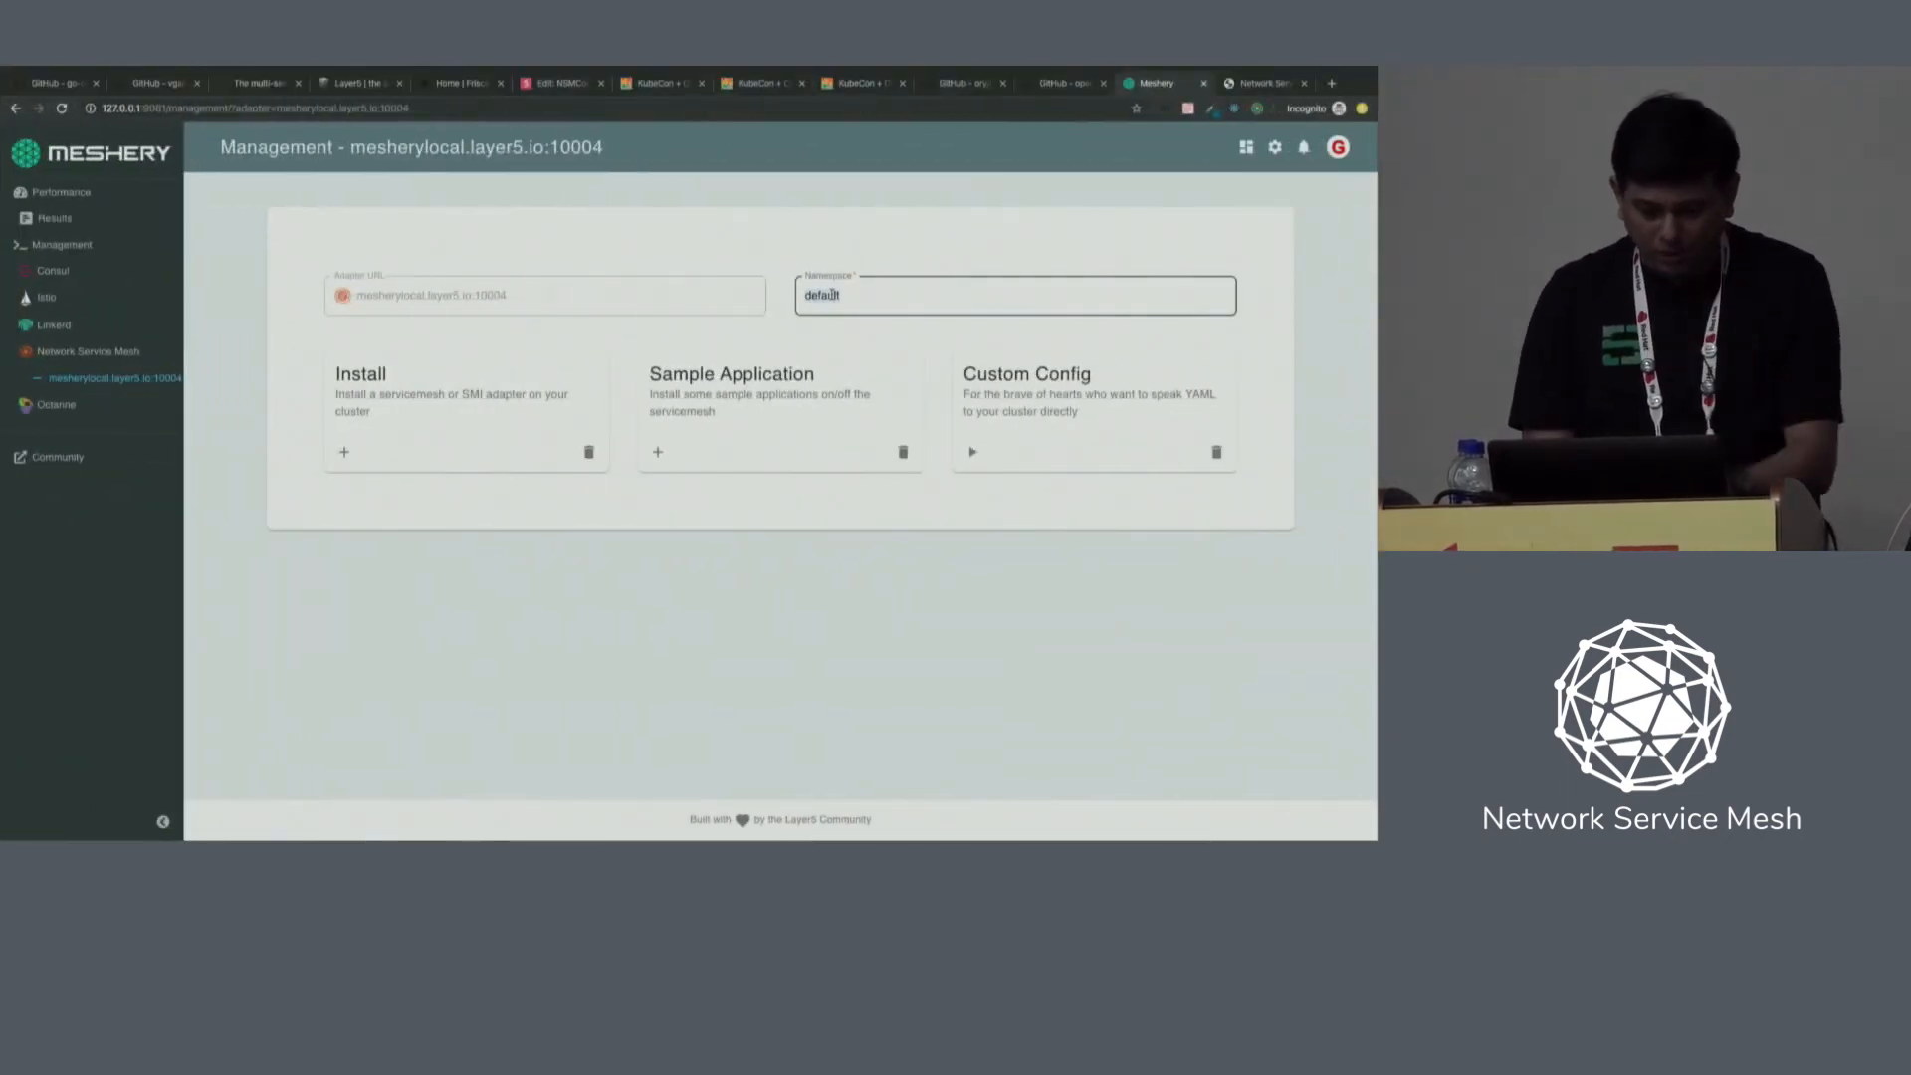
# Set the adapter namespace to nsm and choose Network Service Mesh to install.
pyautogui.write('nsm')
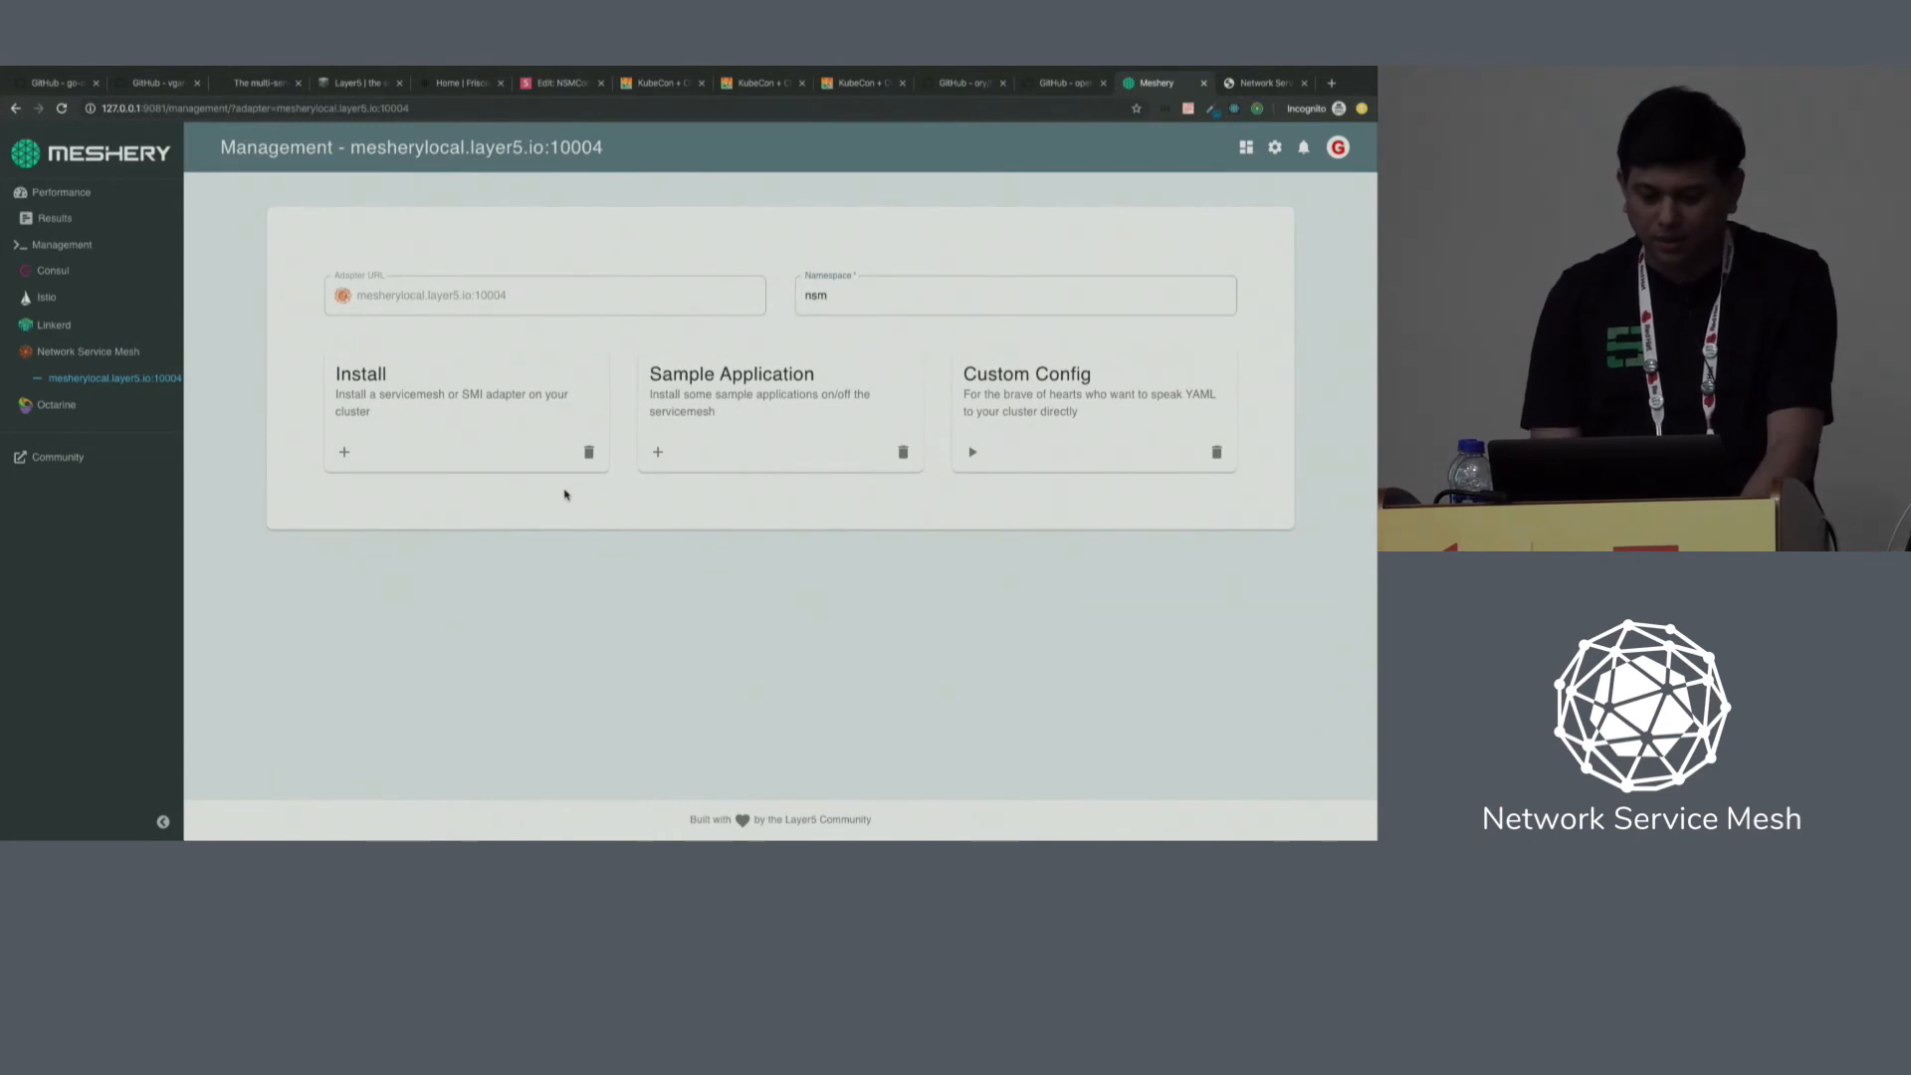
pyautogui.click(1013, 295)
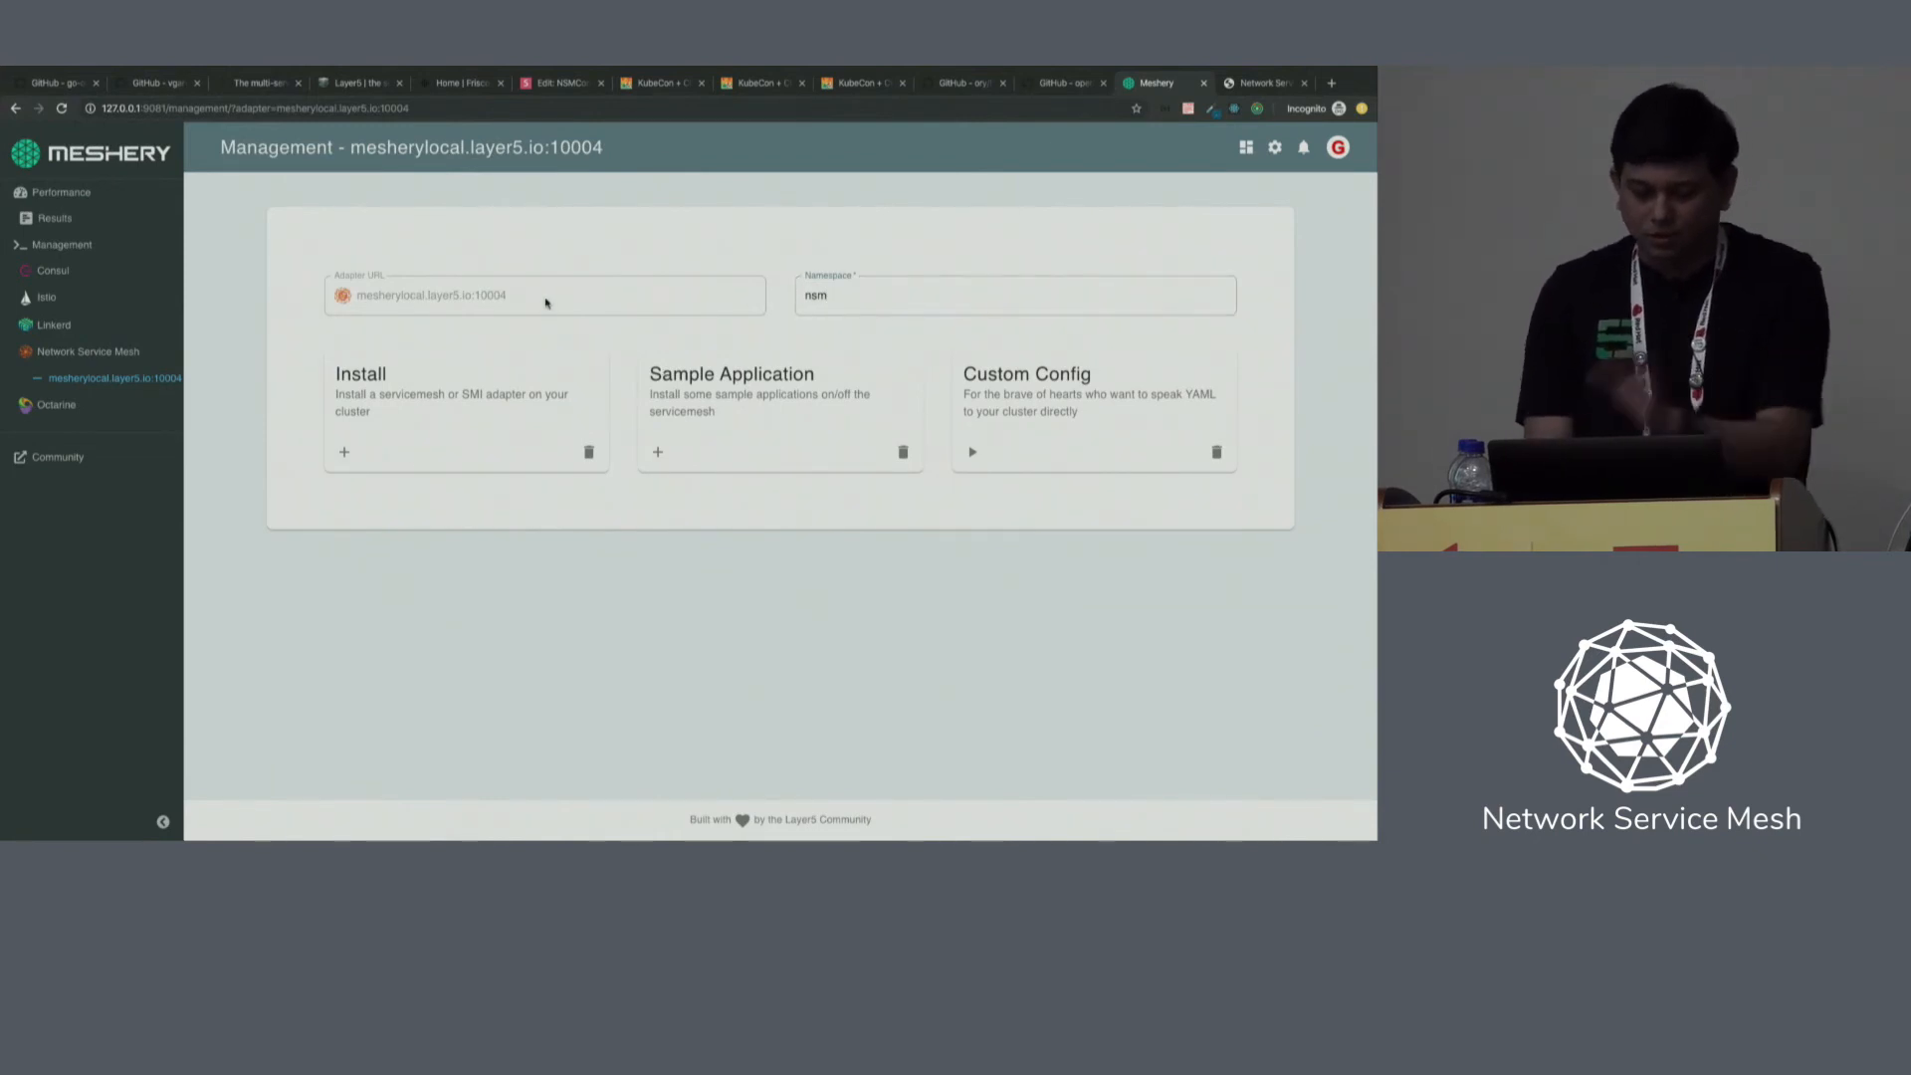
pyautogui.click(1011, 294)
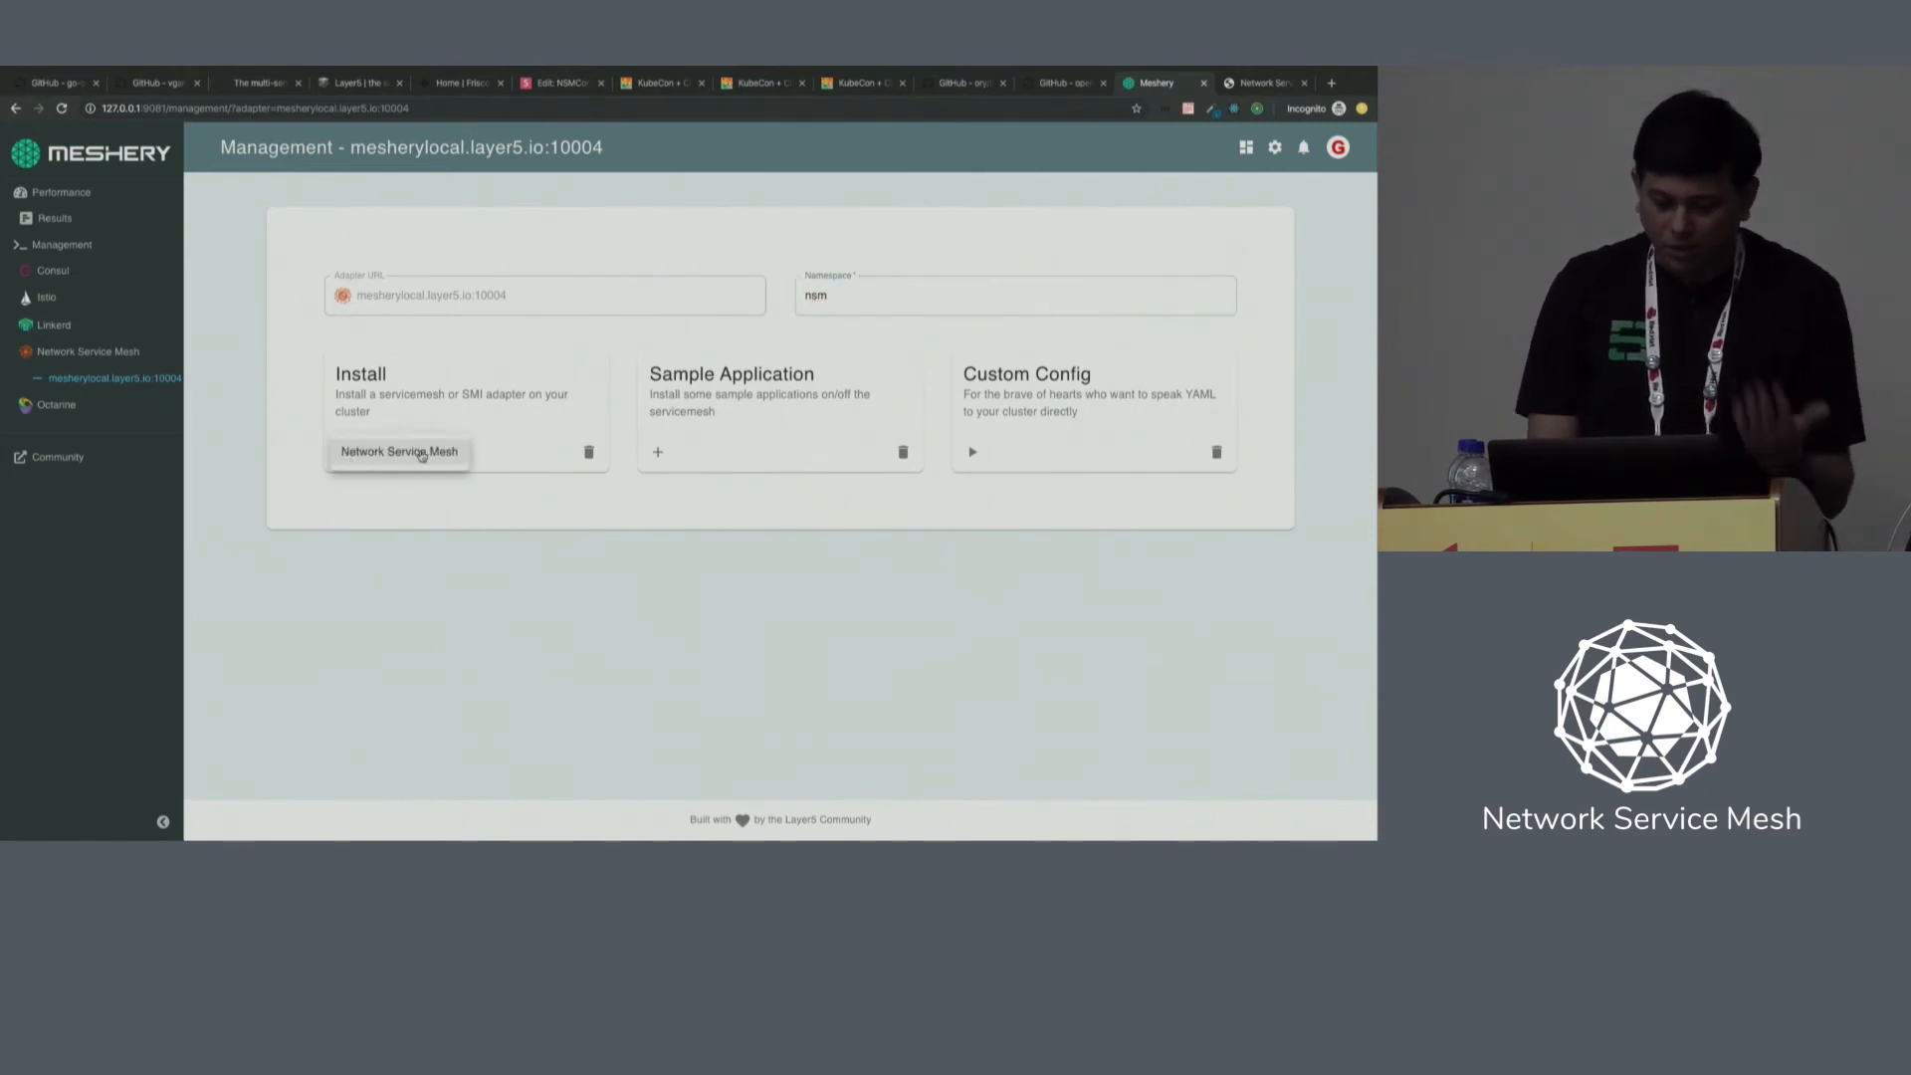
pyautogui.click(397, 451)
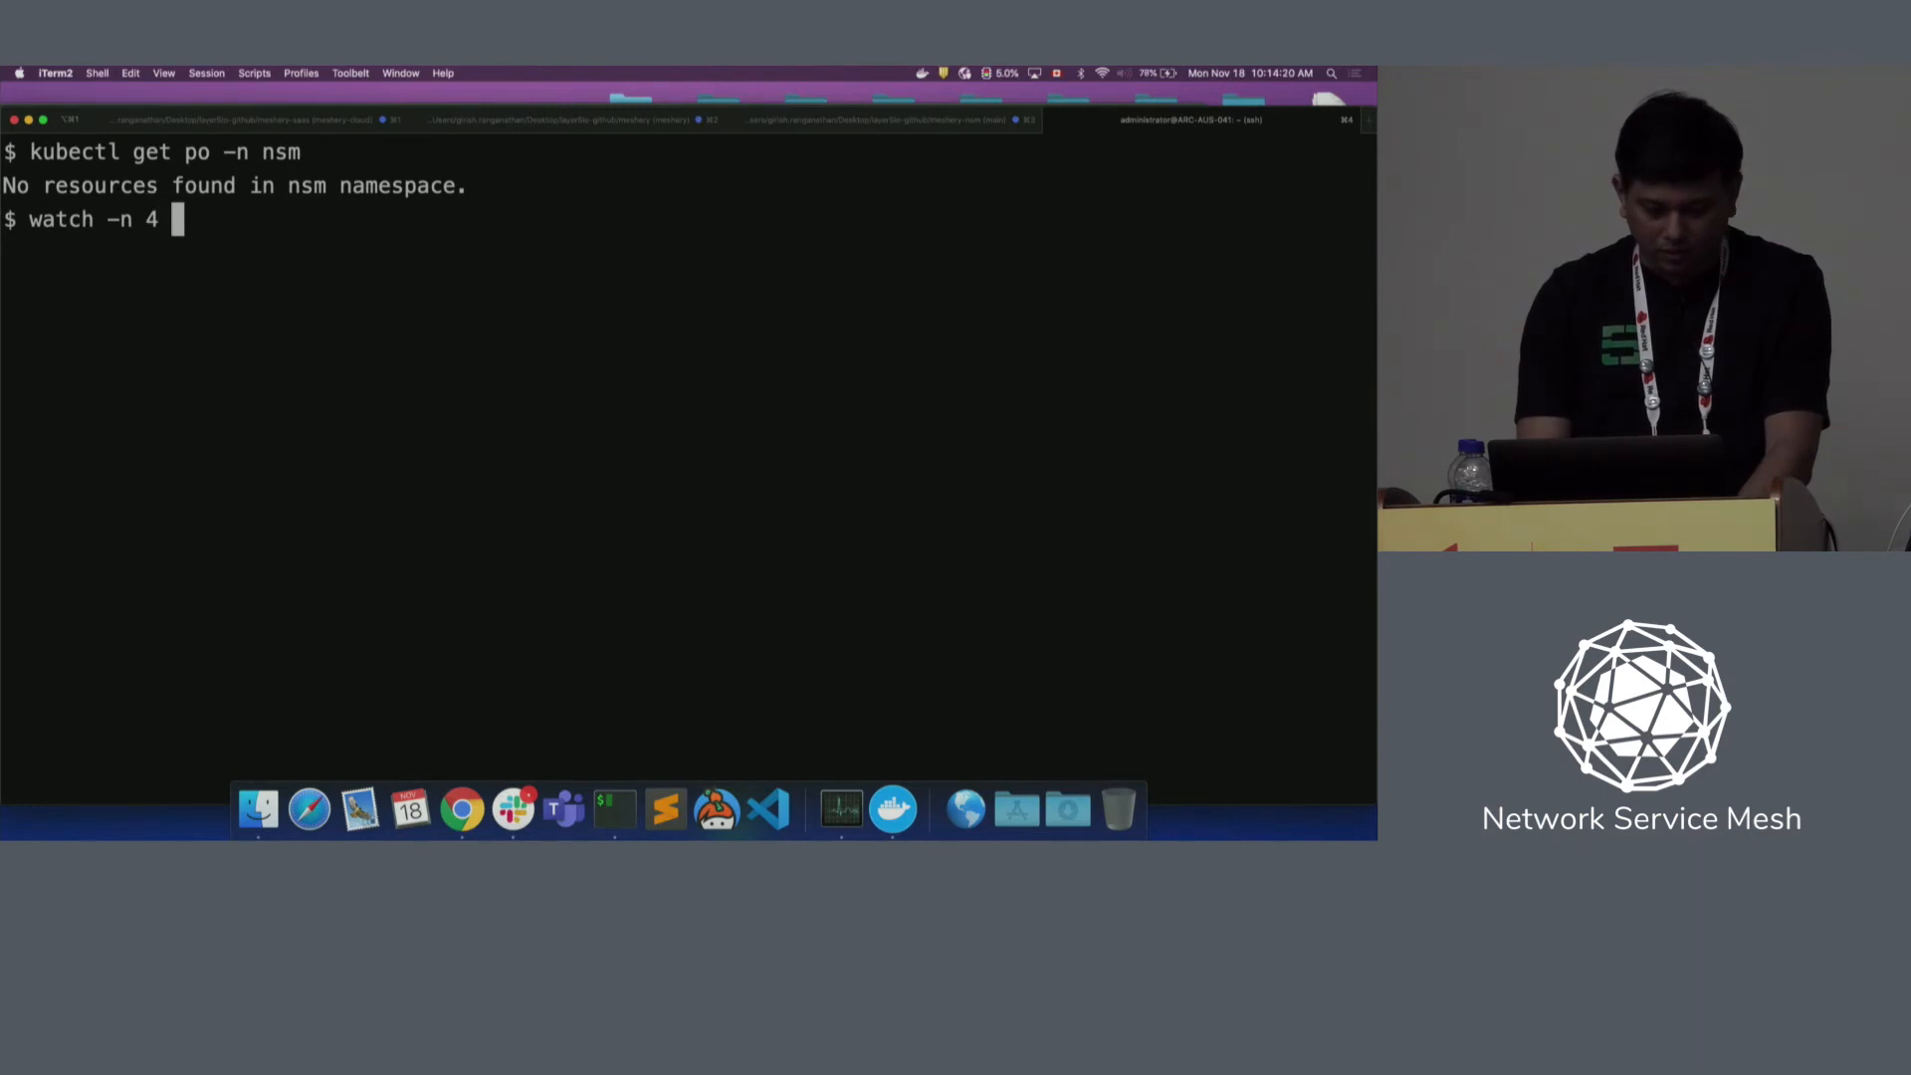
# Start 'watch -n 4 kubectl get po -n nsm' to re-check nsm pods every 4 seconds.
pyautogui.write('kubectl get p')
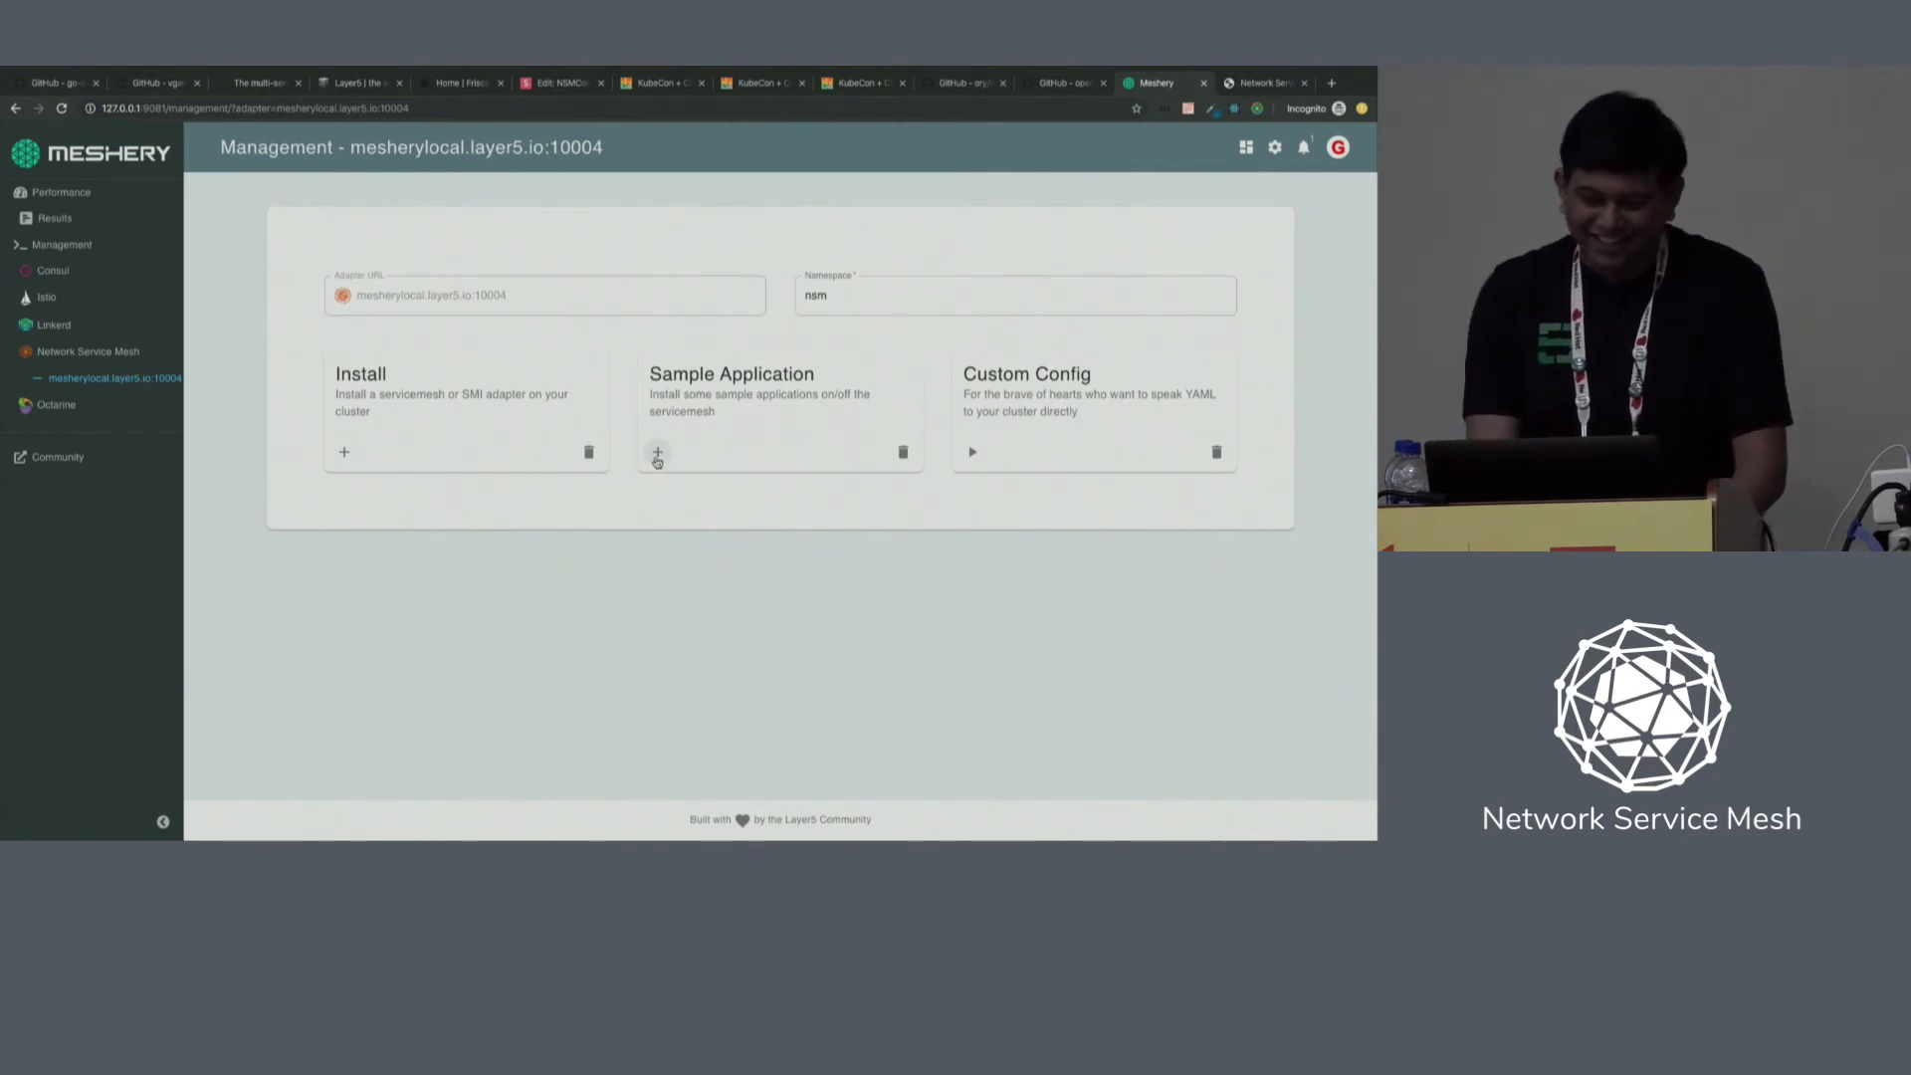
# Deploy the Hello NSM Application sample, dismiss its success notification, and start a new browser tab.
pyautogui.click(657, 452)
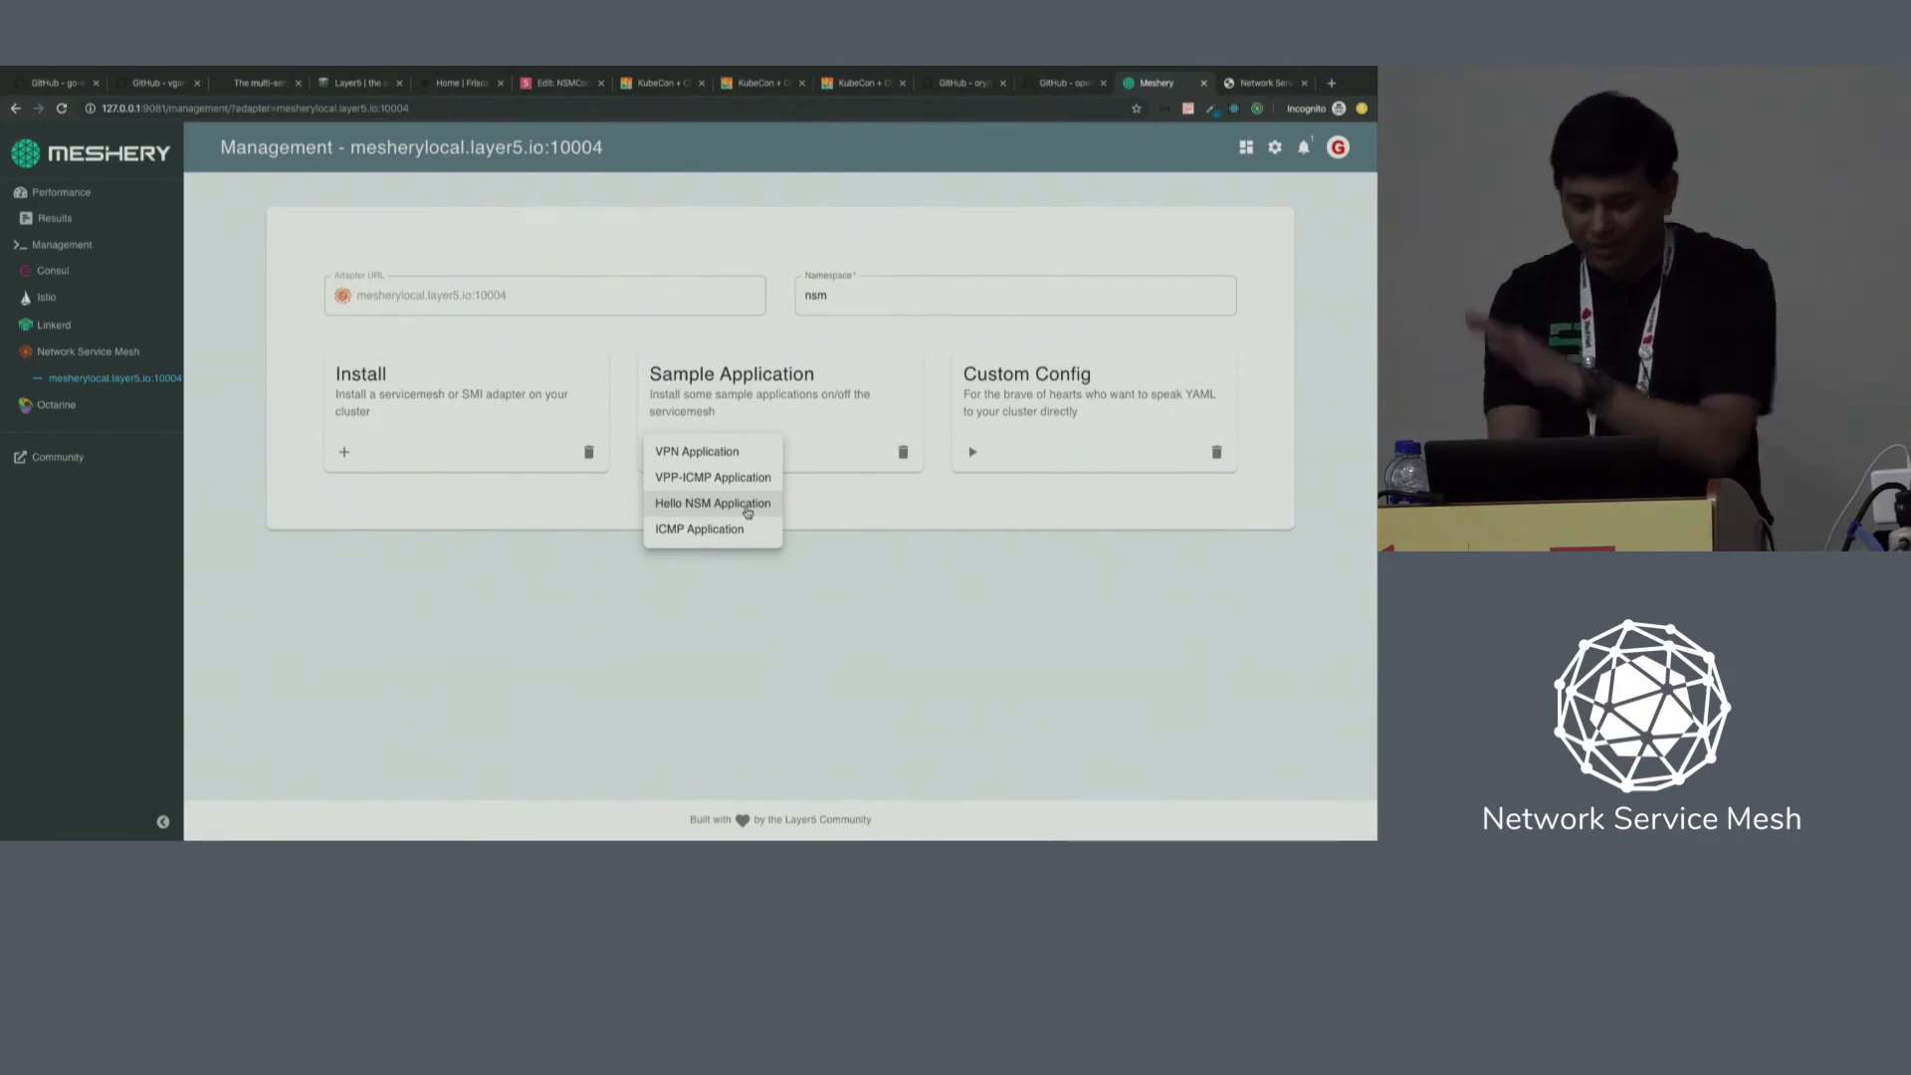
pyautogui.click(710, 503)
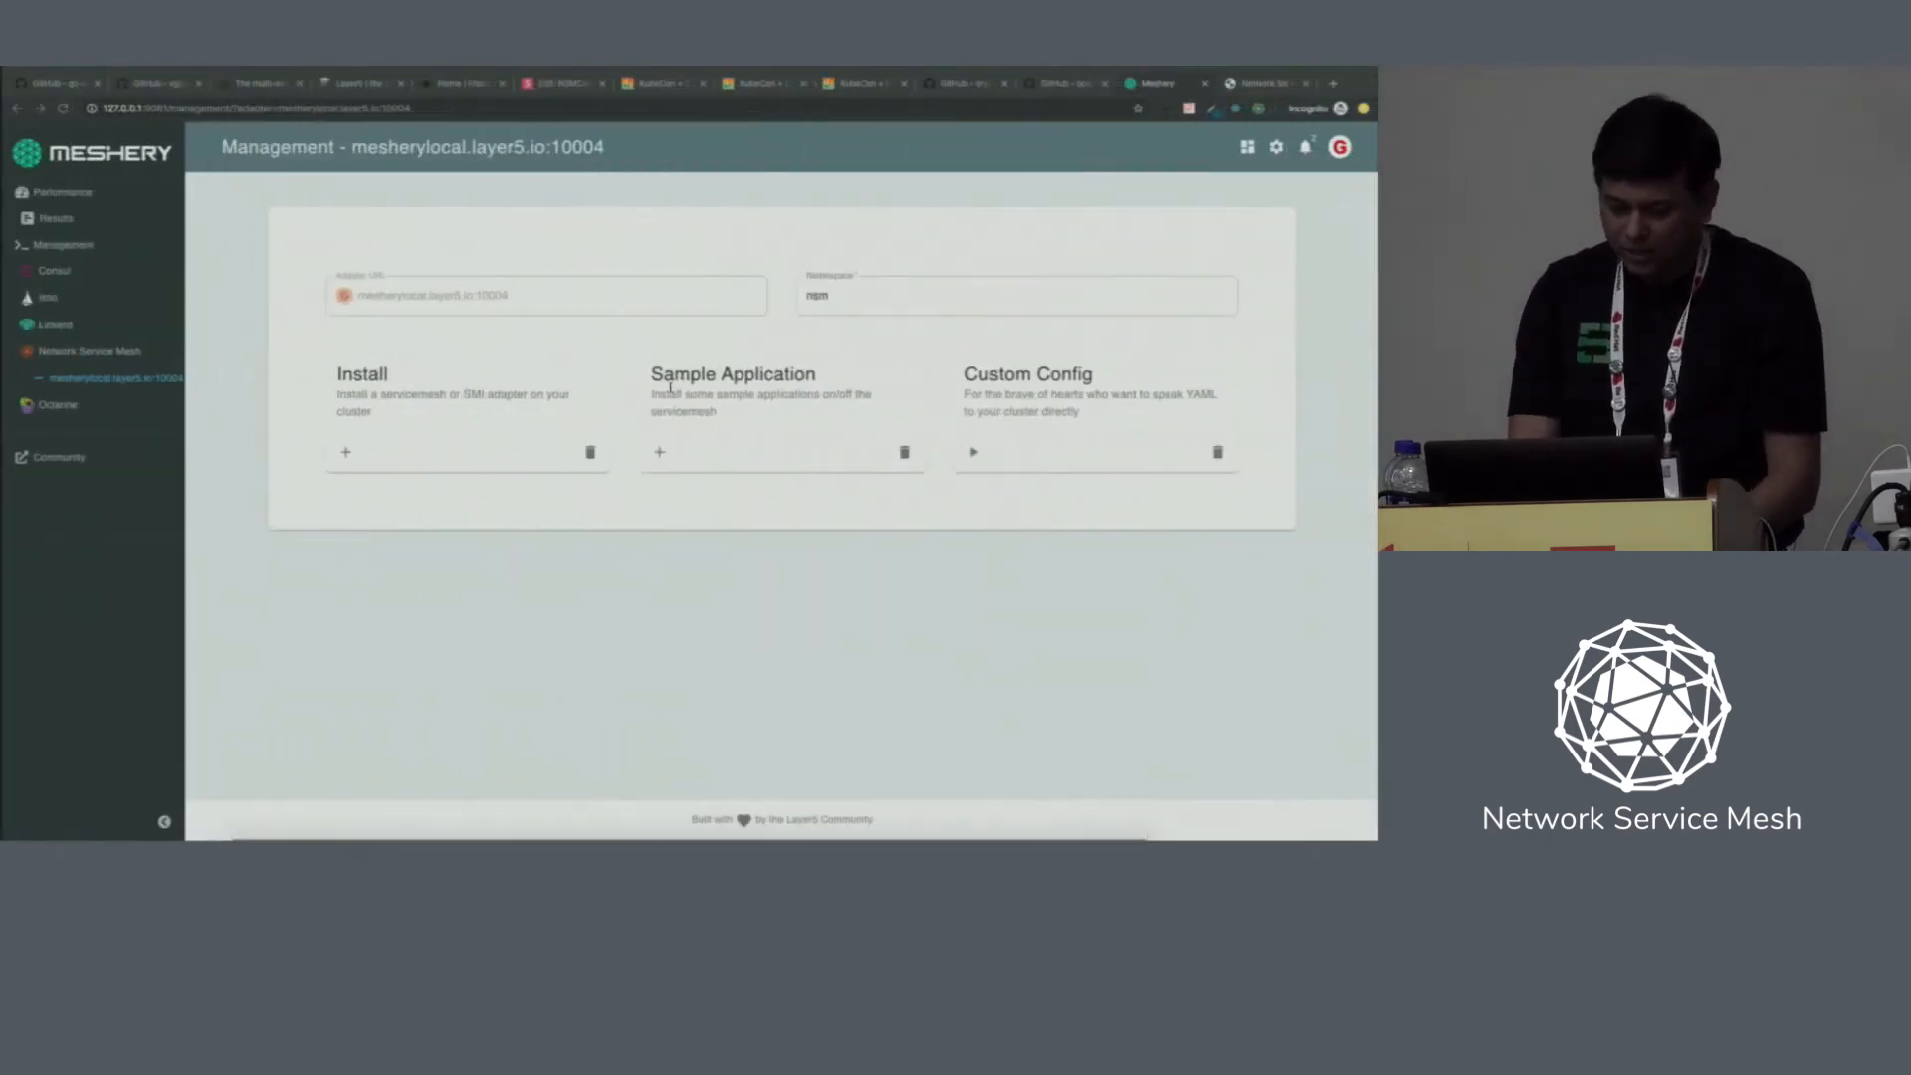
pyautogui.click(1303, 147)
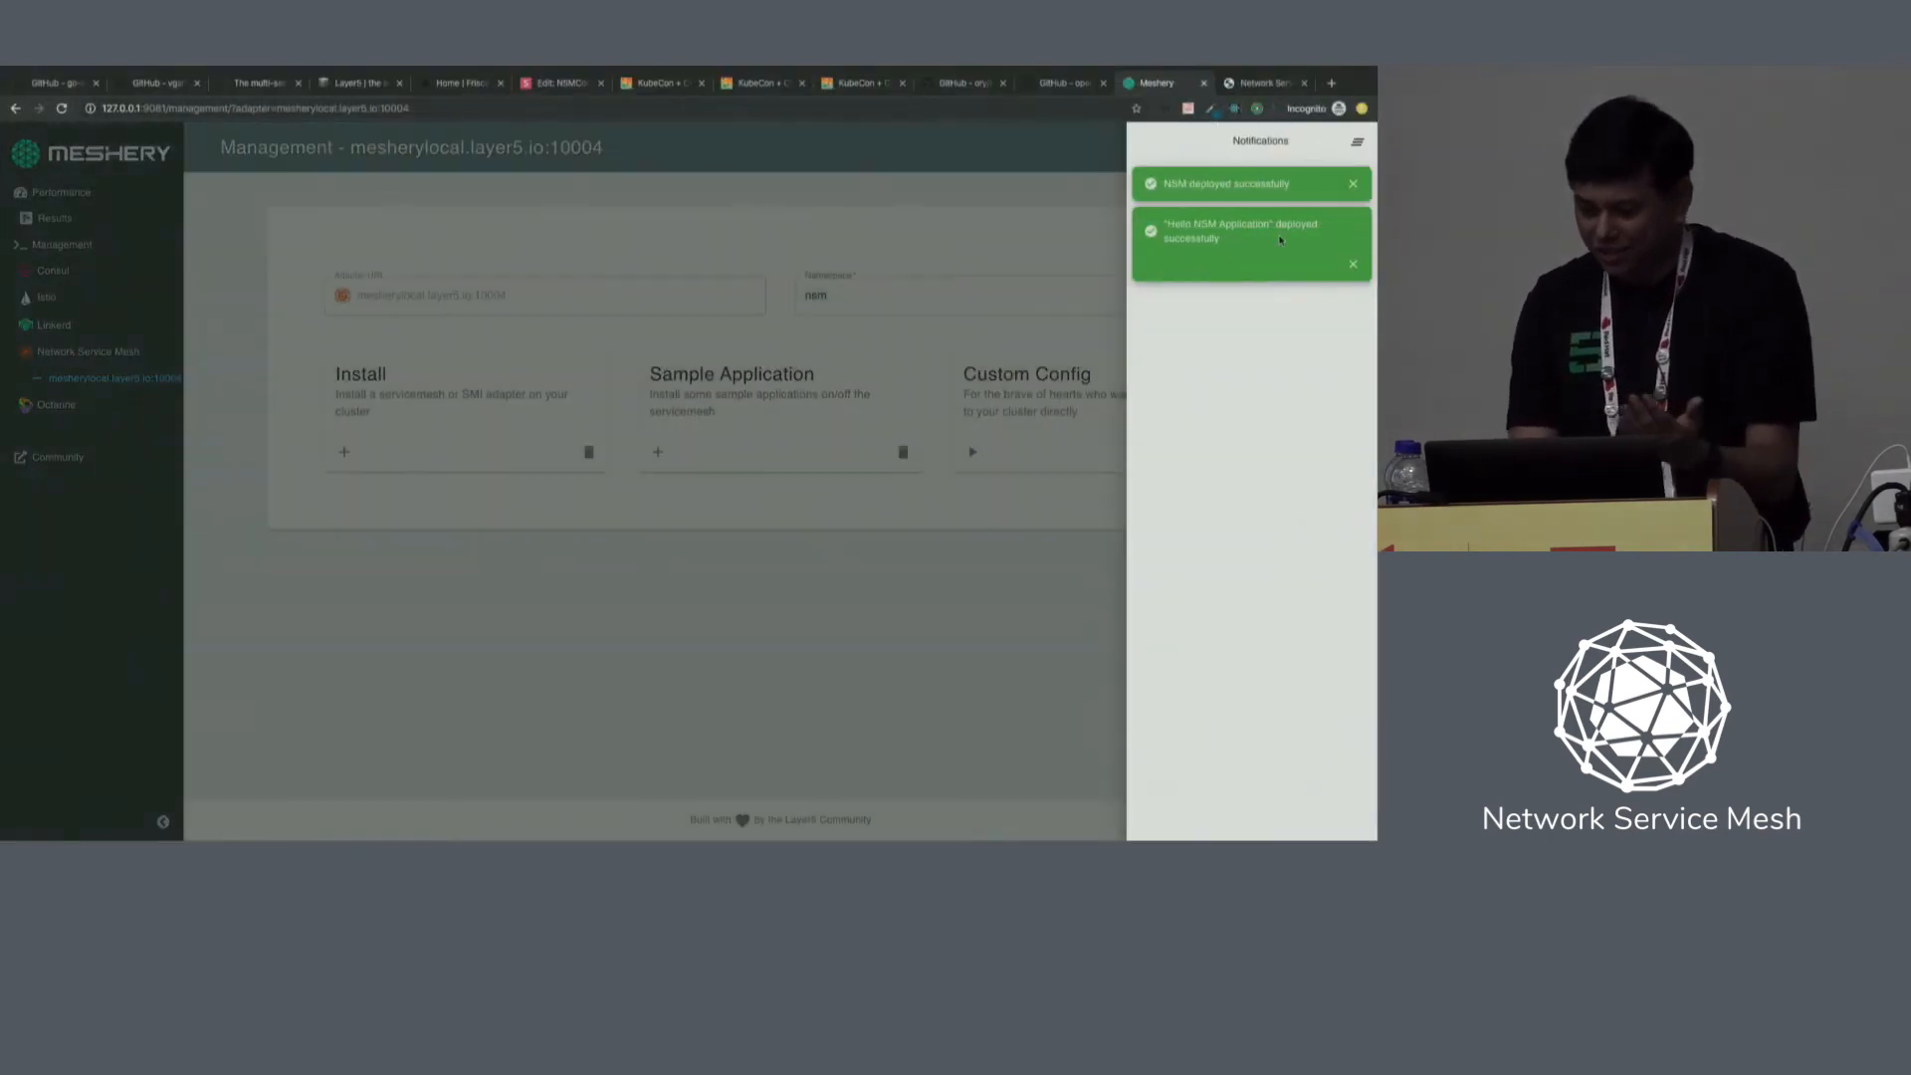
pyautogui.click(1243, 232)
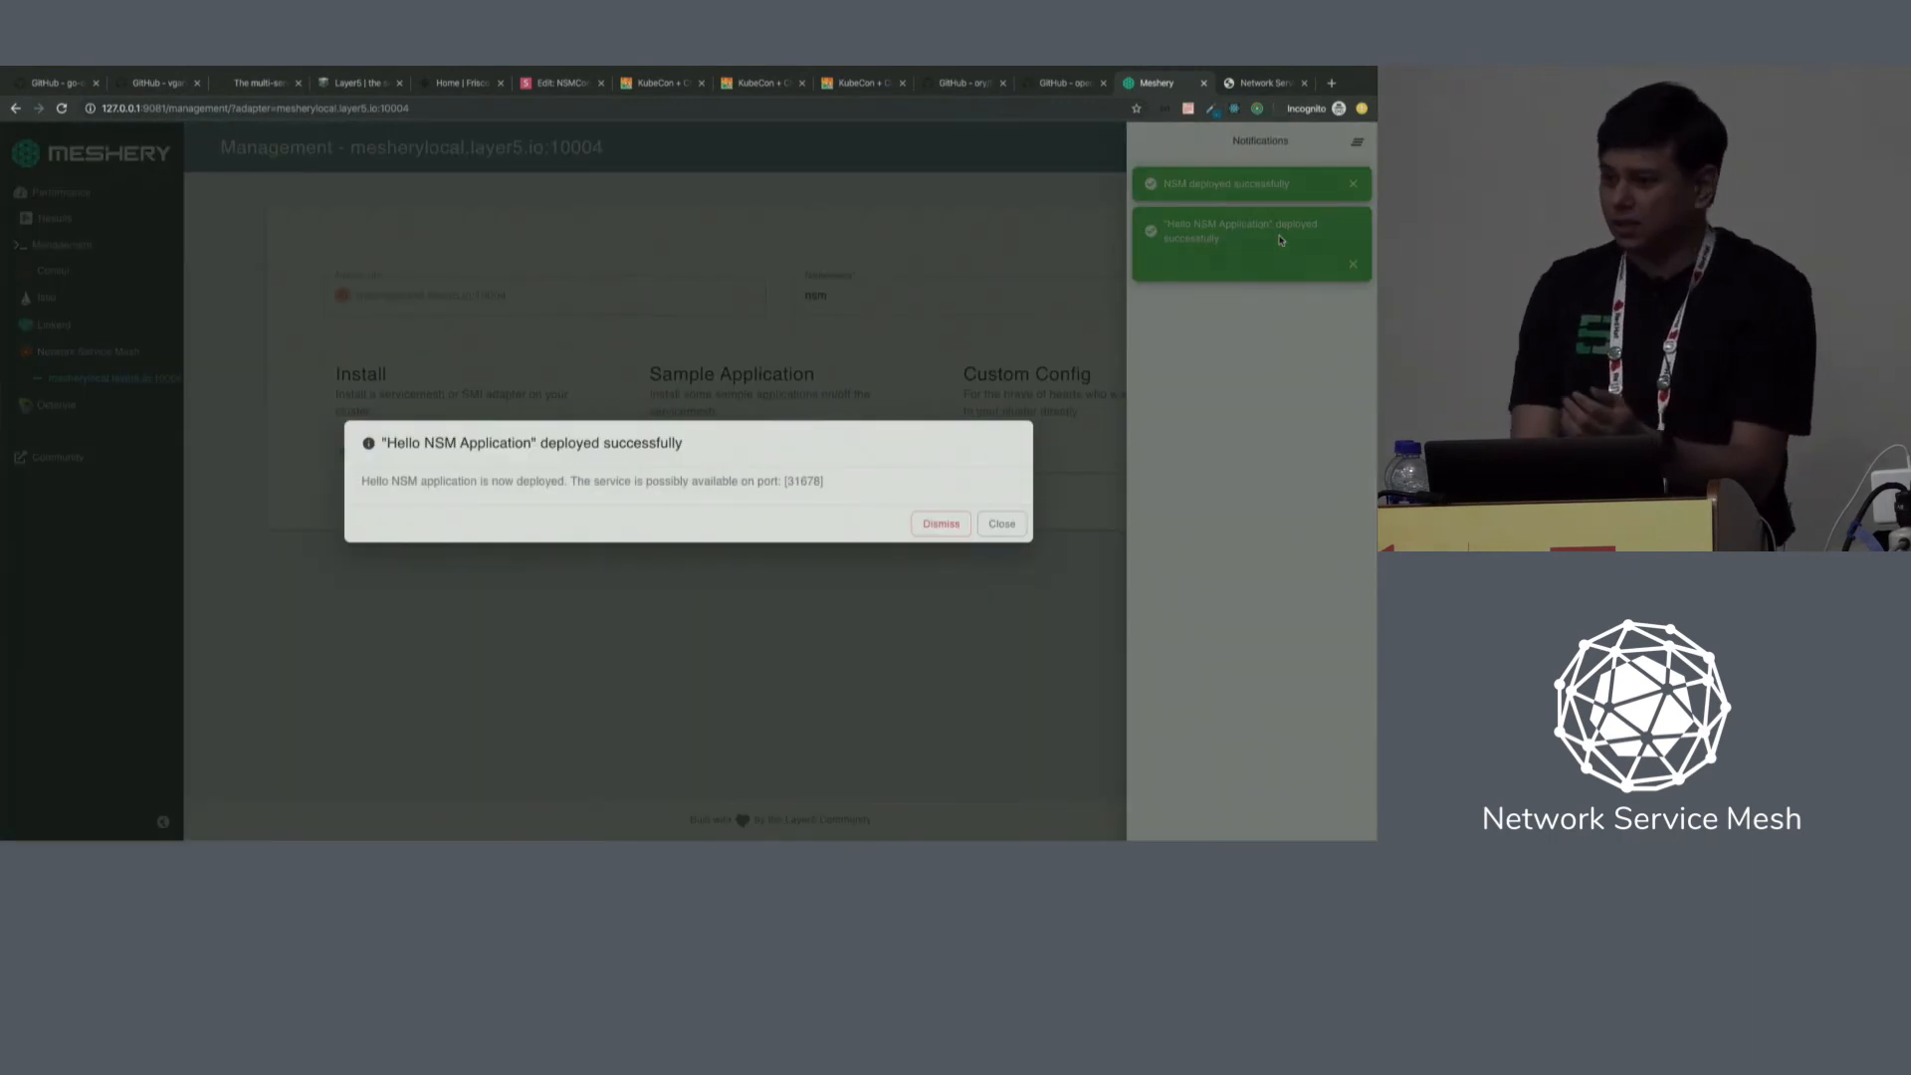
pyautogui.moveTo(1103, 360)
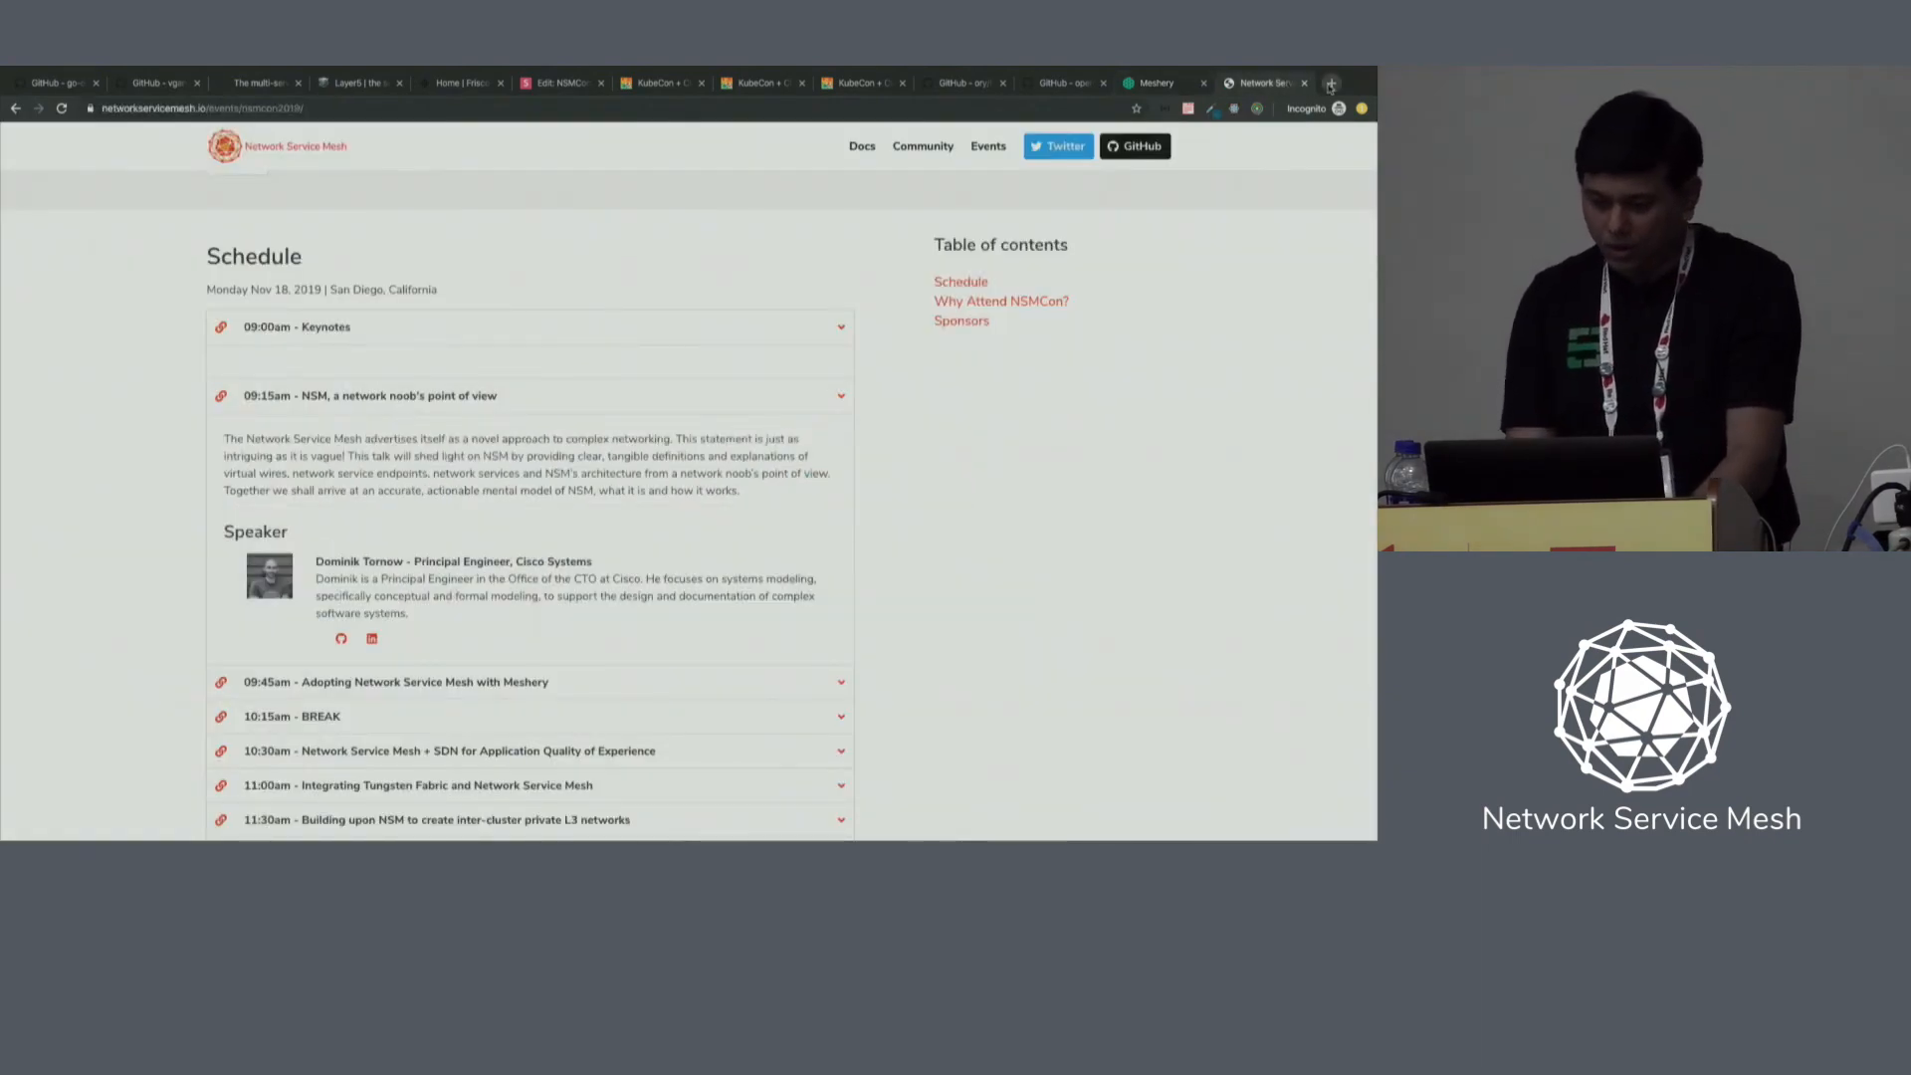
pyautogui.click(1331, 83)
pyautogui.write('10.199.75.64:31678/k8s')
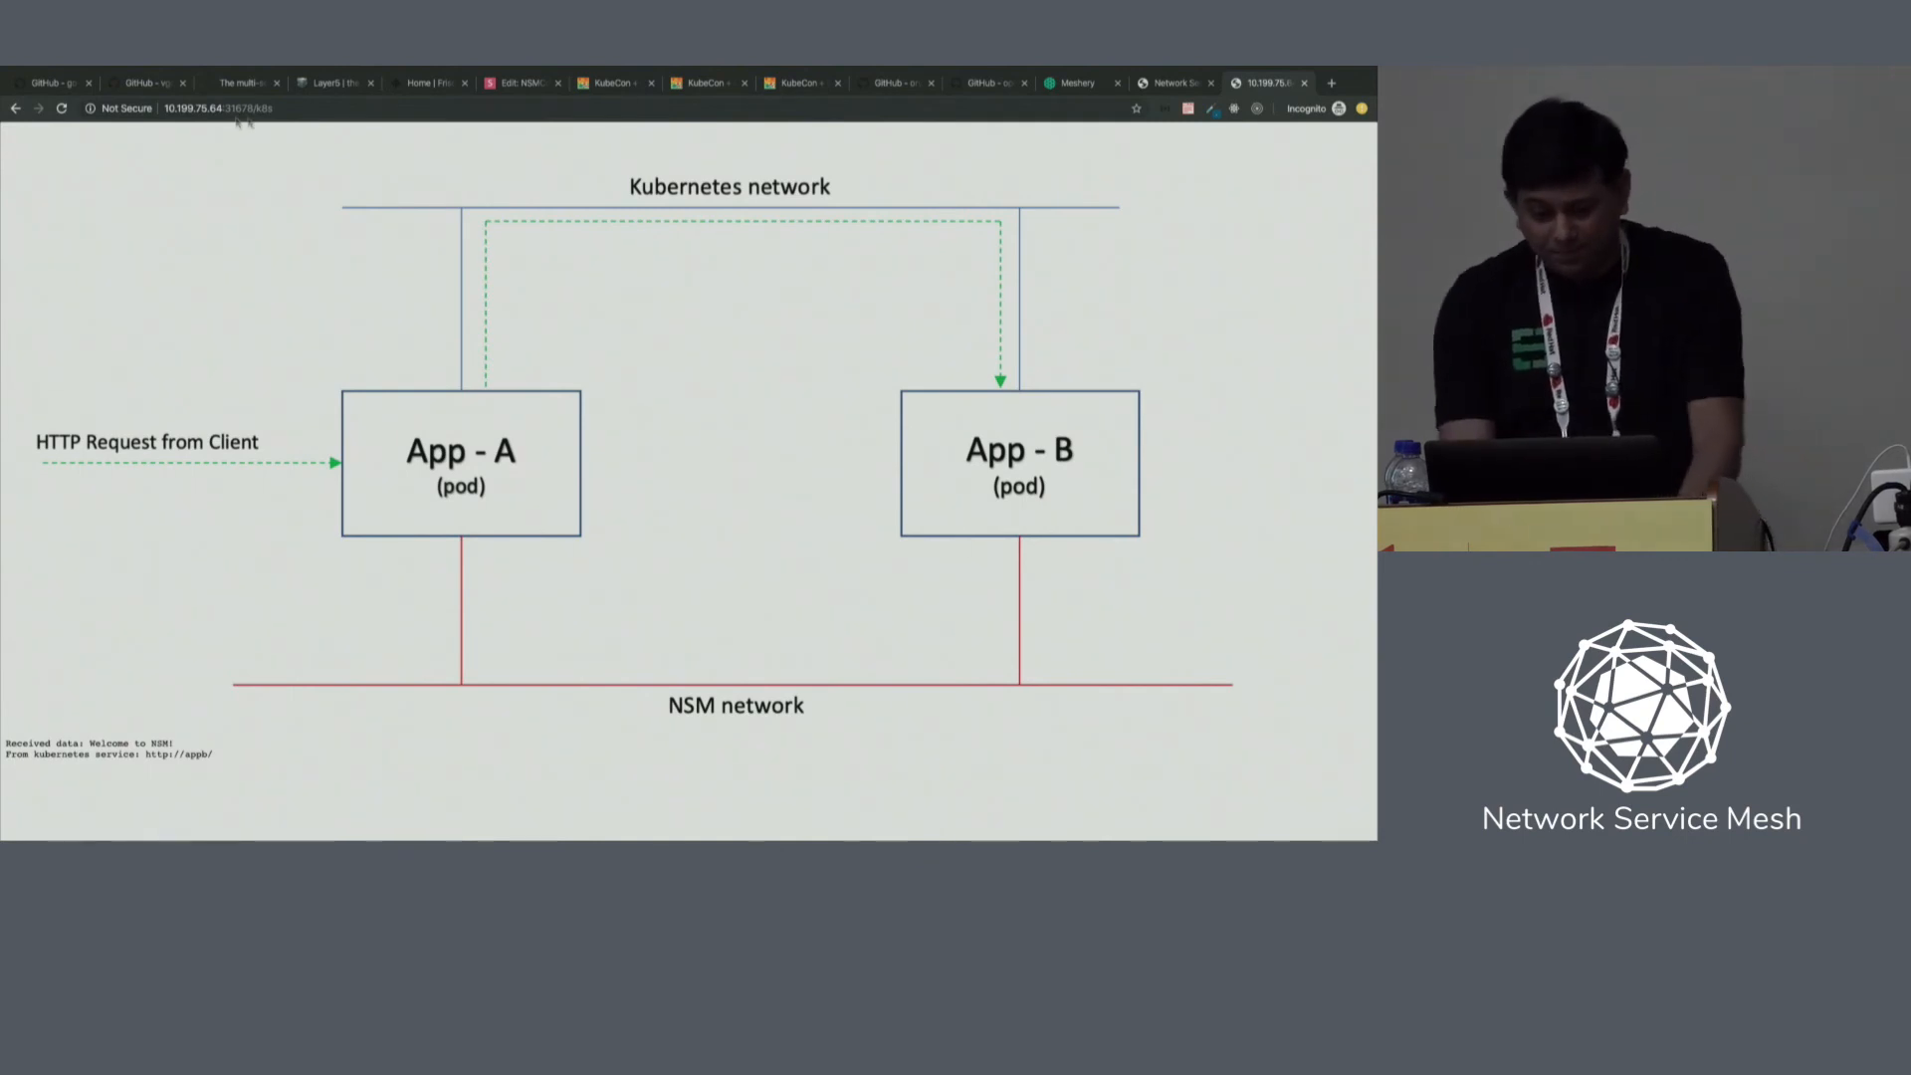
# Load the app's /nsm path so App-B replies to App-A from NSM IP 10.60.1.2.
pyautogui.click(207, 107)
pyautogui.write('nsm')
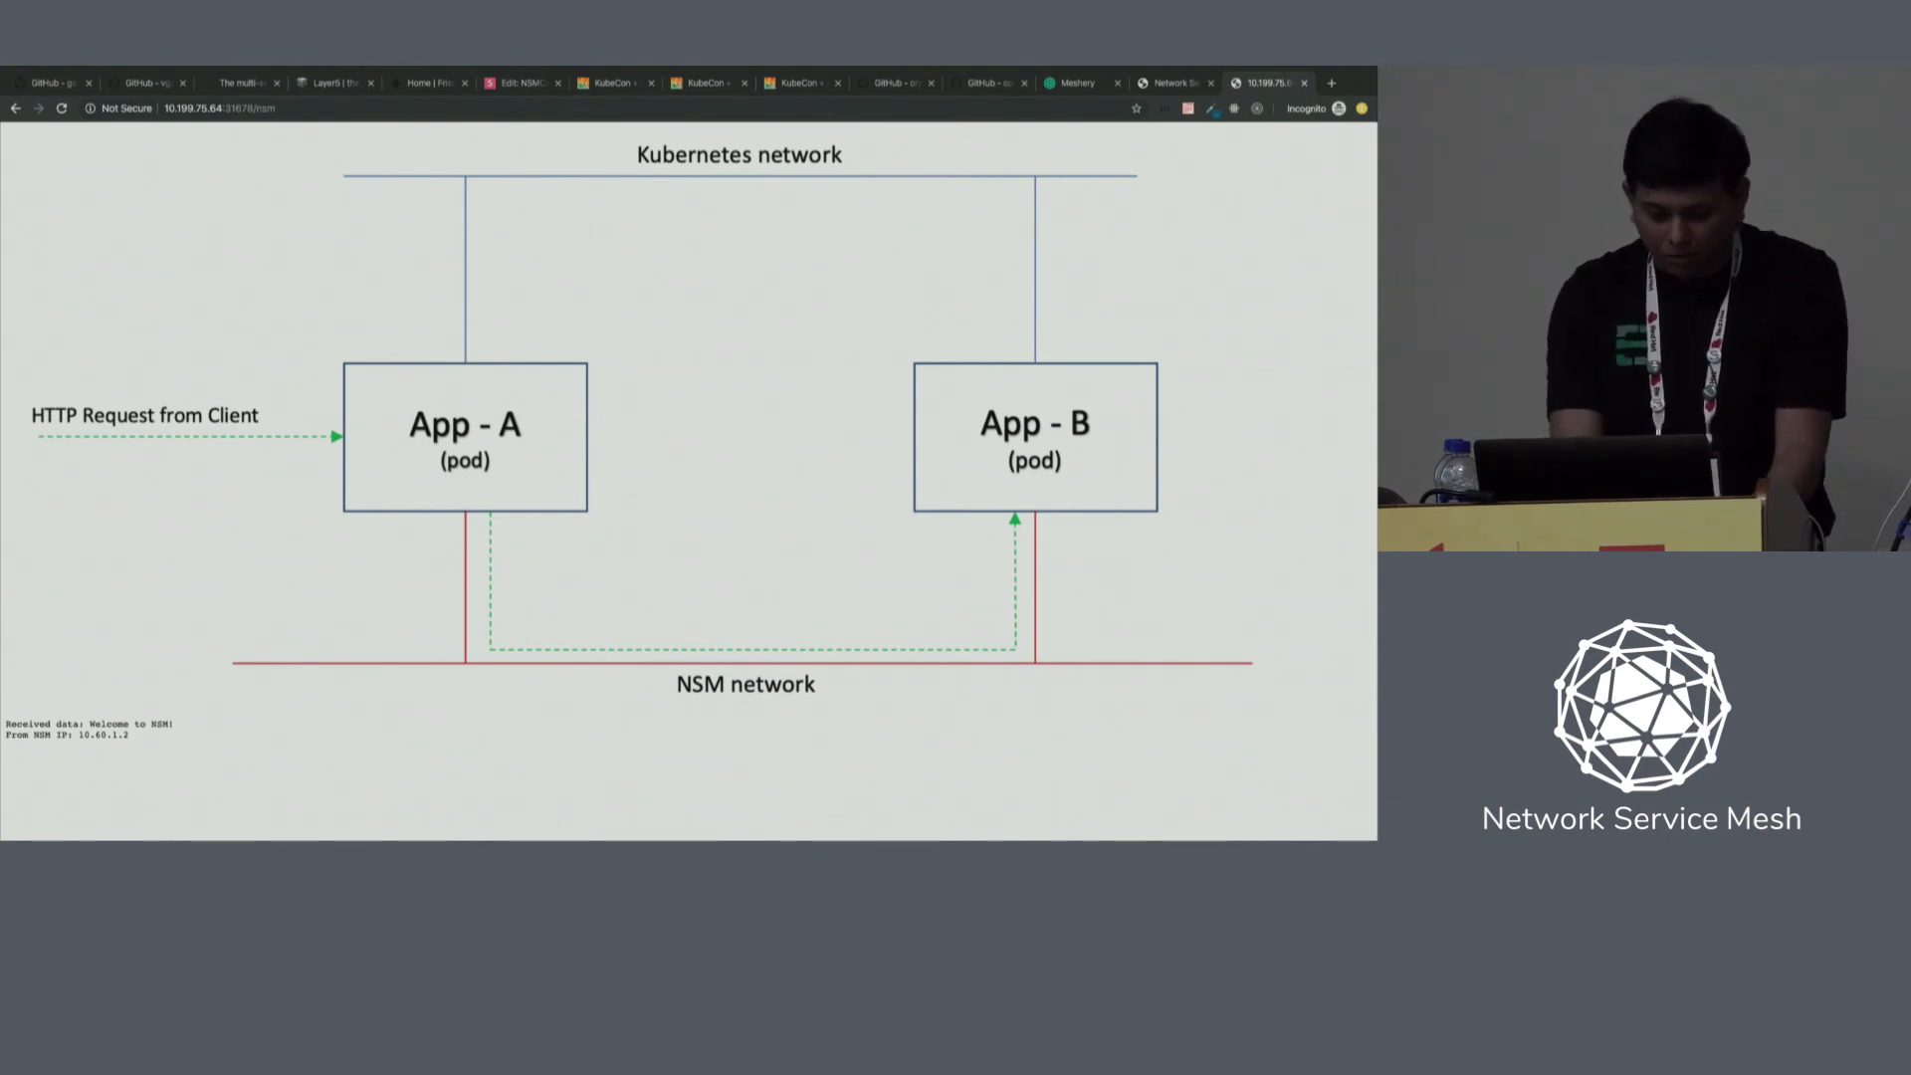
pyautogui.moveTo(6, 734); pyautogui.dragTo(135, 734)
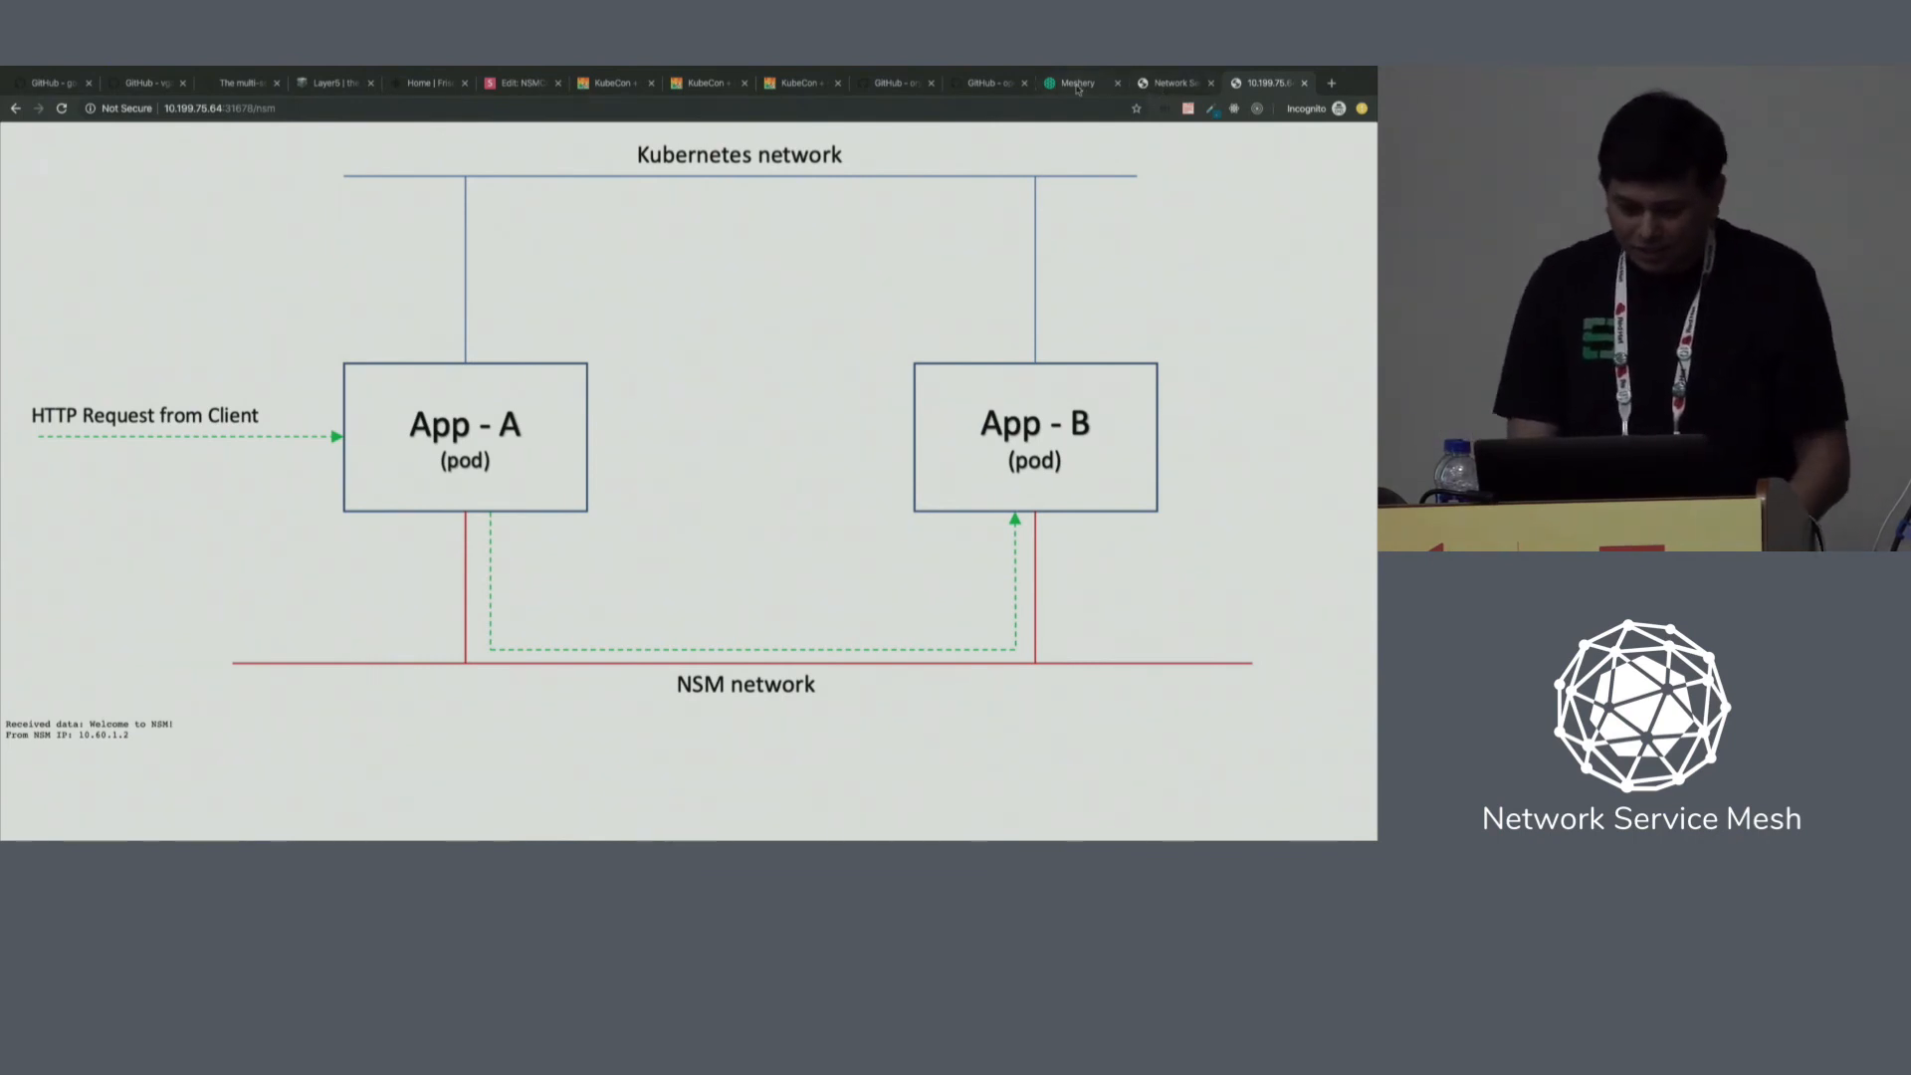
pyautogui.click(1076, 81)
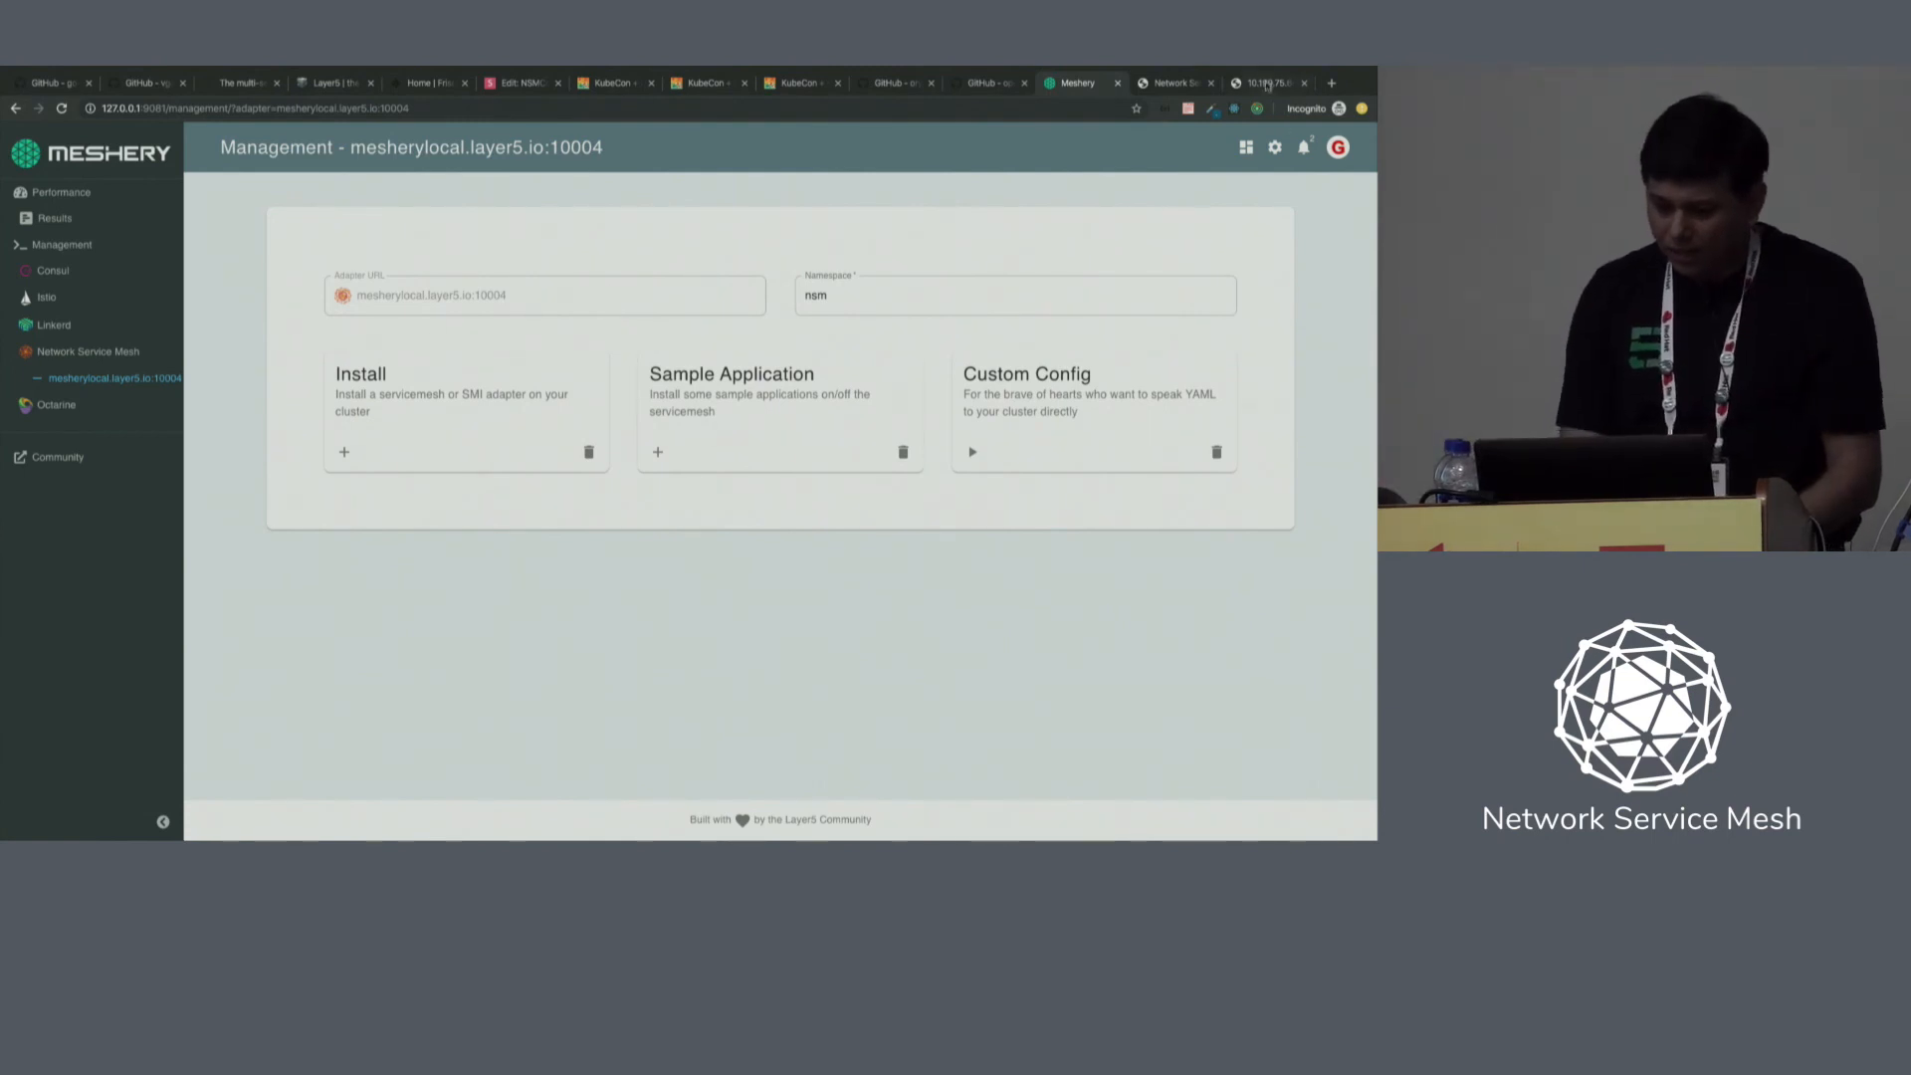
pyautogui.click(1267, 82)
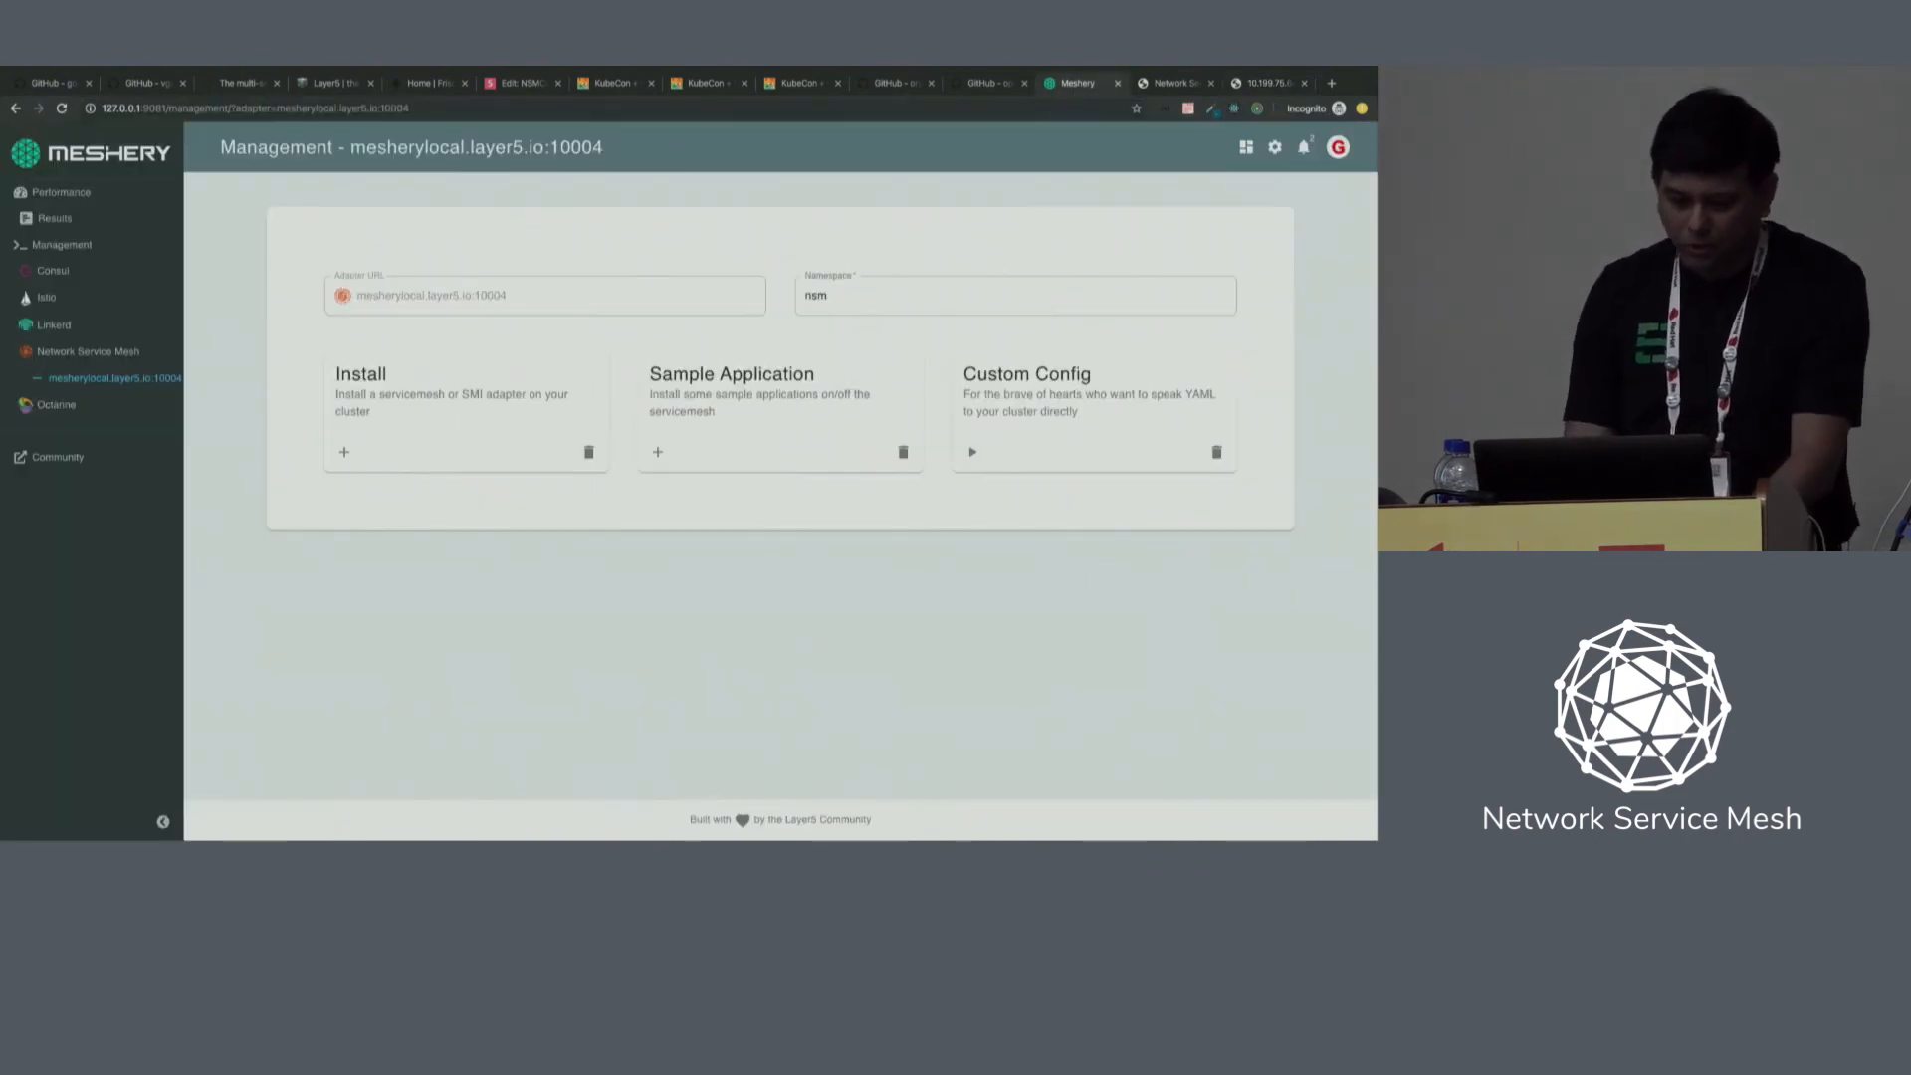
pyautogui.click(58, 191)
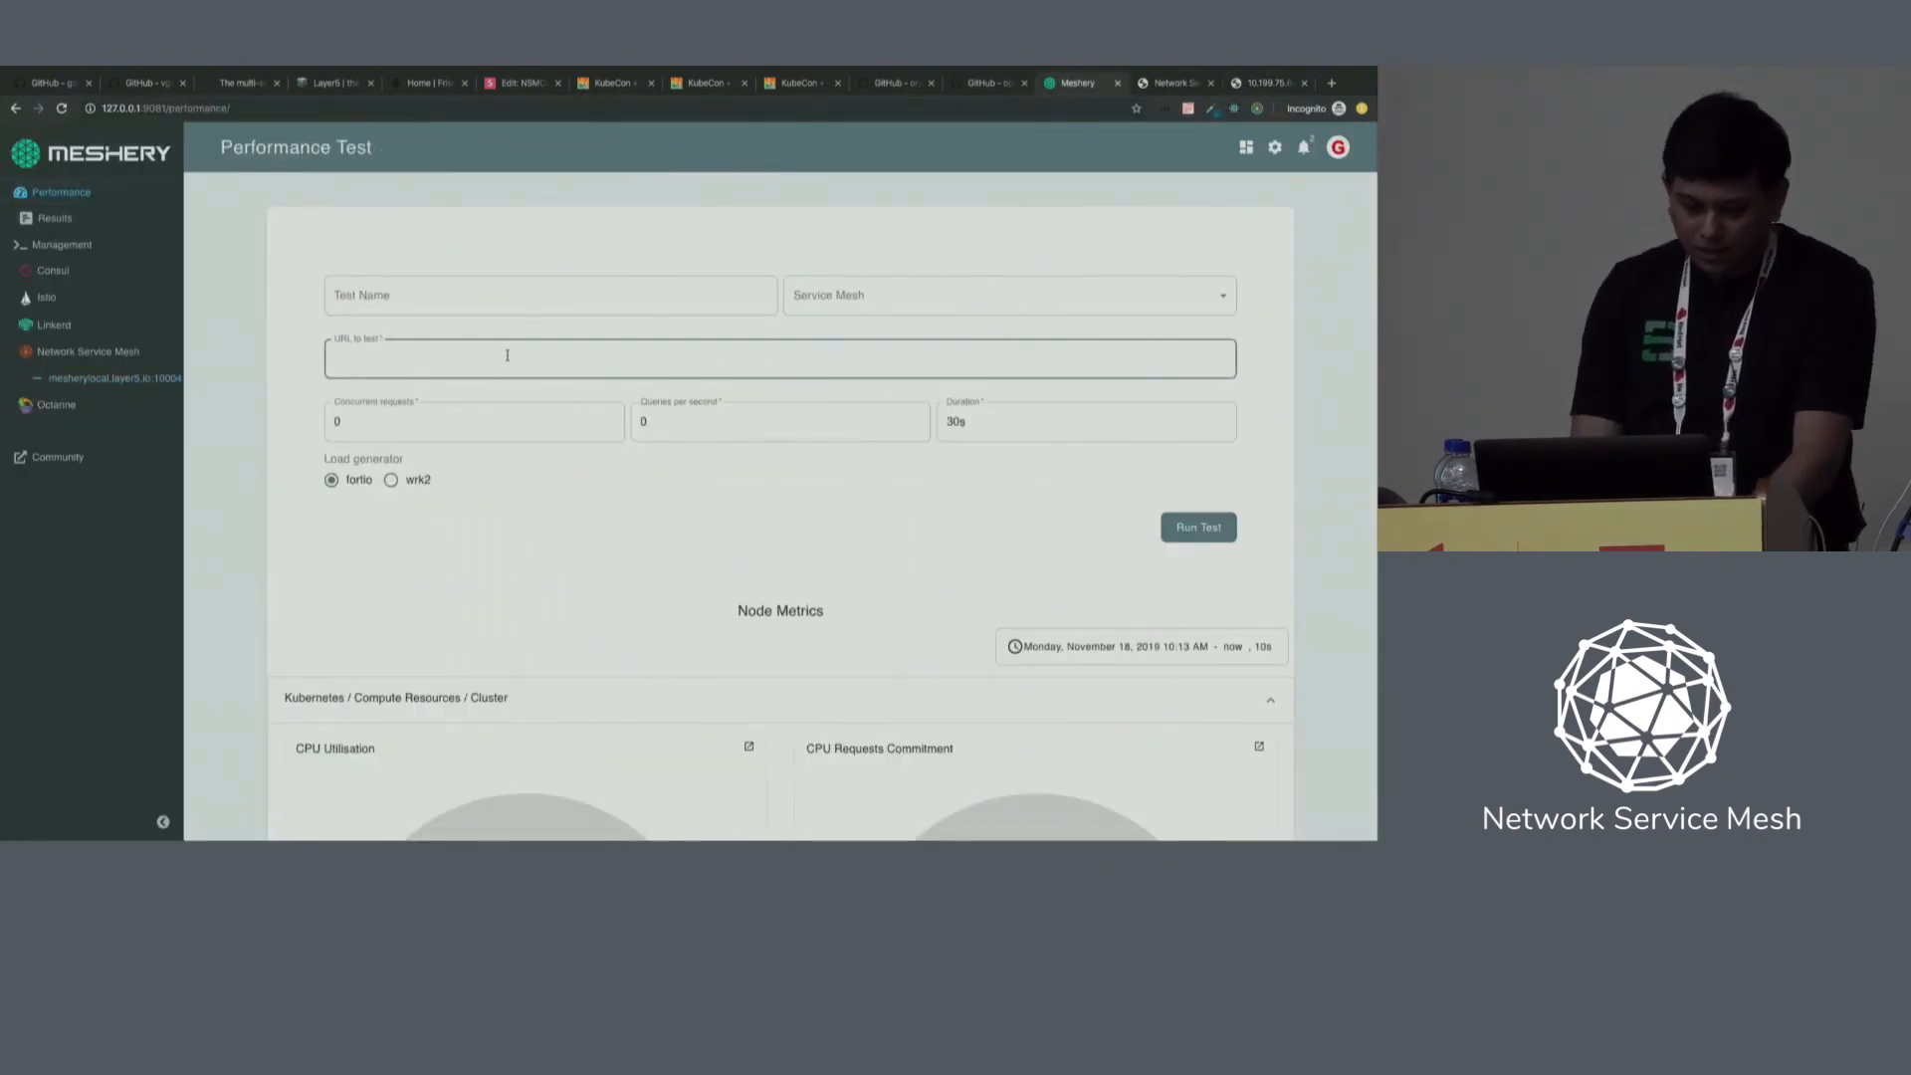
pyautogui.write('http://10.199.75.64:31678/nsm')
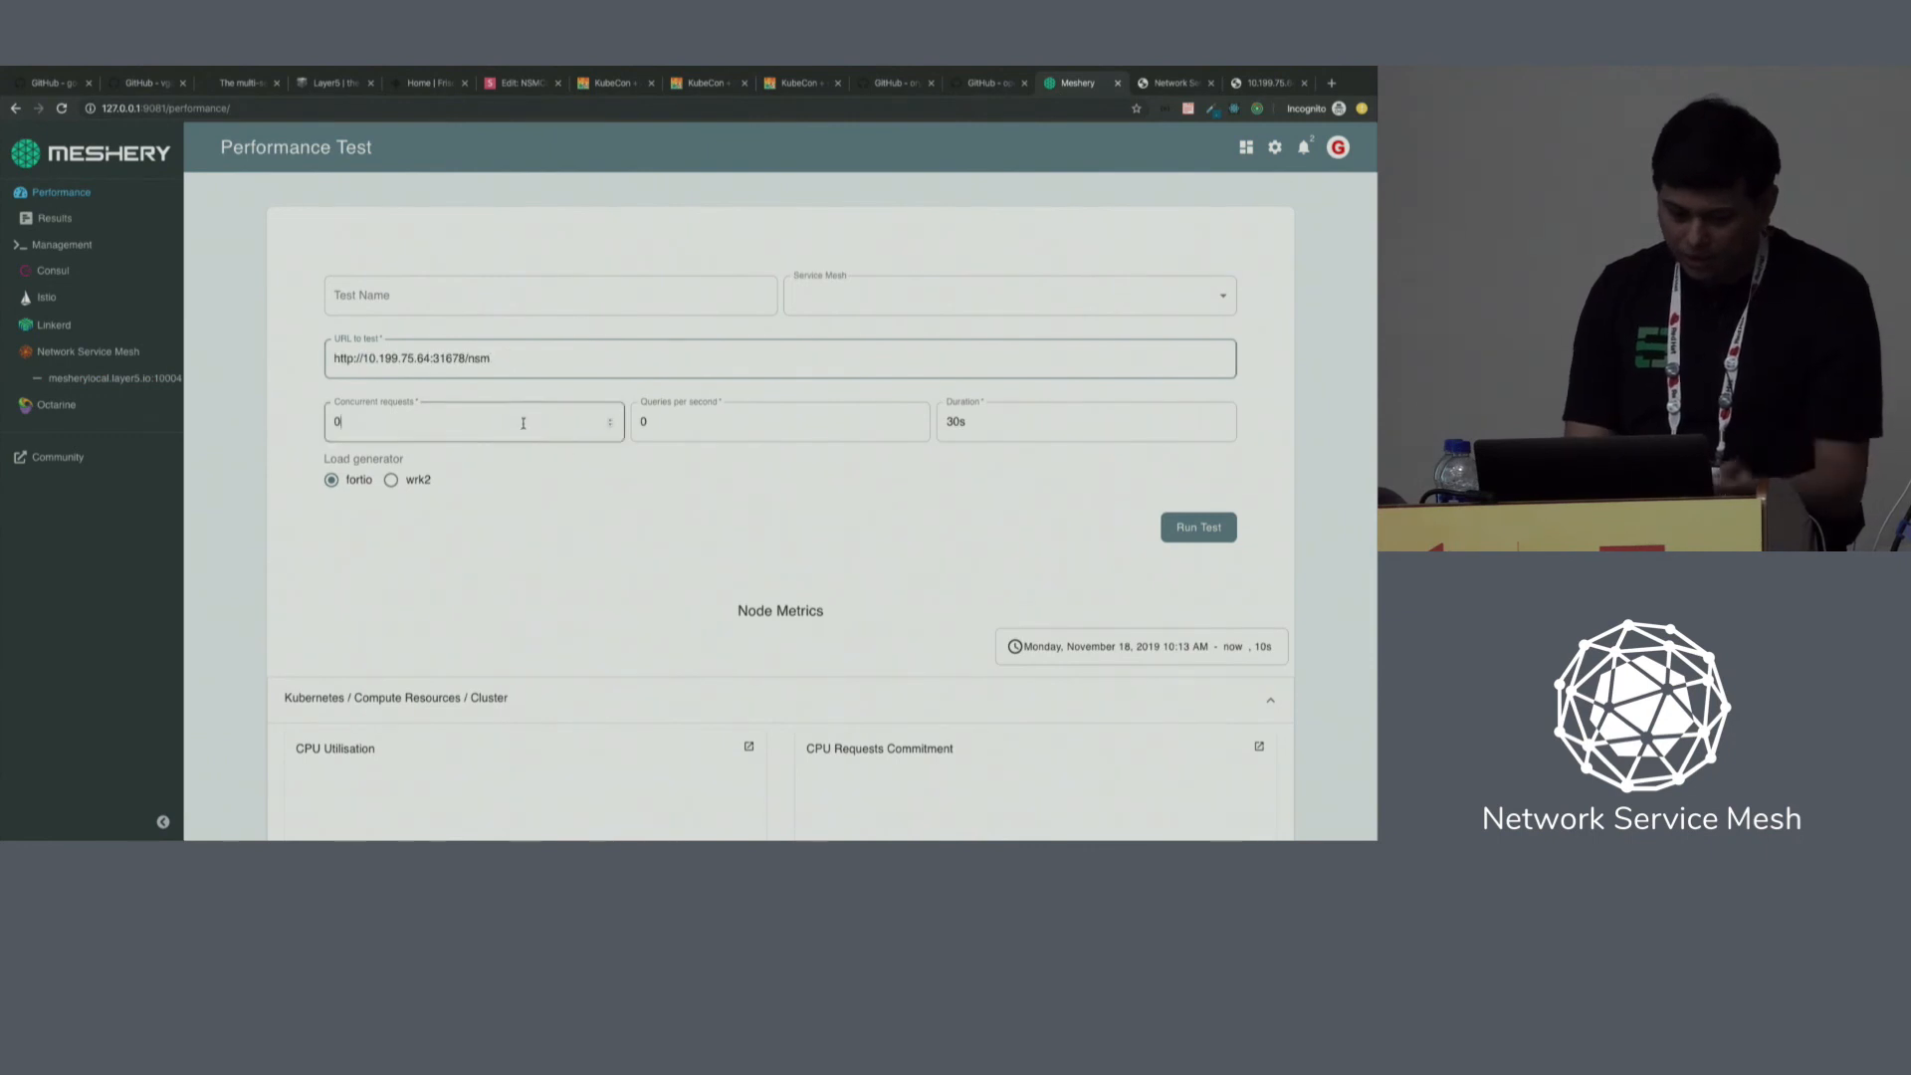
pyautogui.click(1196, 527)
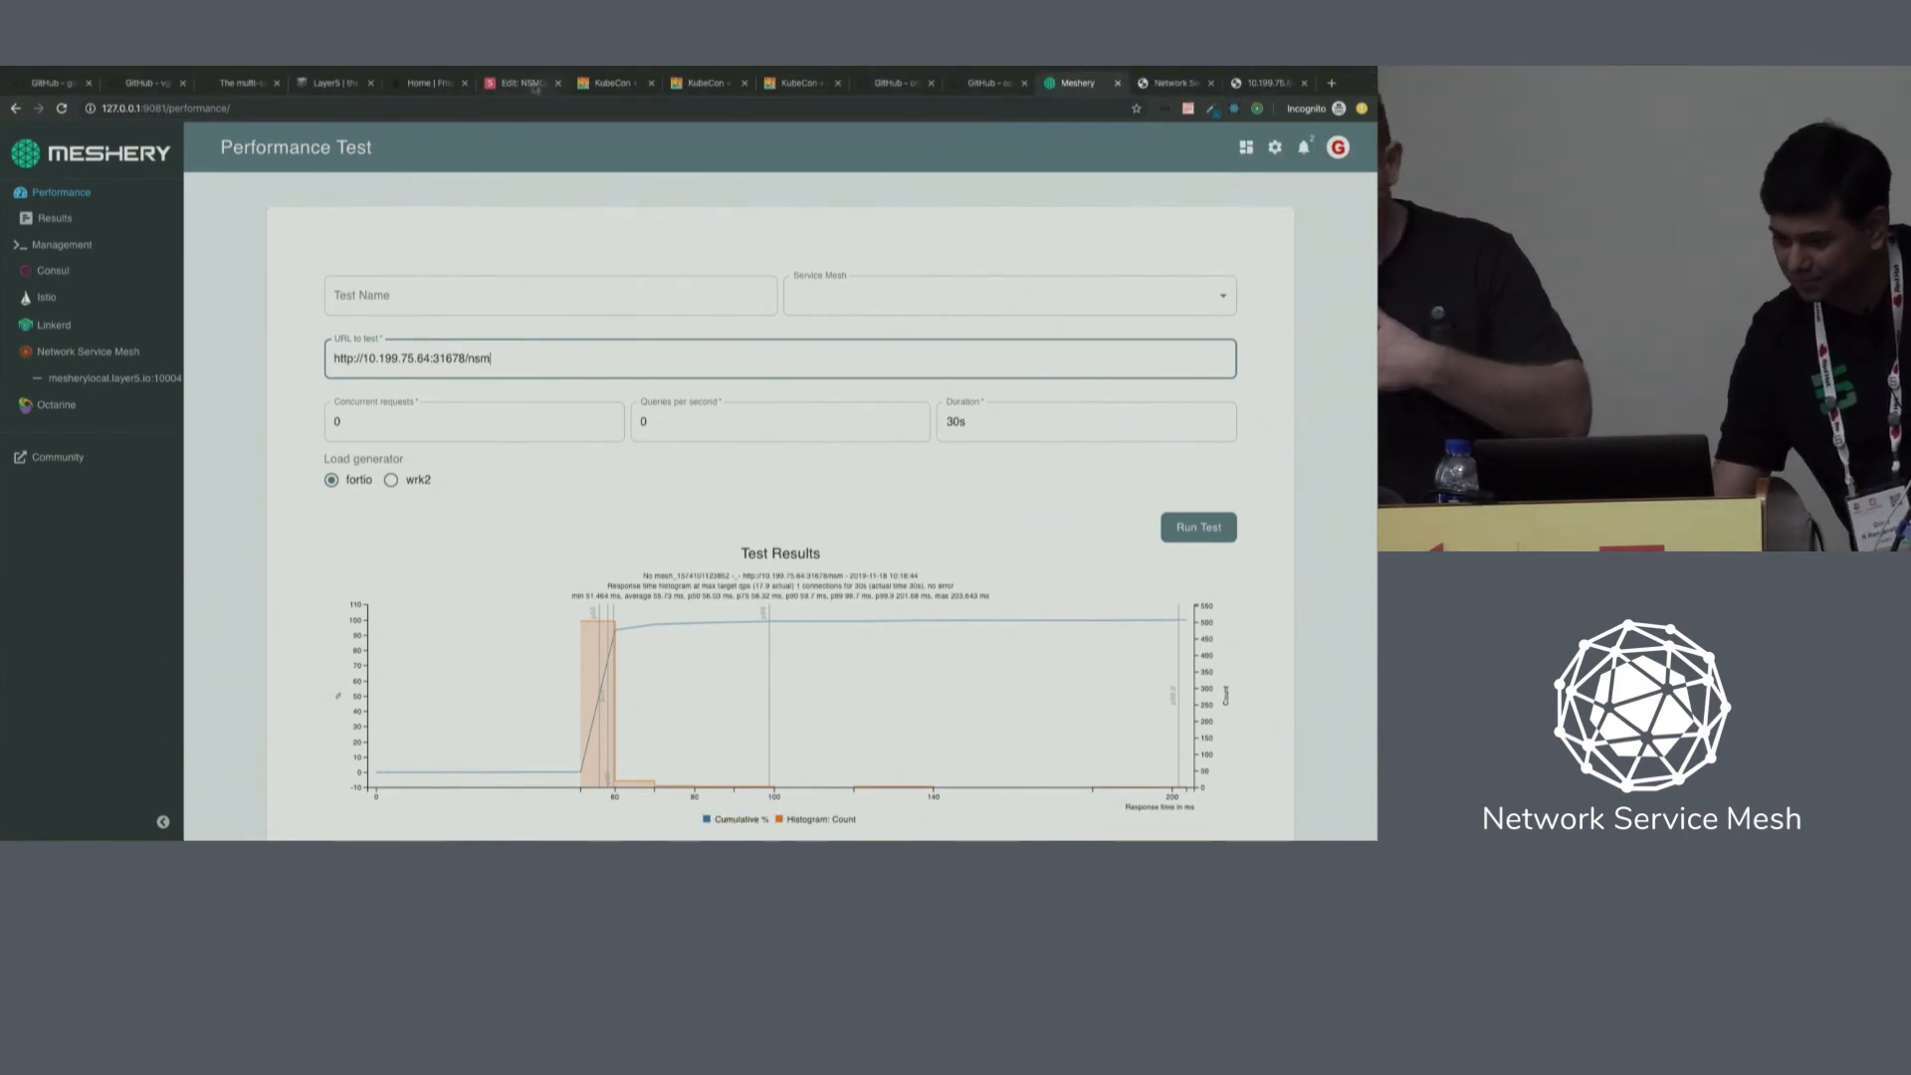
pyautogui.click(520, 82)
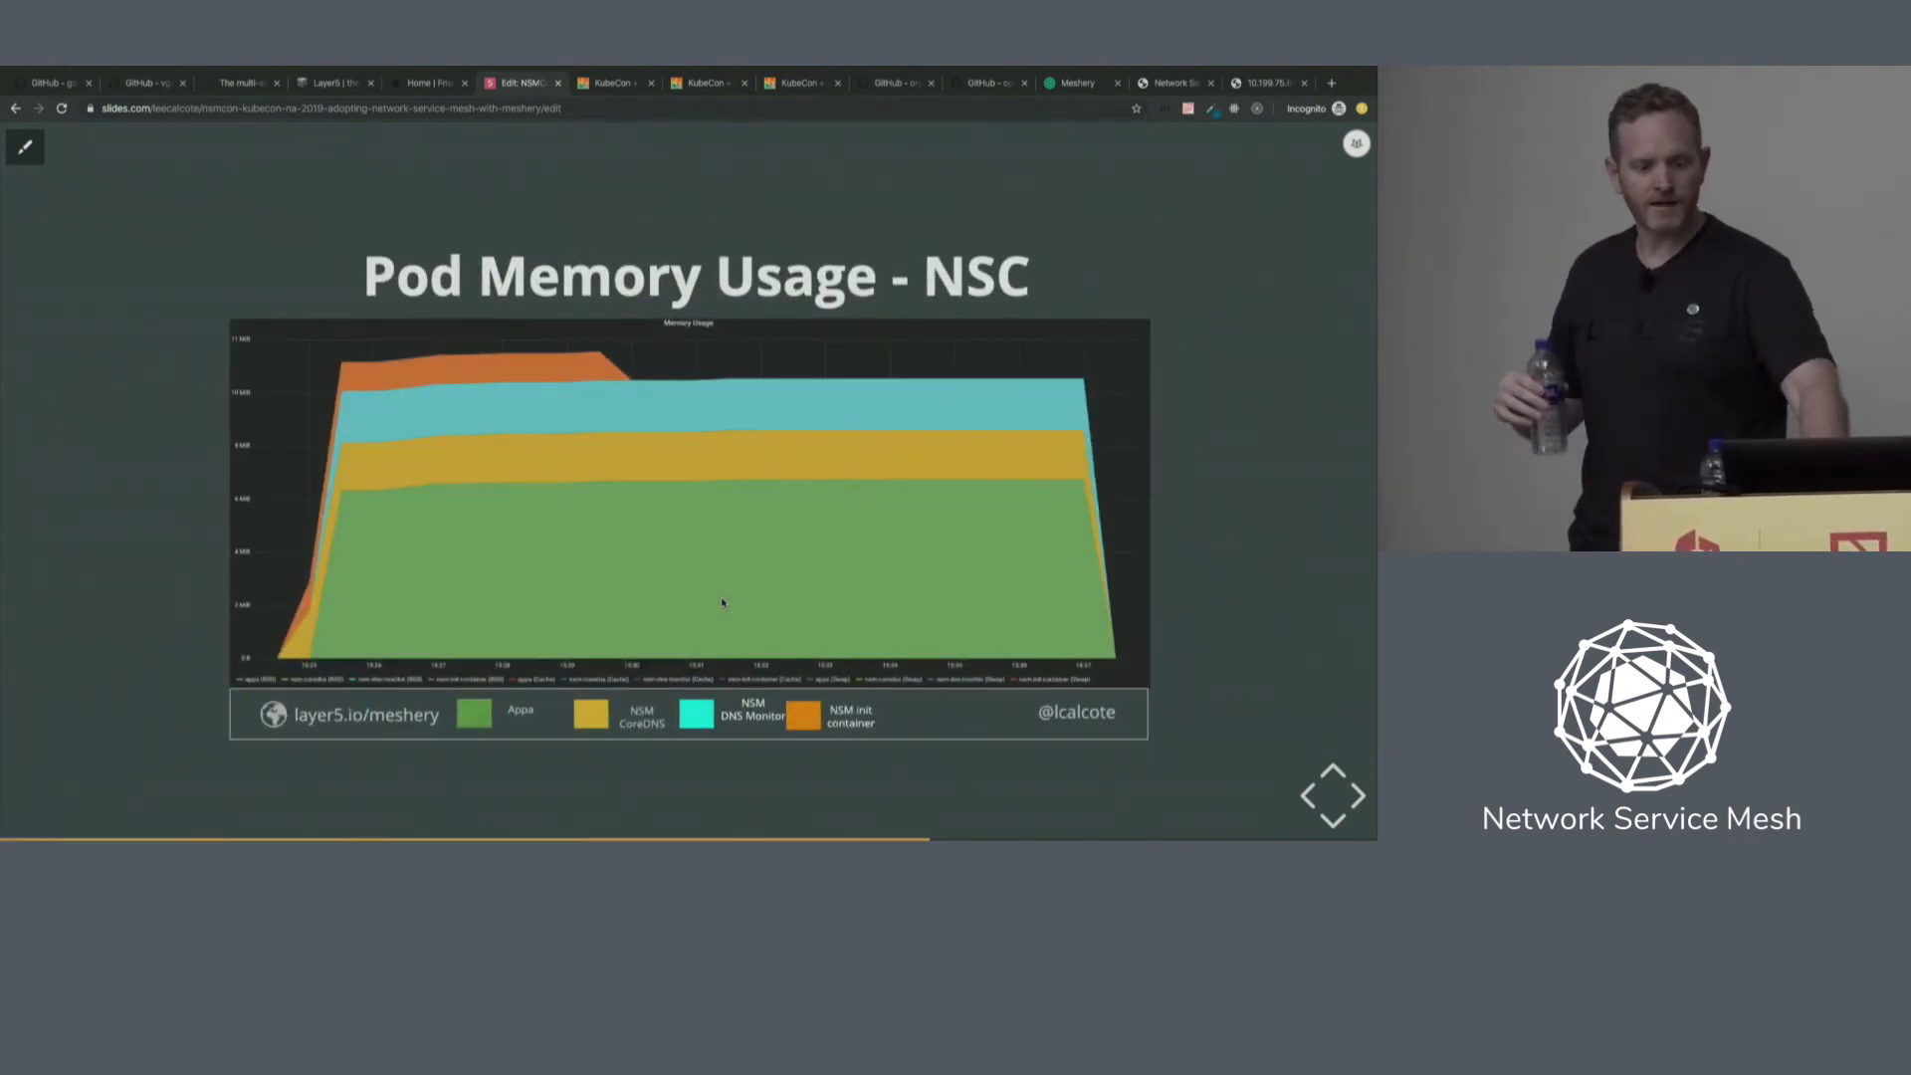
# Advance the deck to the Control Plane Memory slide comparing Istio, Linkerd and Consul.
pyautogui.press('Right')
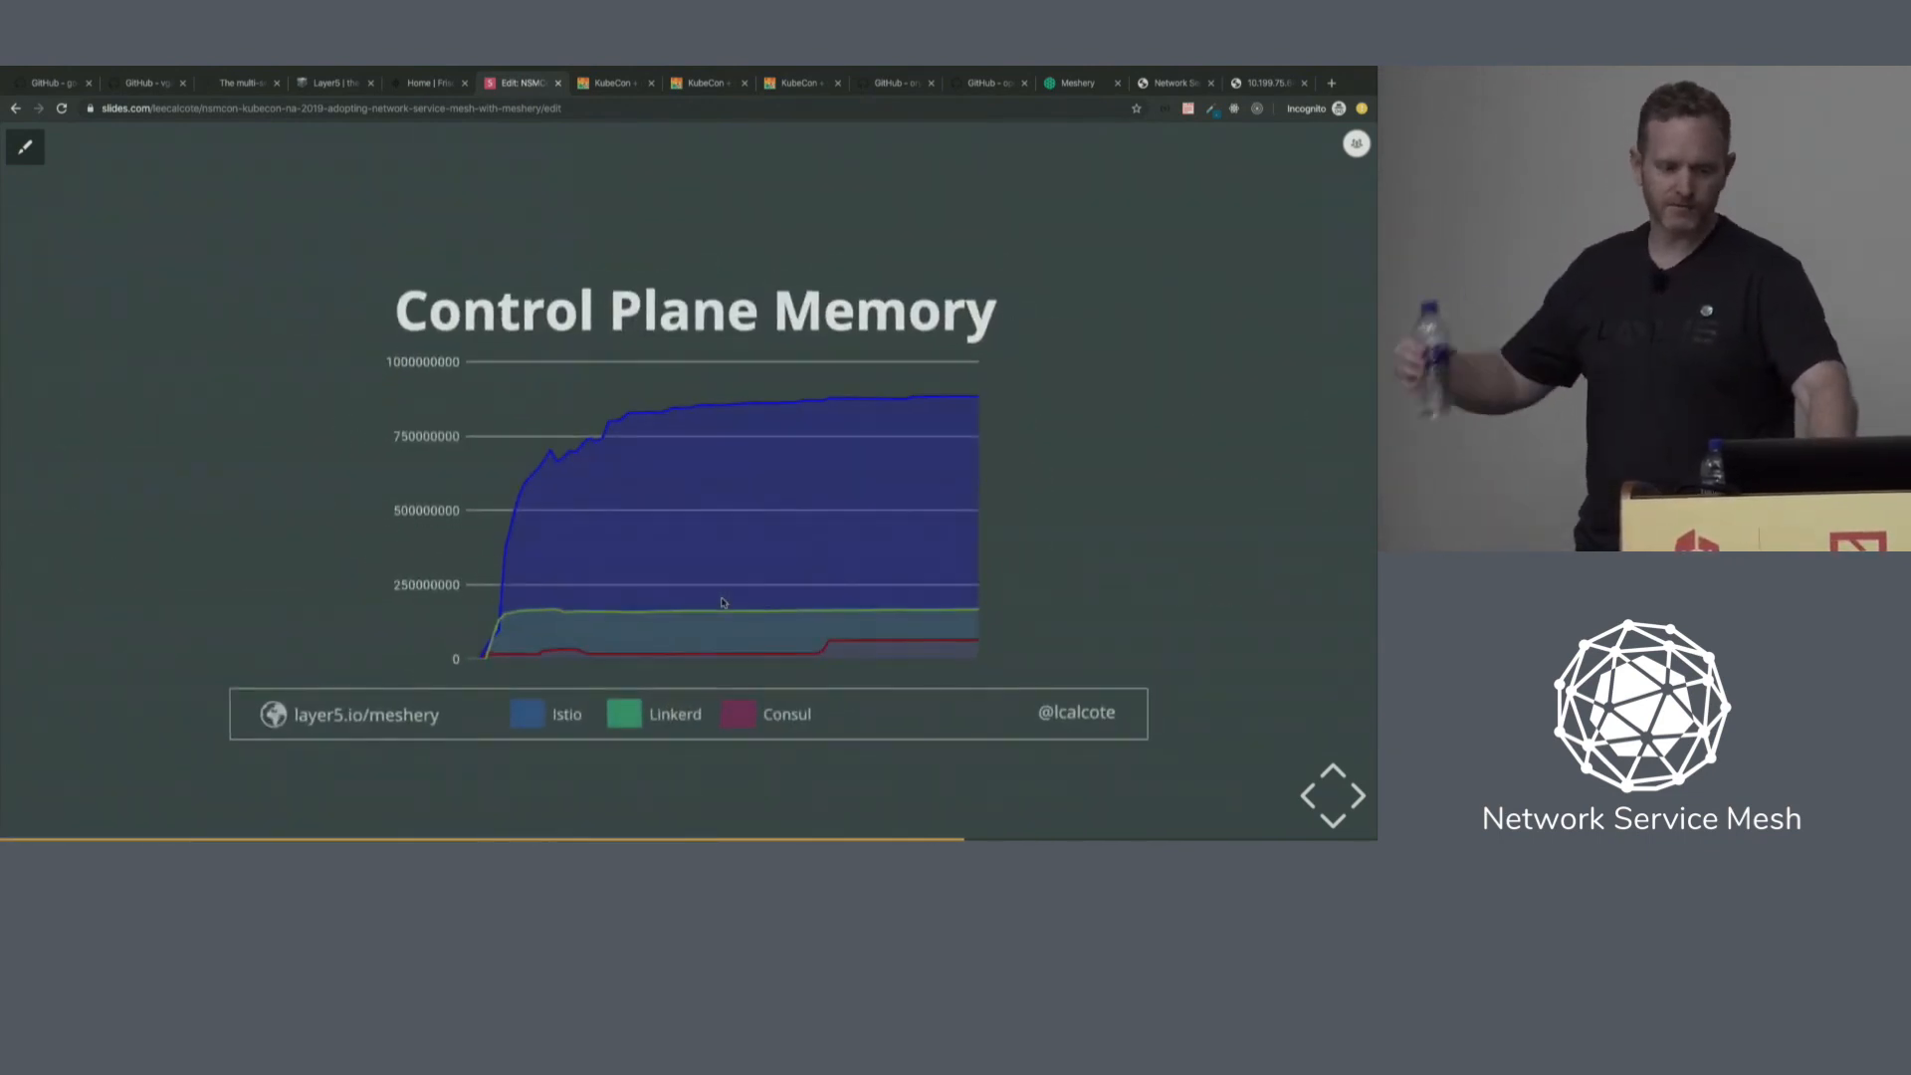